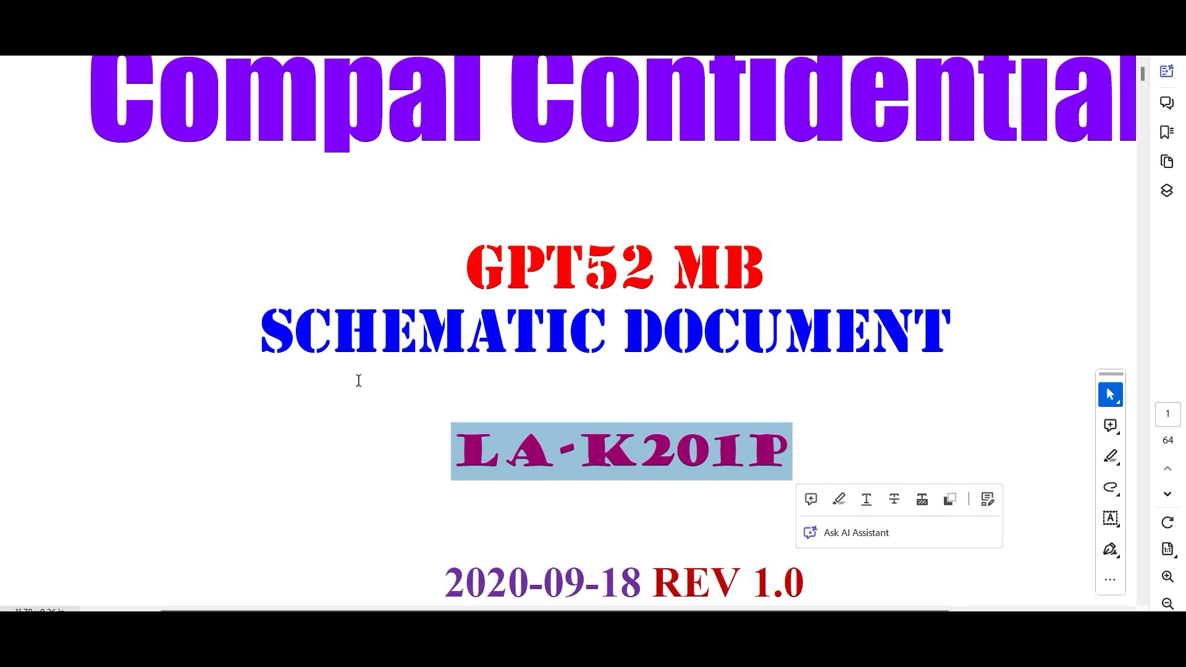
mouse_move(498, 473)
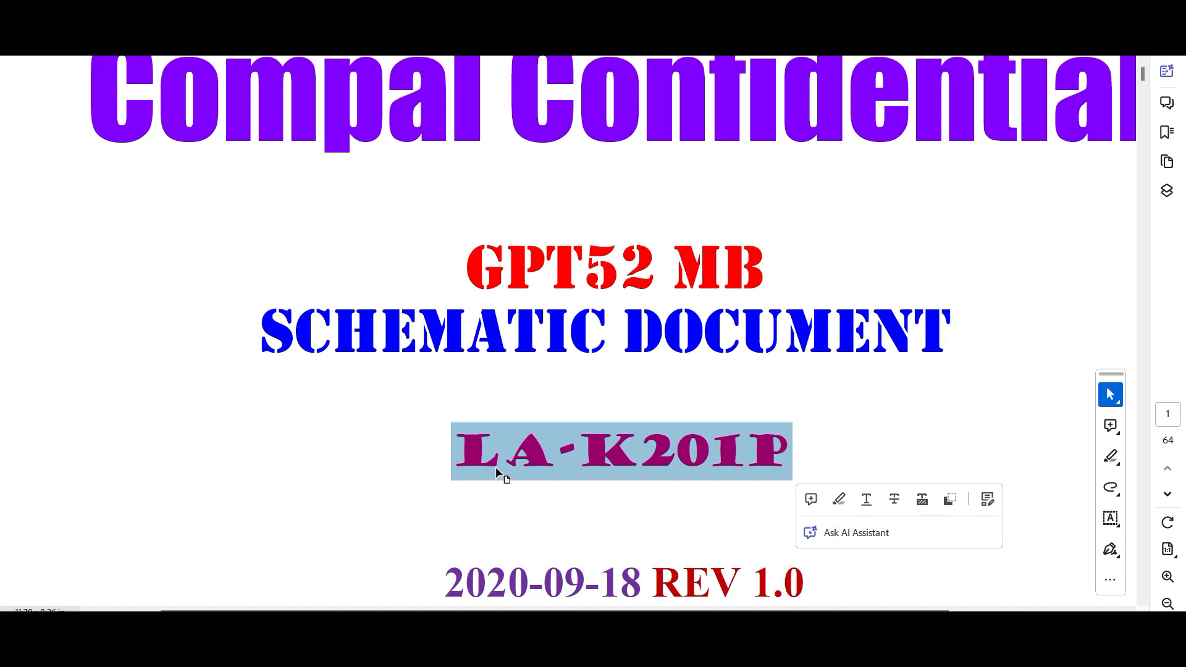
mouse_move(720, 475)
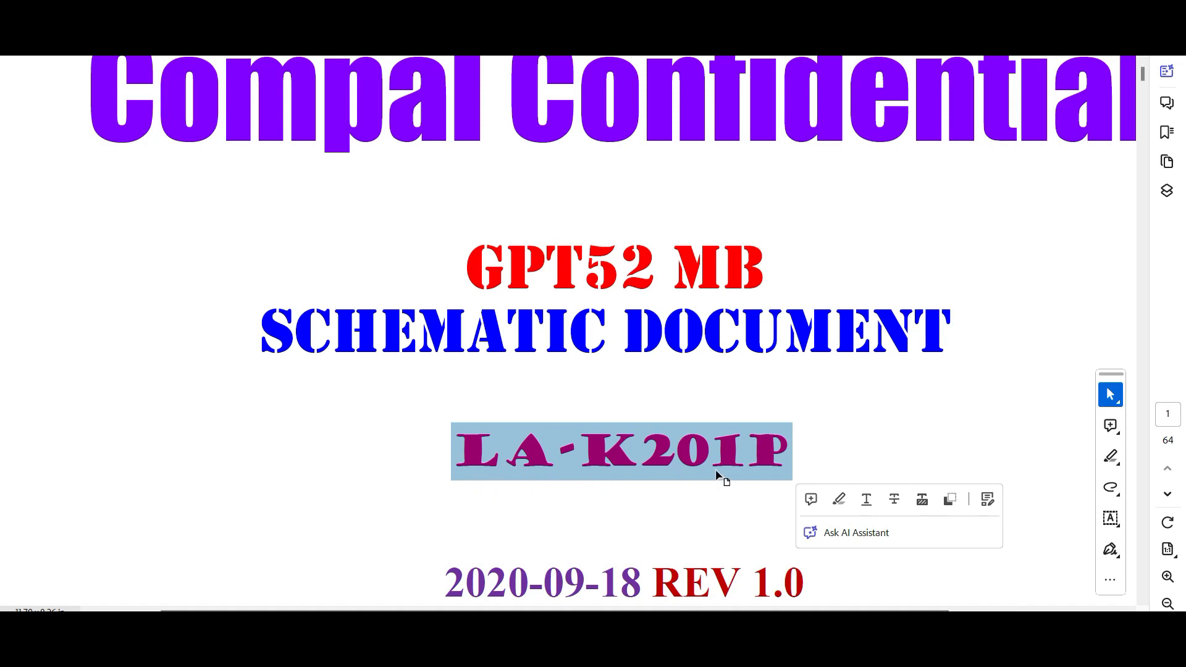
mouse_move(766, 477)
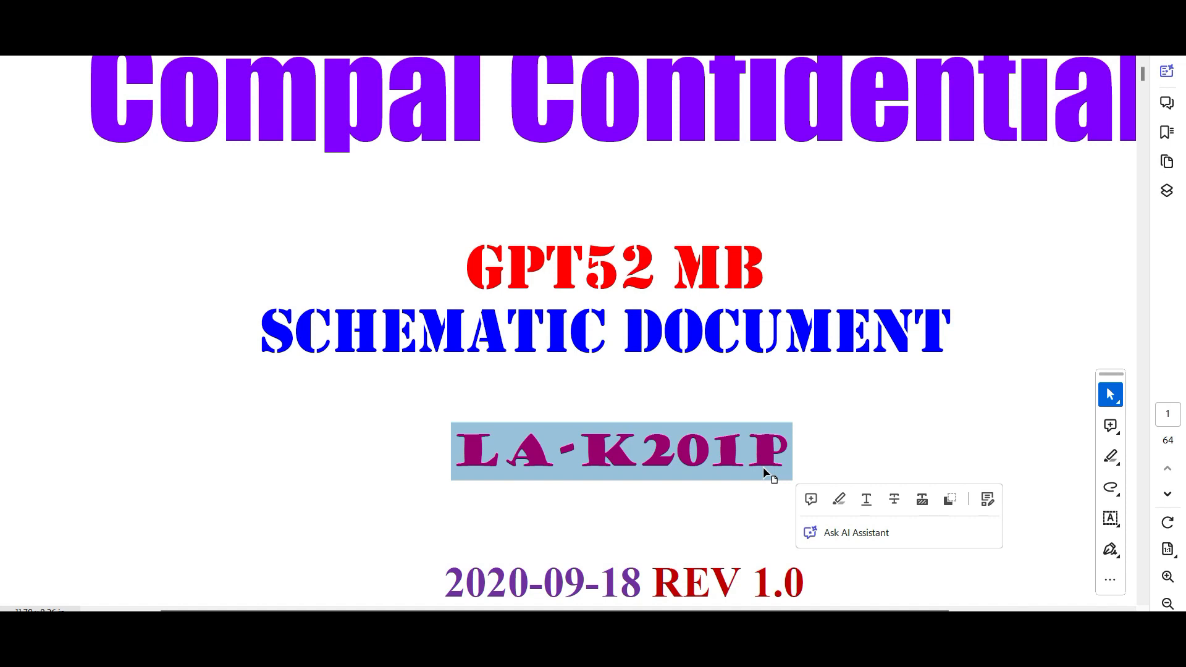
mouse_move(578, 431)
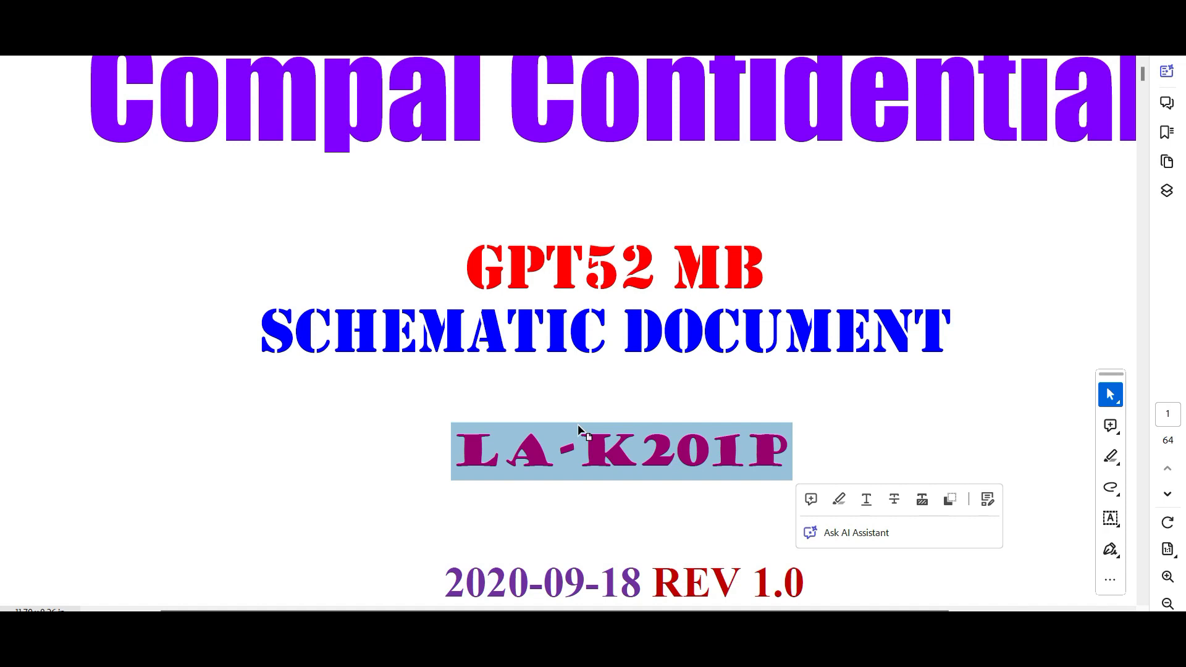
mouse_move(491, 412)
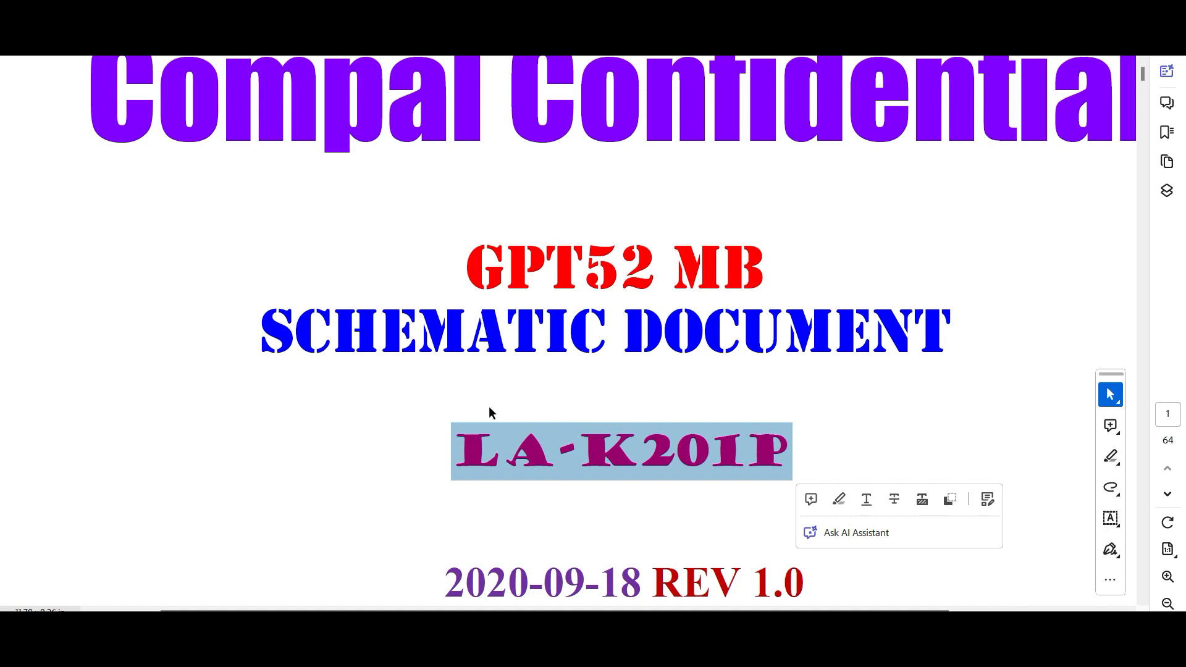
mouse_move(595, 461)
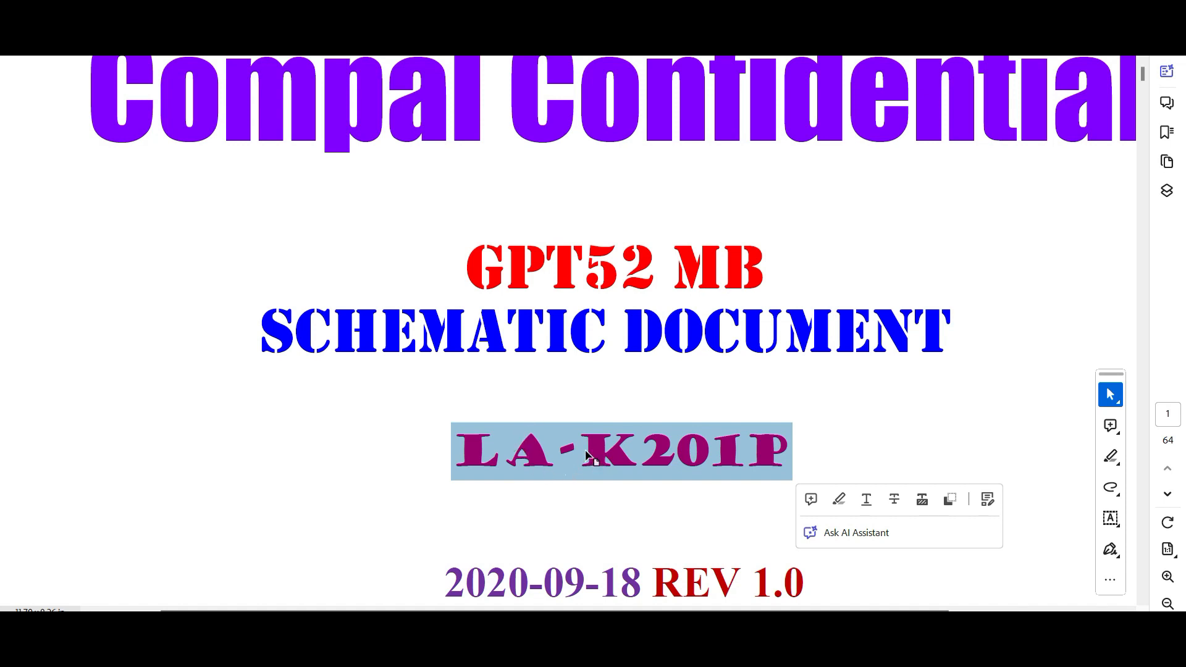
mouse_move(442, 325)
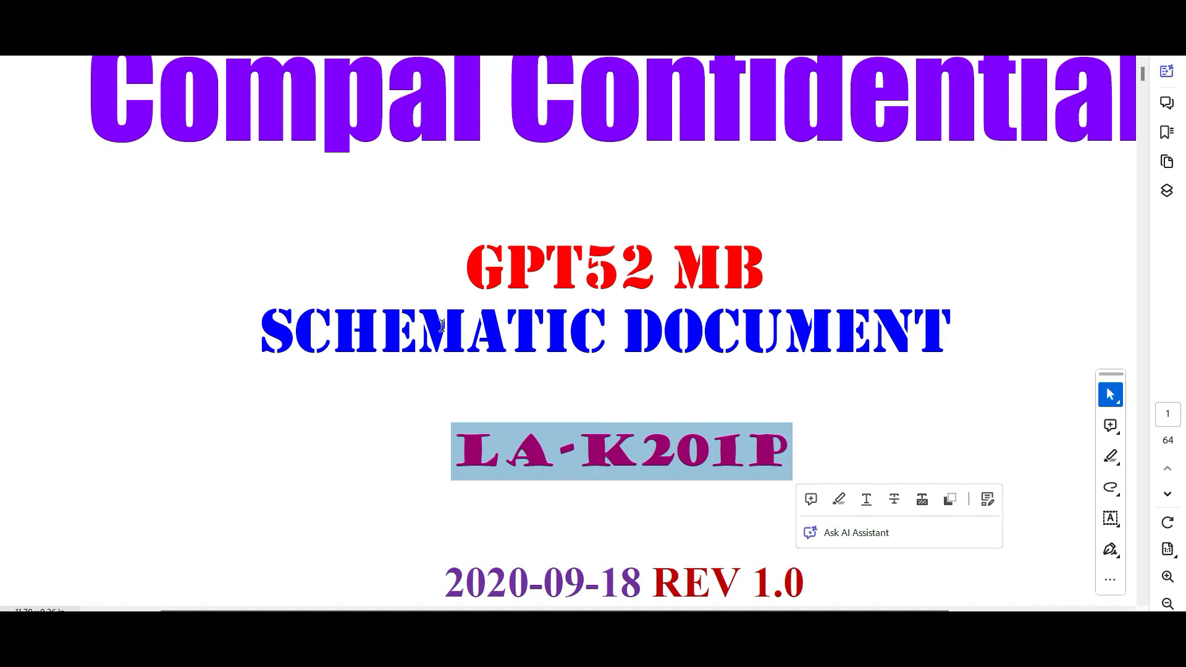
mouse_move(590, 410)
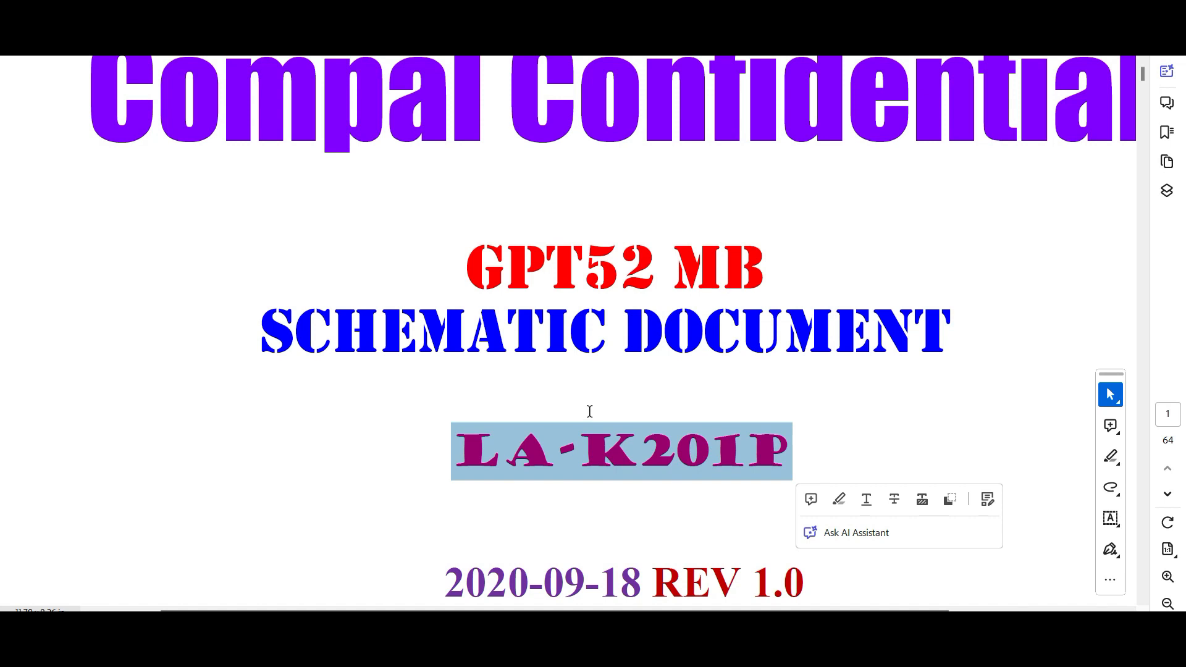
mouse_move(613, 438)
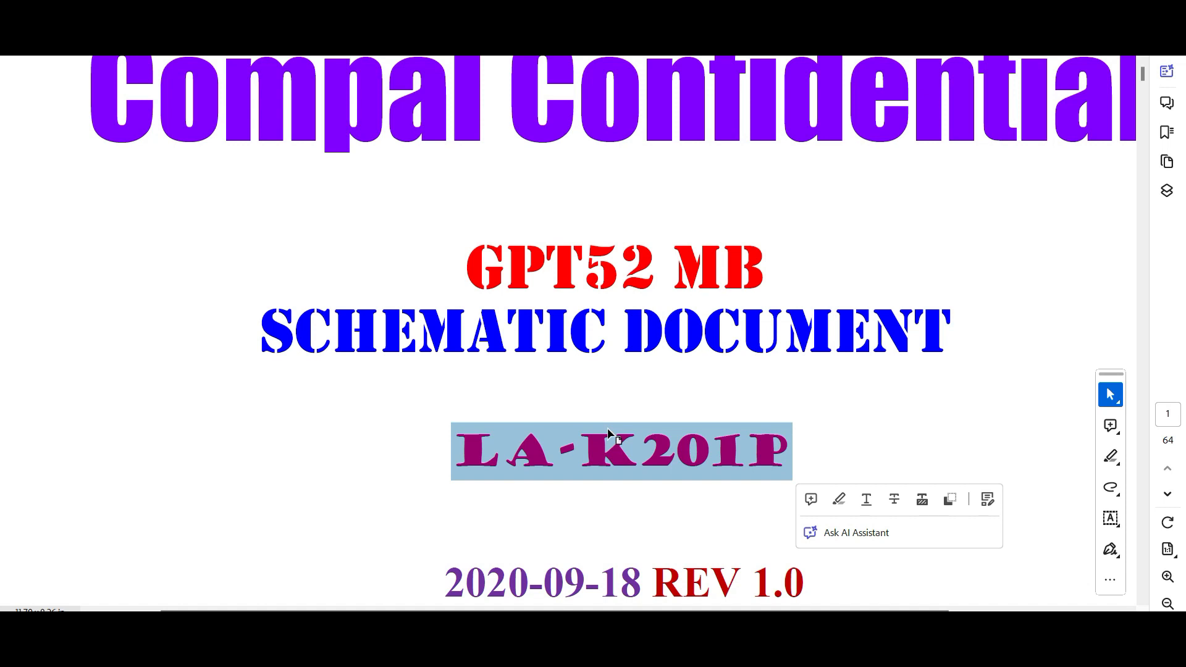
mouse_move(584, 415)
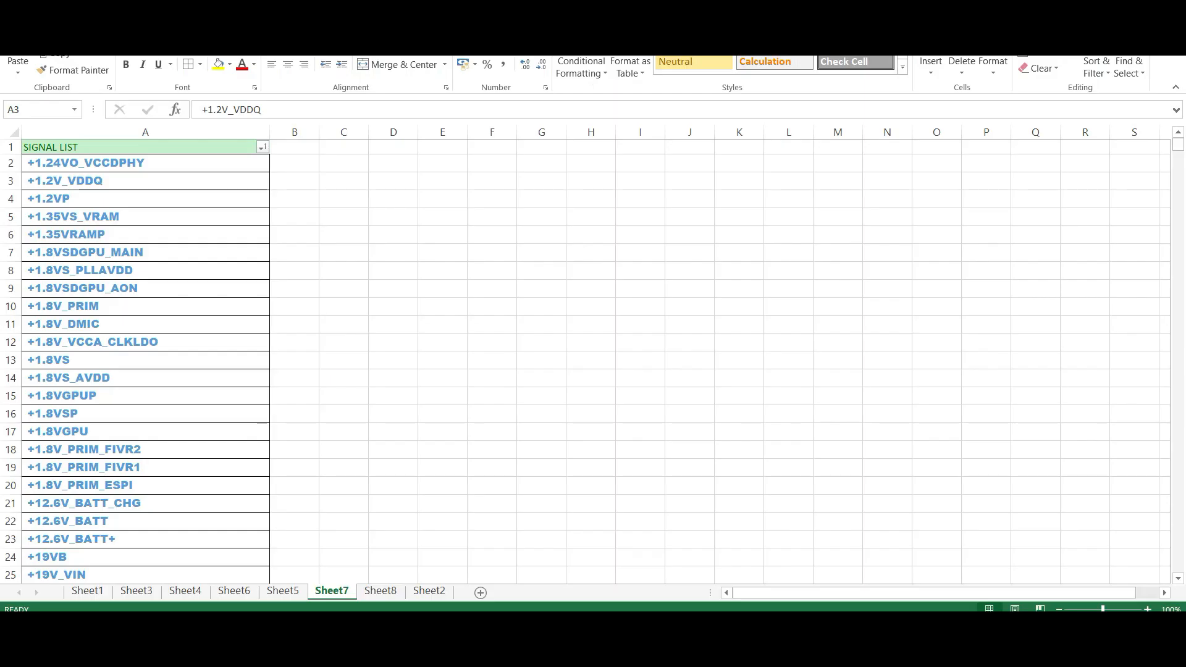
Review the power rails +1.8V_PRIM, +1.24VO_VCCDPHY, +19VB and +19VB_VRAM in the list
left_click(145, 305)
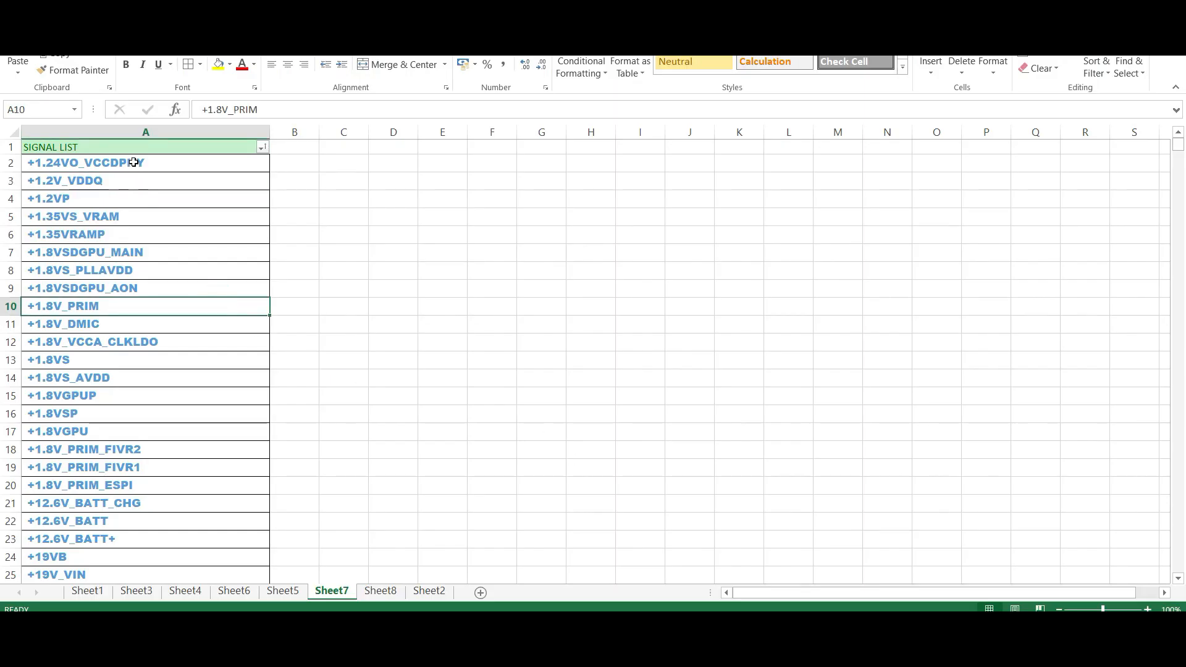
left_click(85, 162)
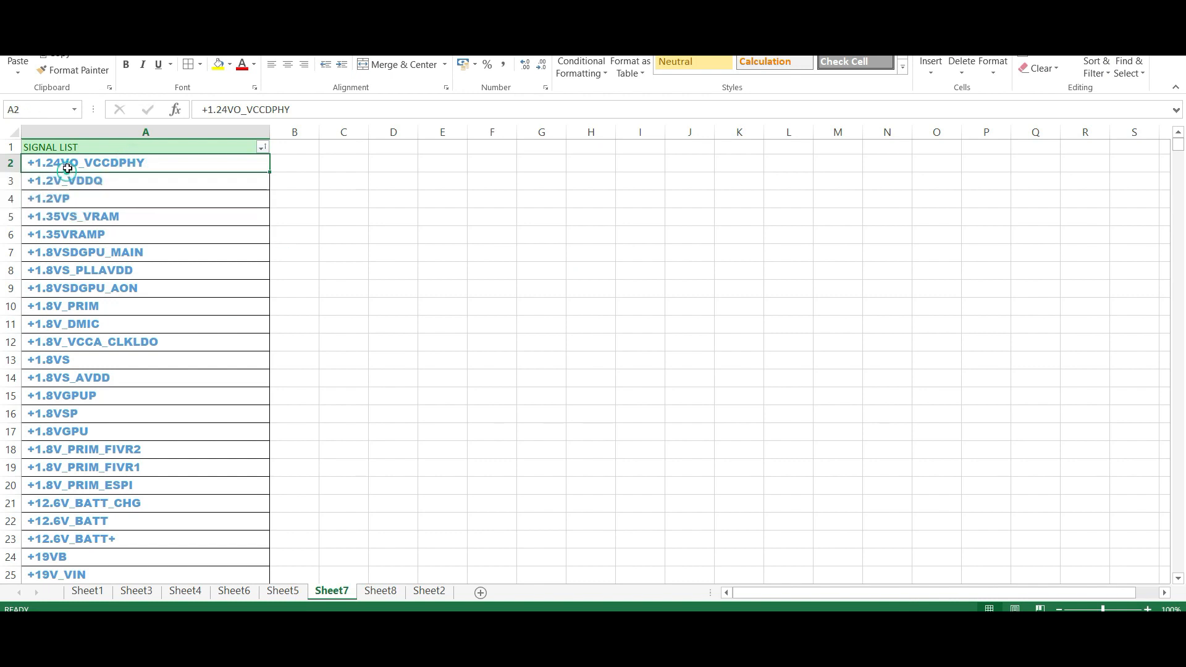
mouse_move(92, 187)
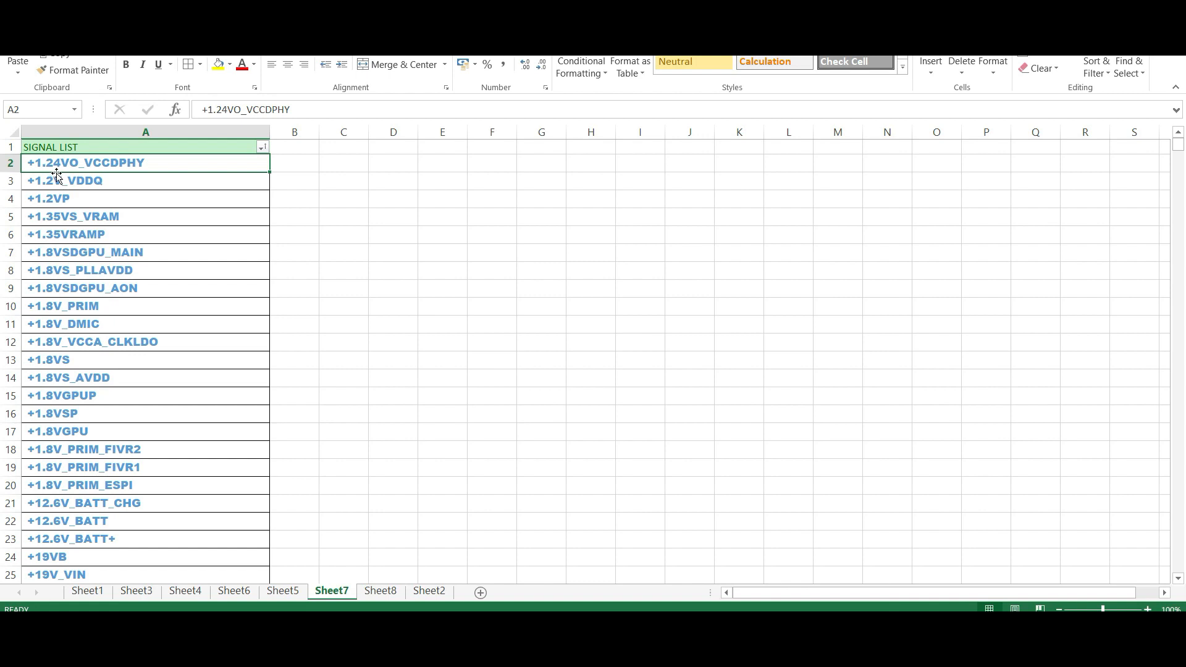
mouse_move(75, 188)
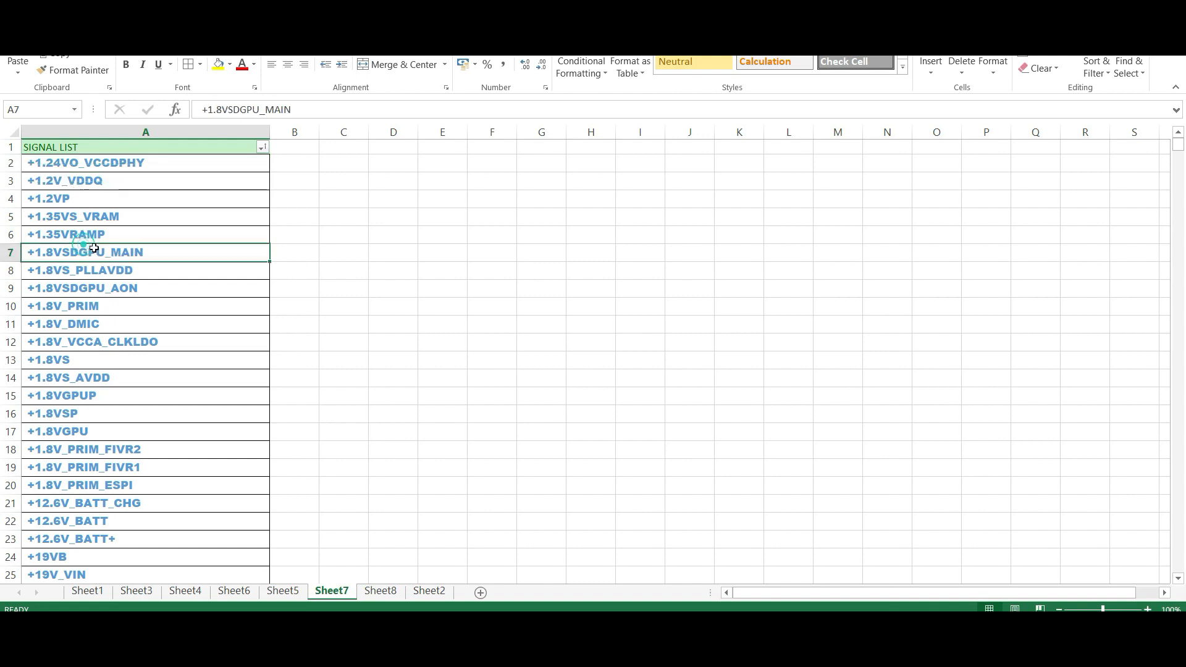
mouse_move(112, 310)
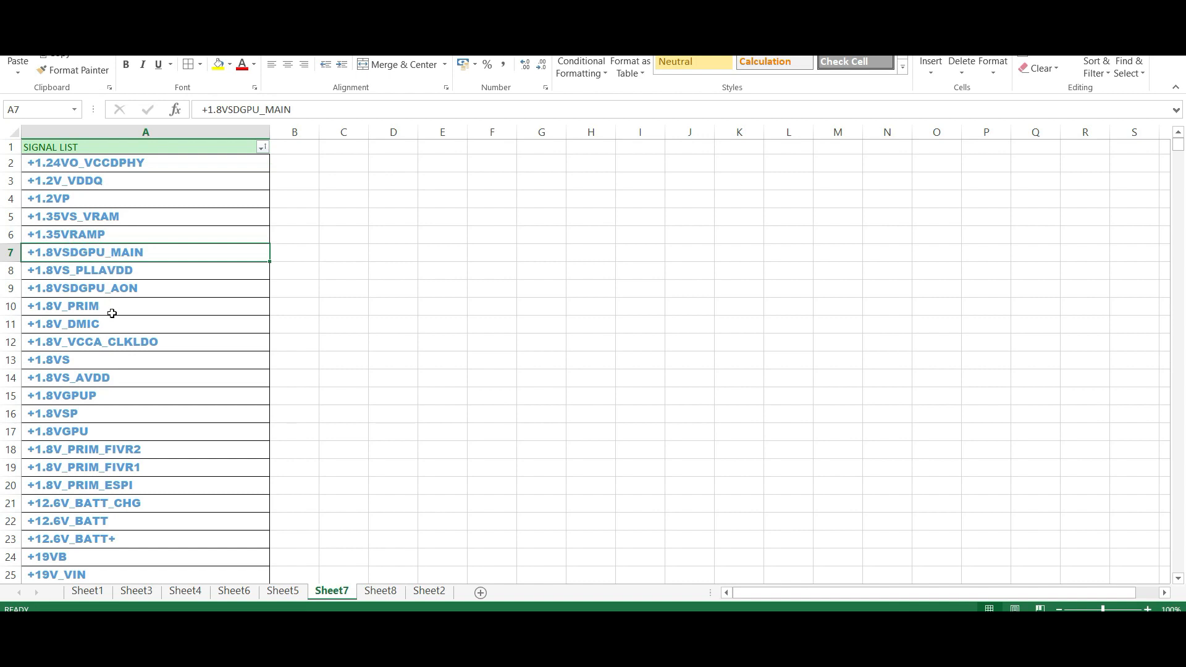
mouse_move(113, 309)
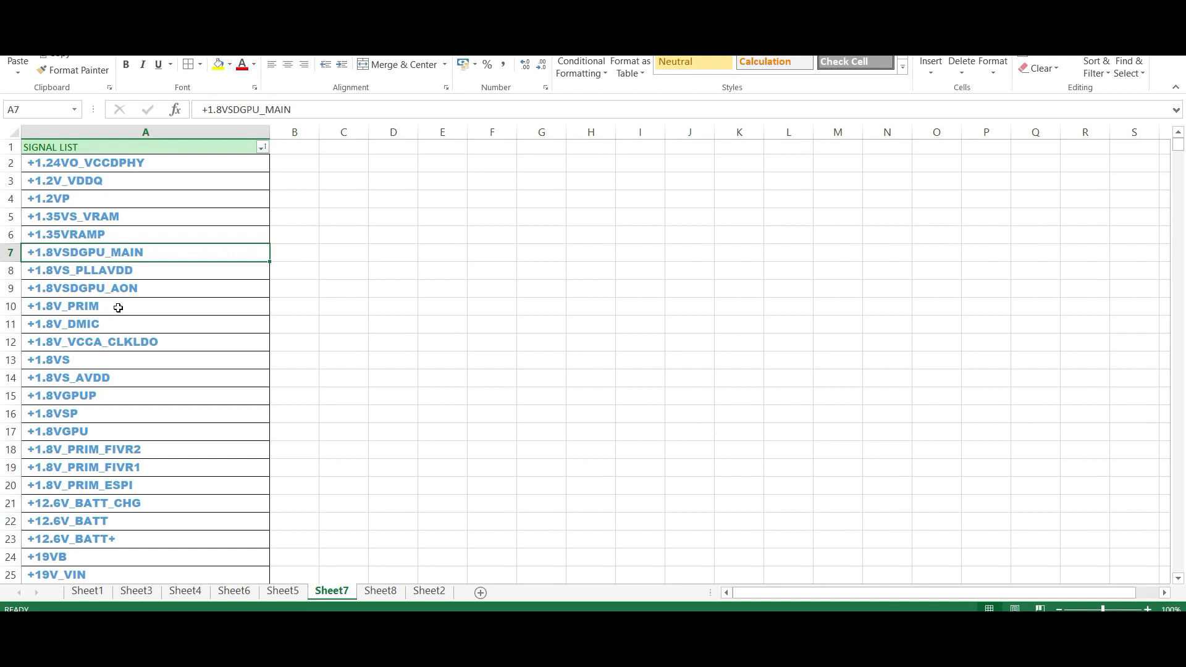
mouse_move(82, 275)
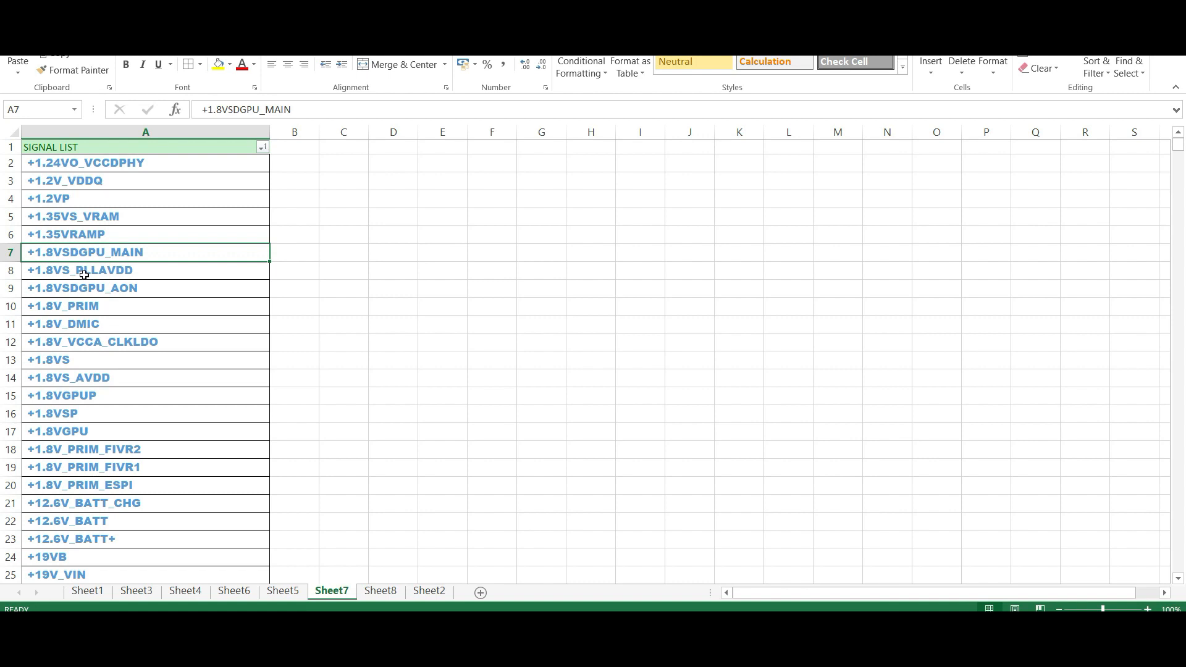
mouse_move(105, 147)
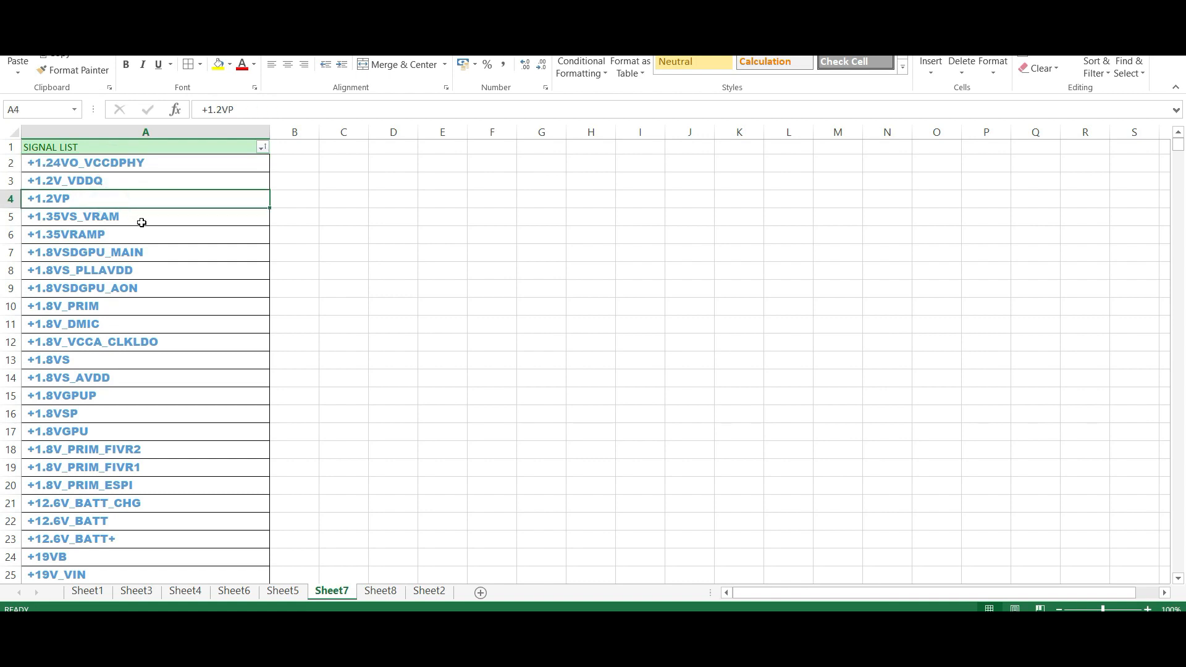
scroll("down", 3)
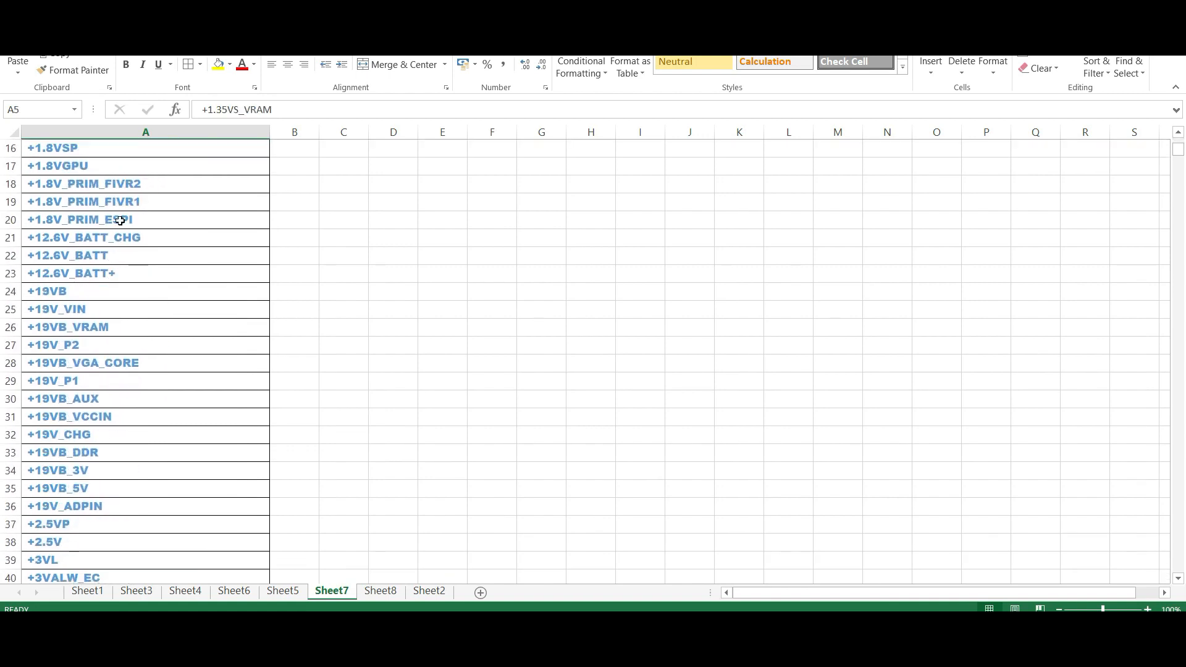
left_click(88, 290)
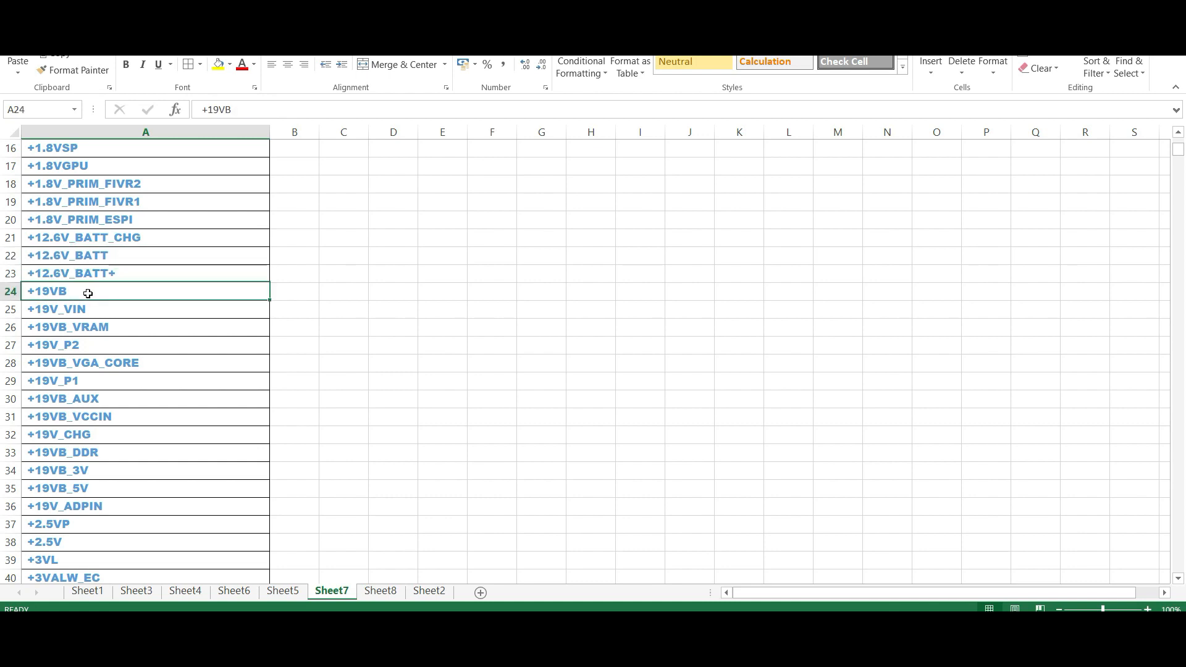
left_click(94, 309)
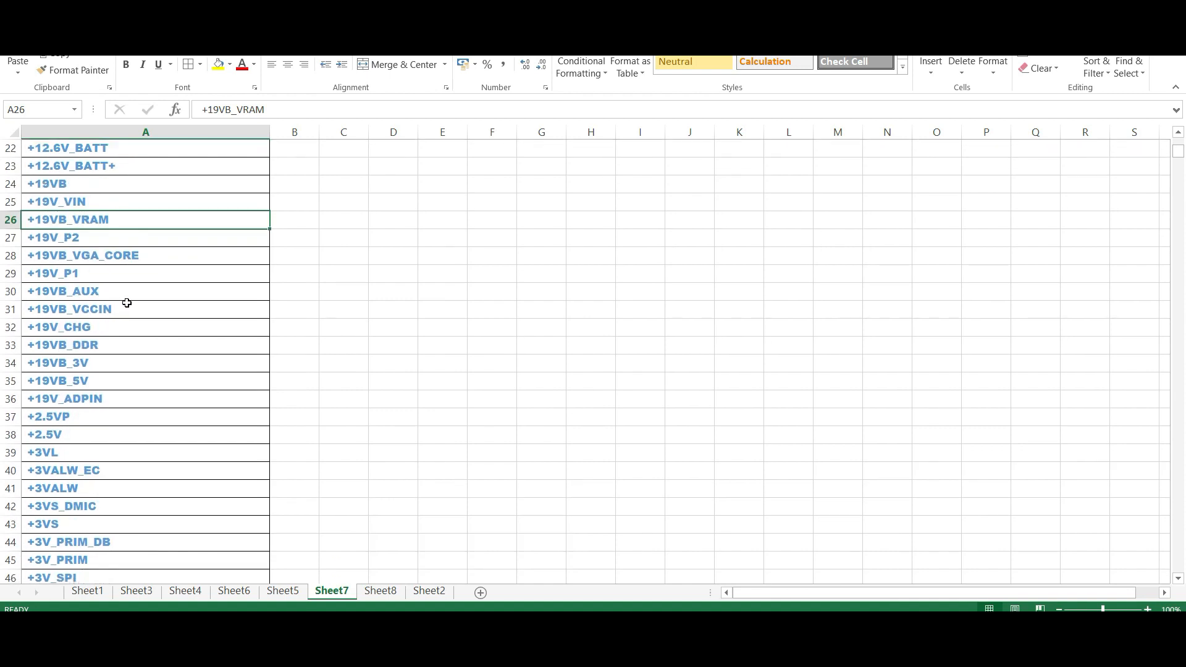
Review the +2.5VP, +2.5V, +3VALW_EC, +3VS_DMIC and +3V_+1.8V_VCCPGPPR nets
scroll("down", 3)
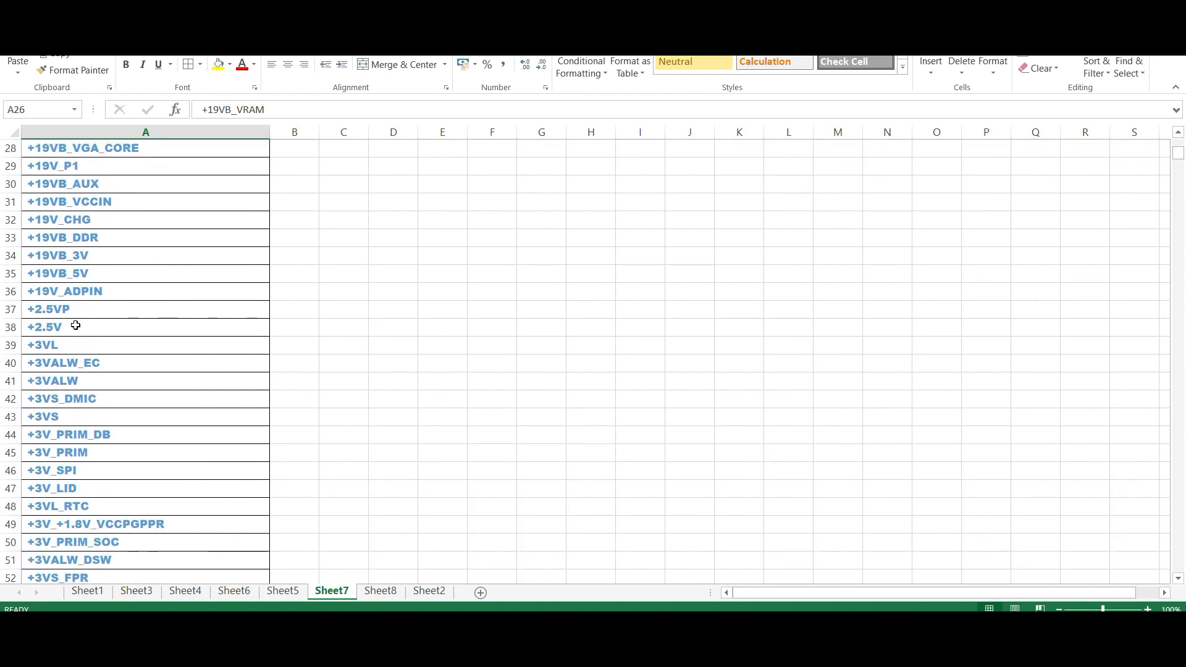
left_click(48, 309)
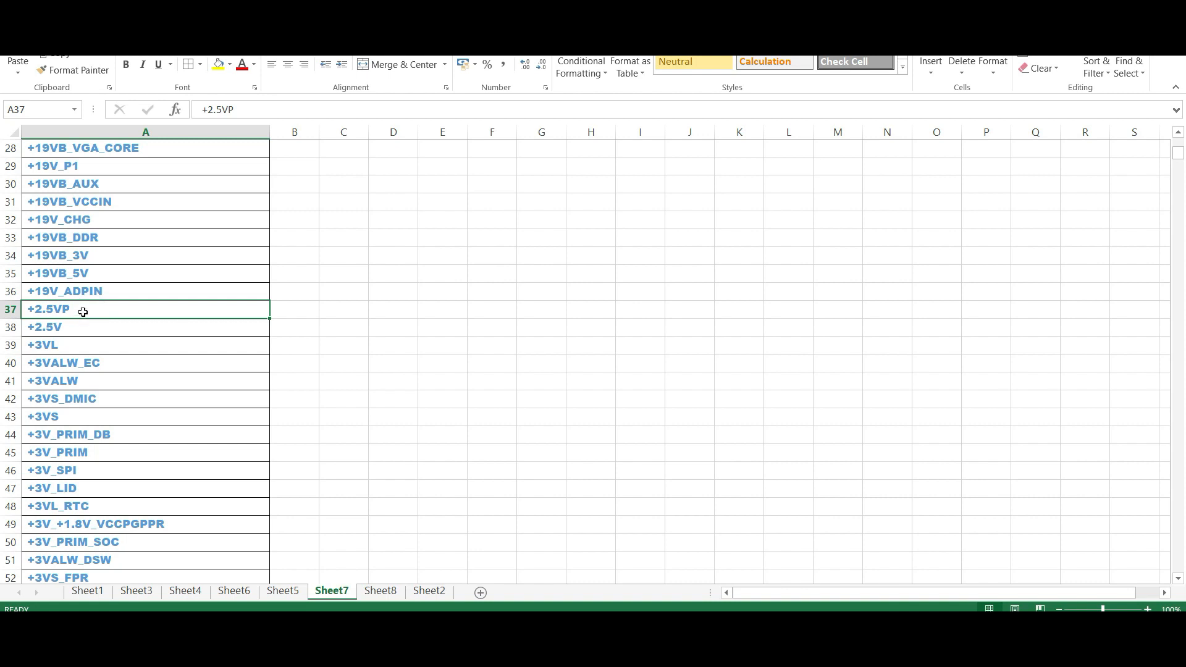
left_click(146, 327)
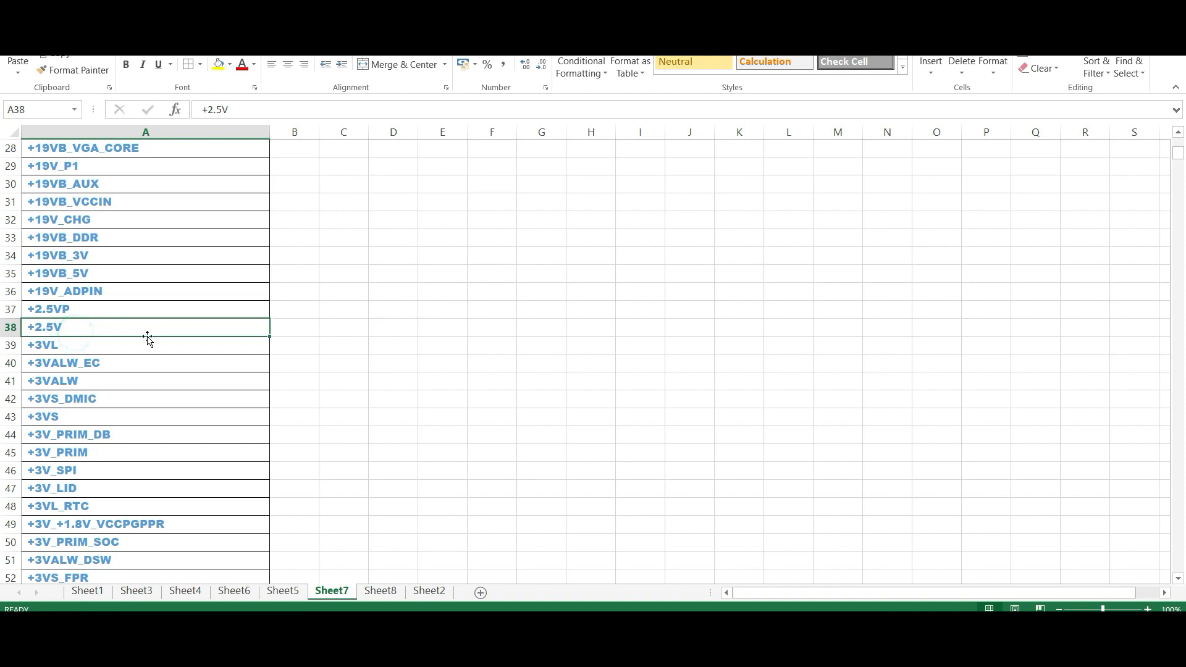
left_click(145, 362)
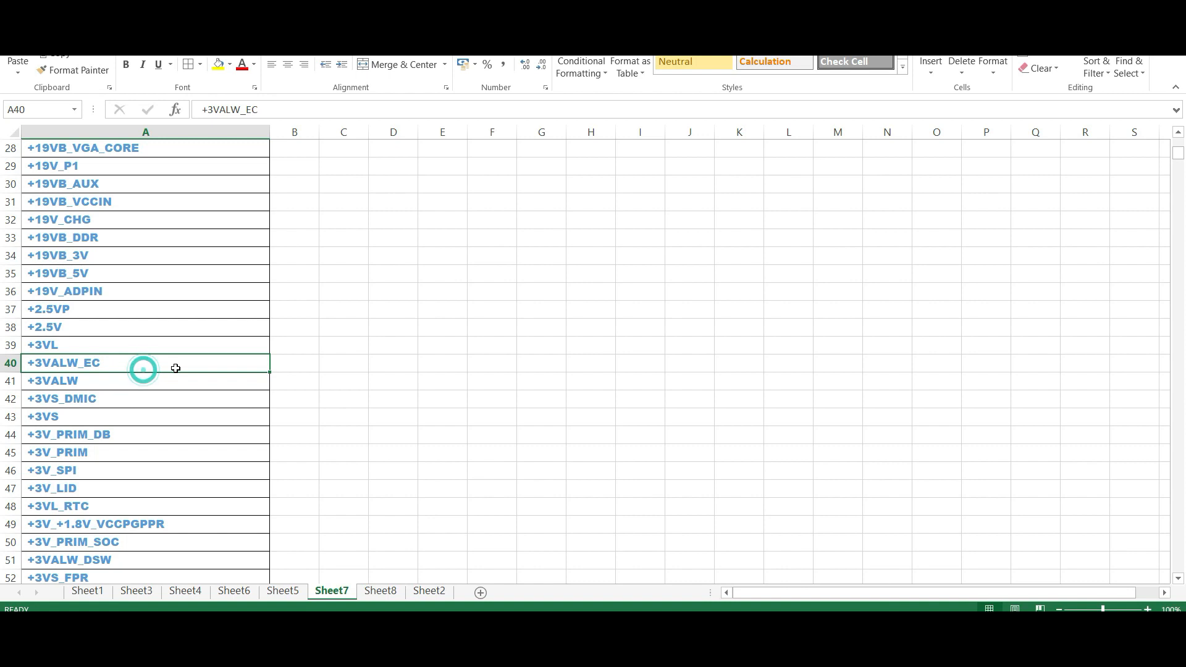
left_click(146, 381)
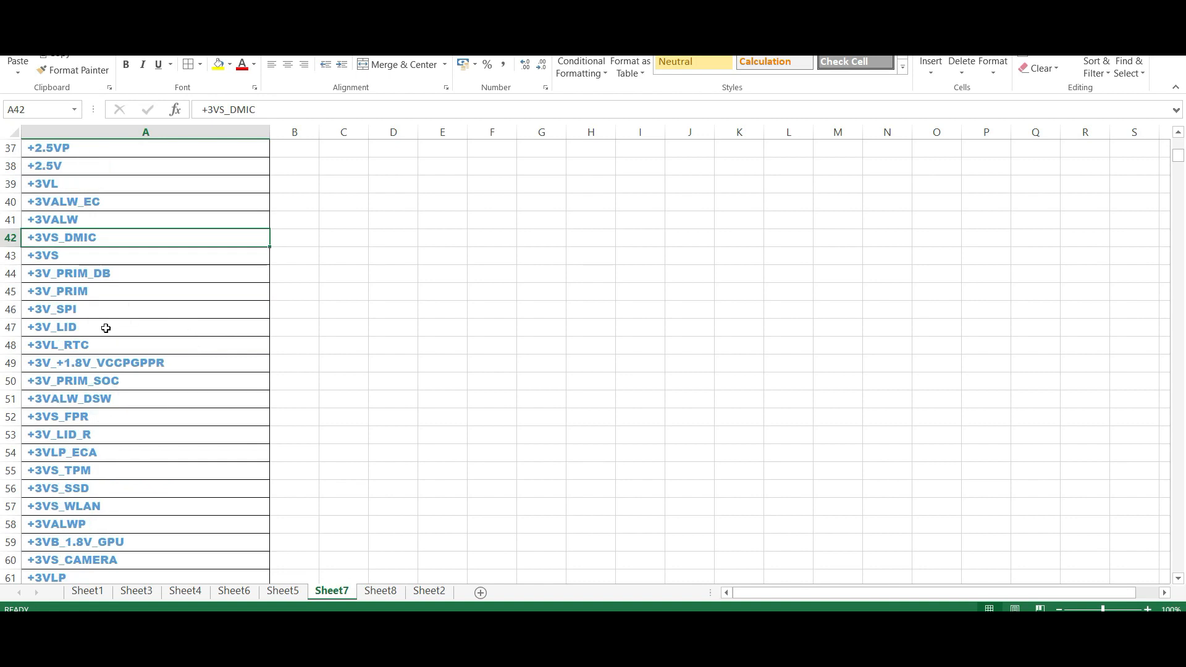
left_click(99, 362)
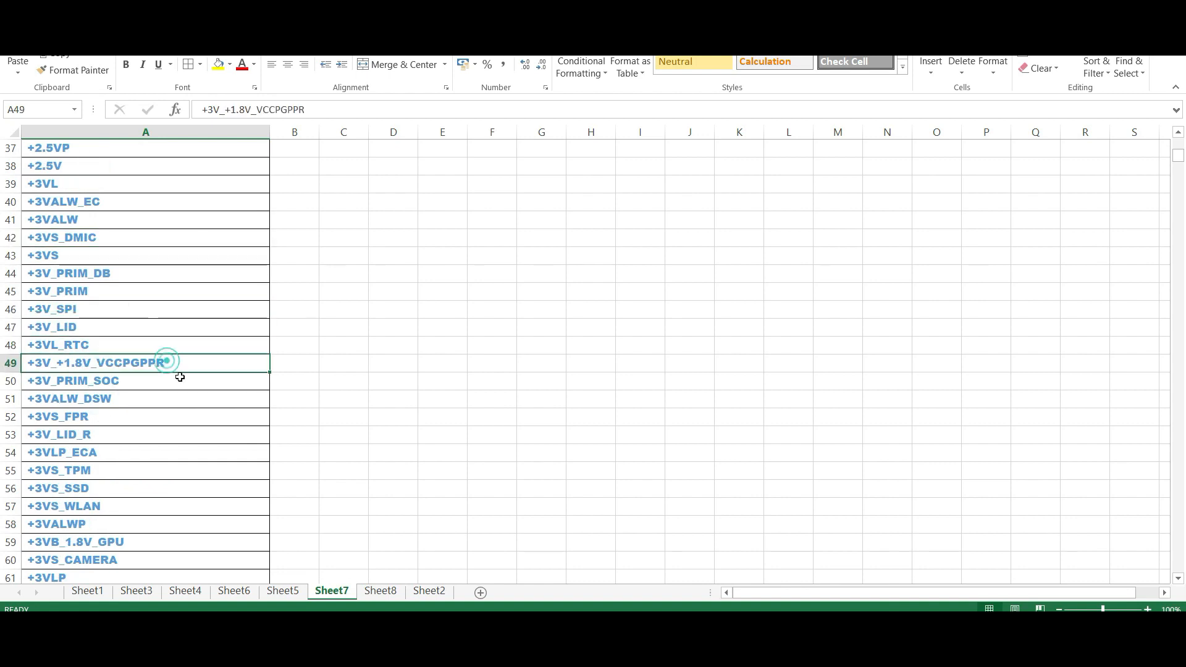
Move down to the red reset signals CNV_RF_RESET#_R, CNV_RF_RESET# and the two DDR_DRAMRST nets
scroll("down", 3)
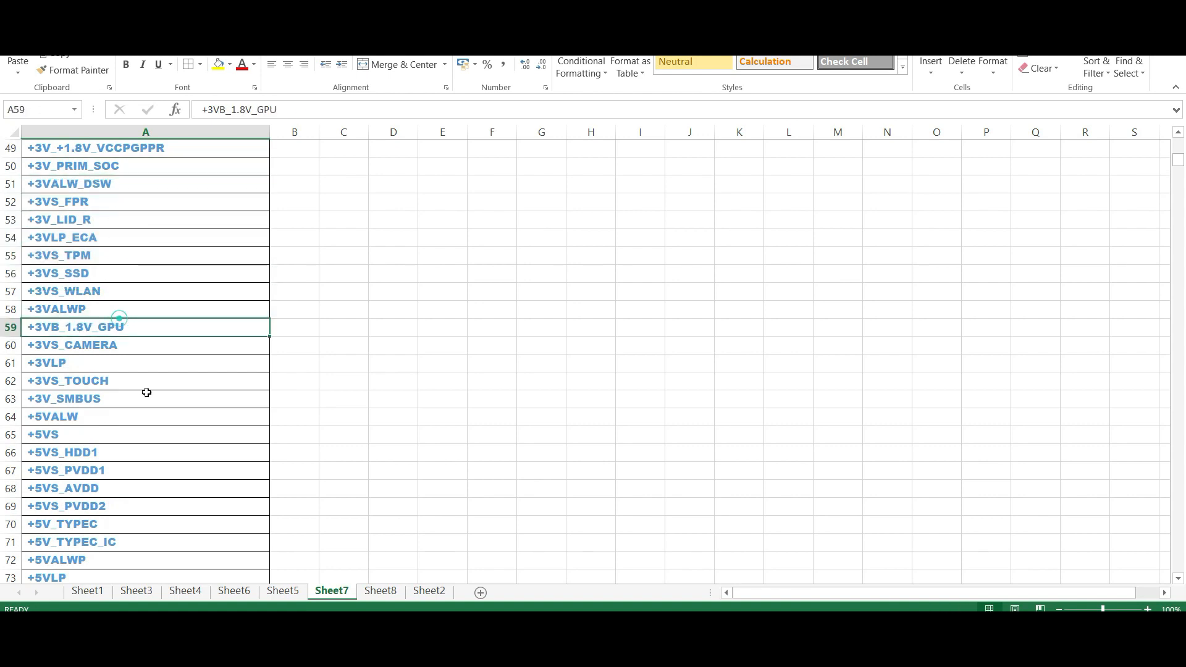
scroll("down", 3)
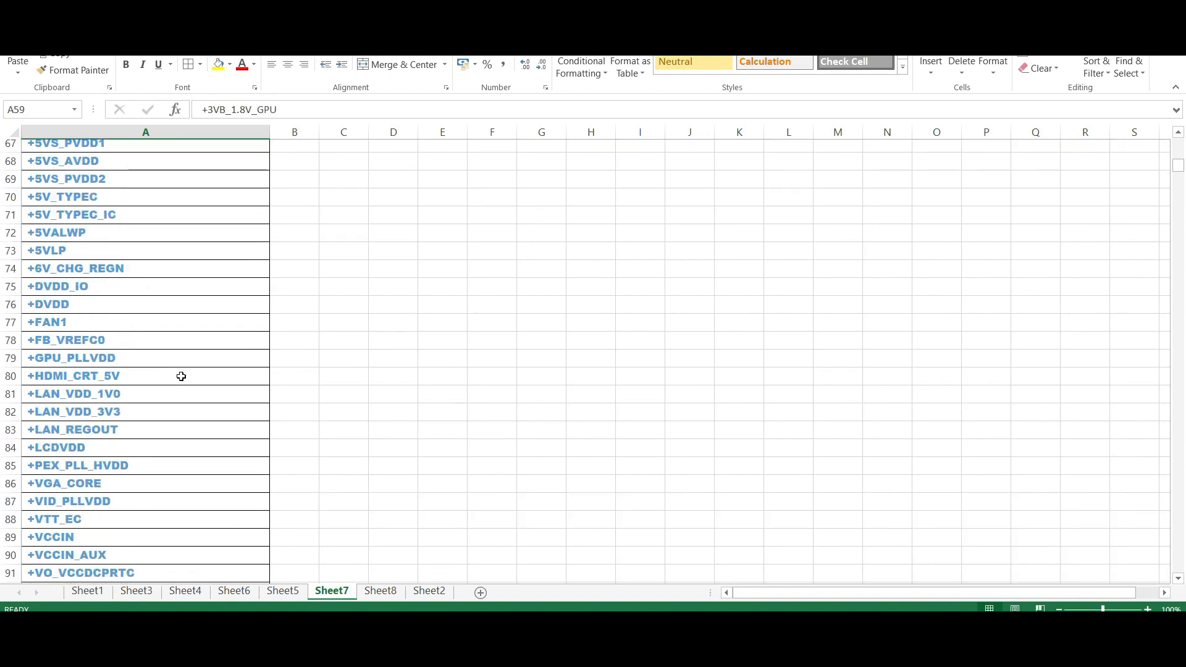
scroll("down", 3)
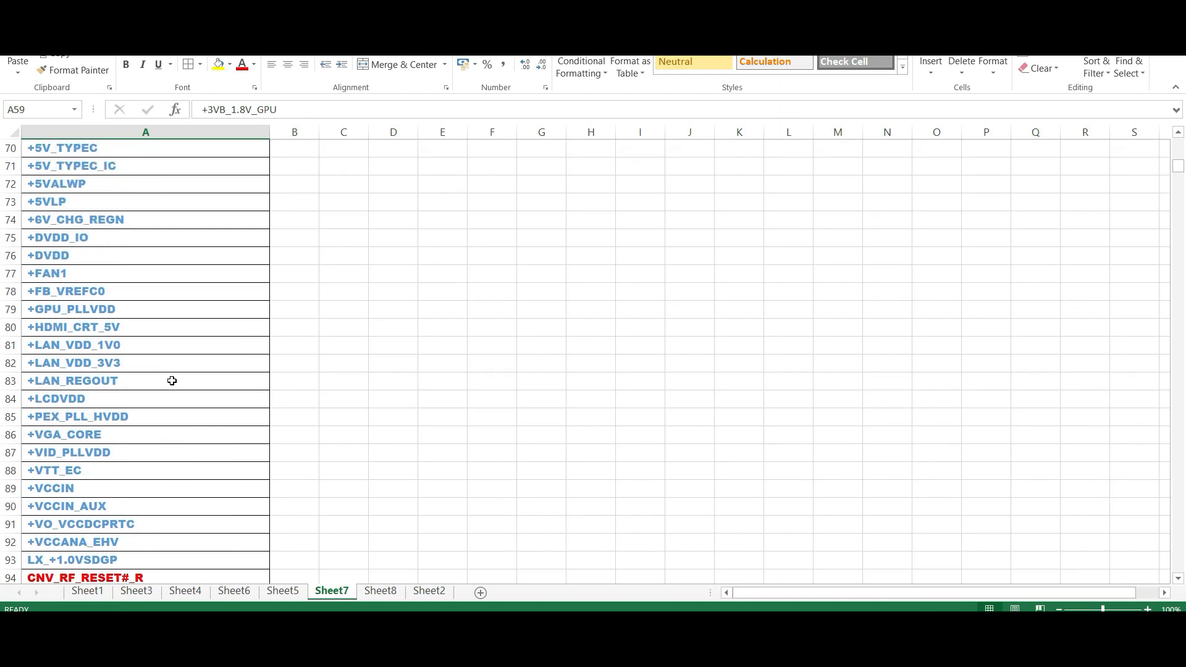
scroll("down", 3)
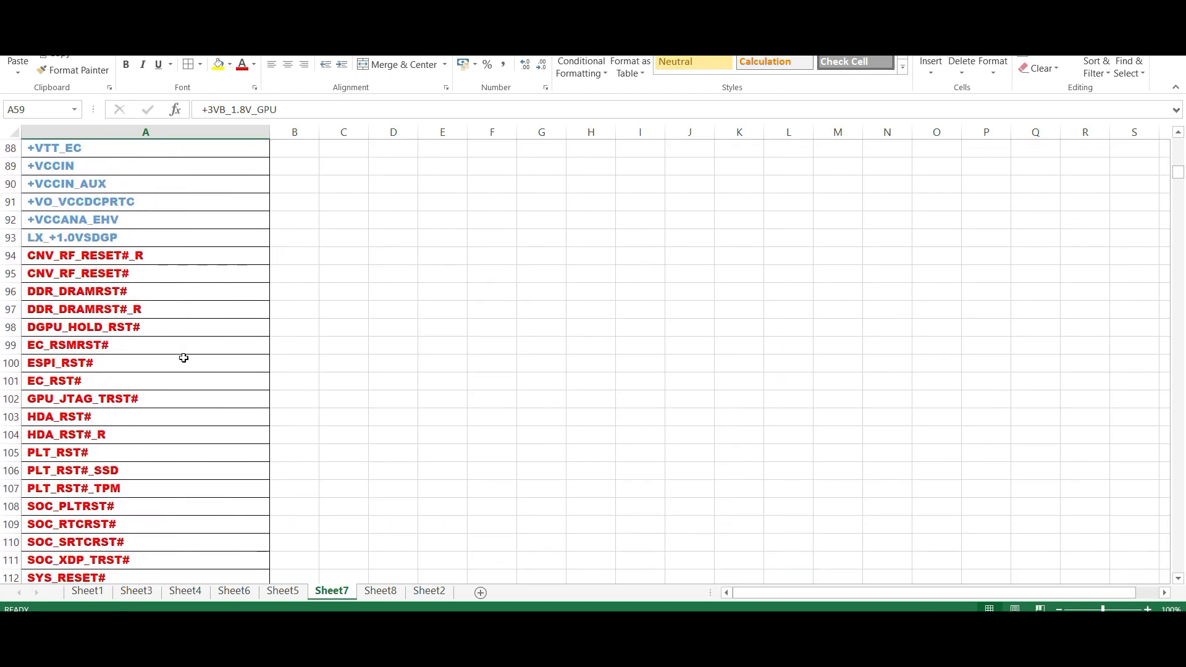
left_click(115, 255)
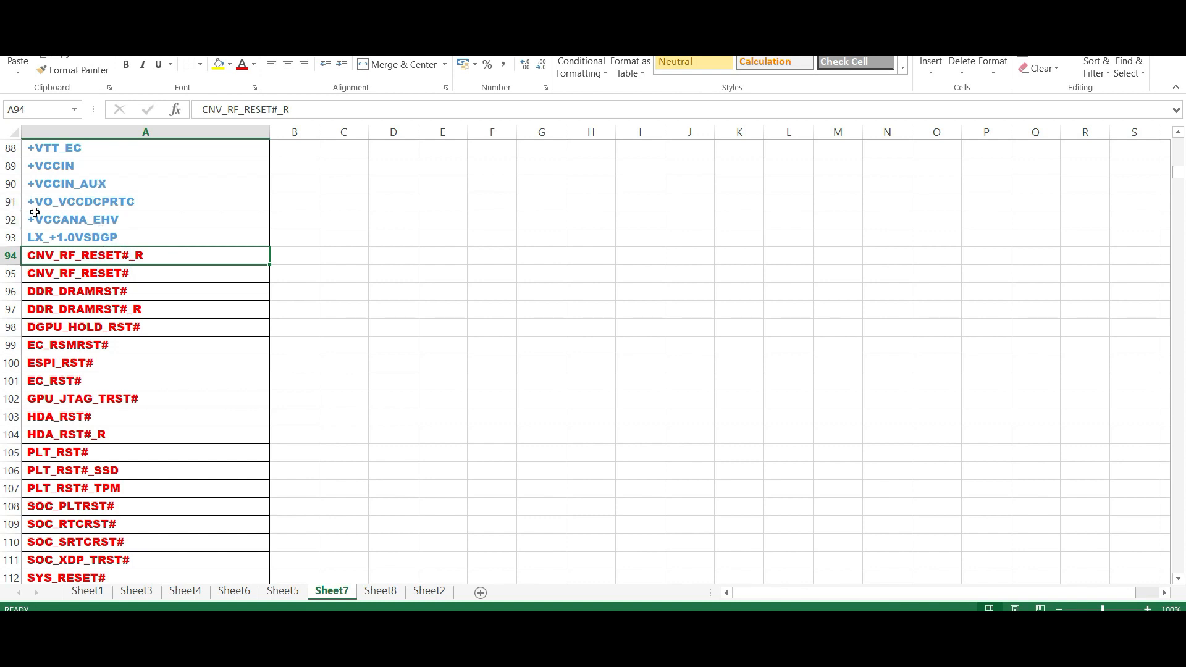
mouse_move(39, 195)
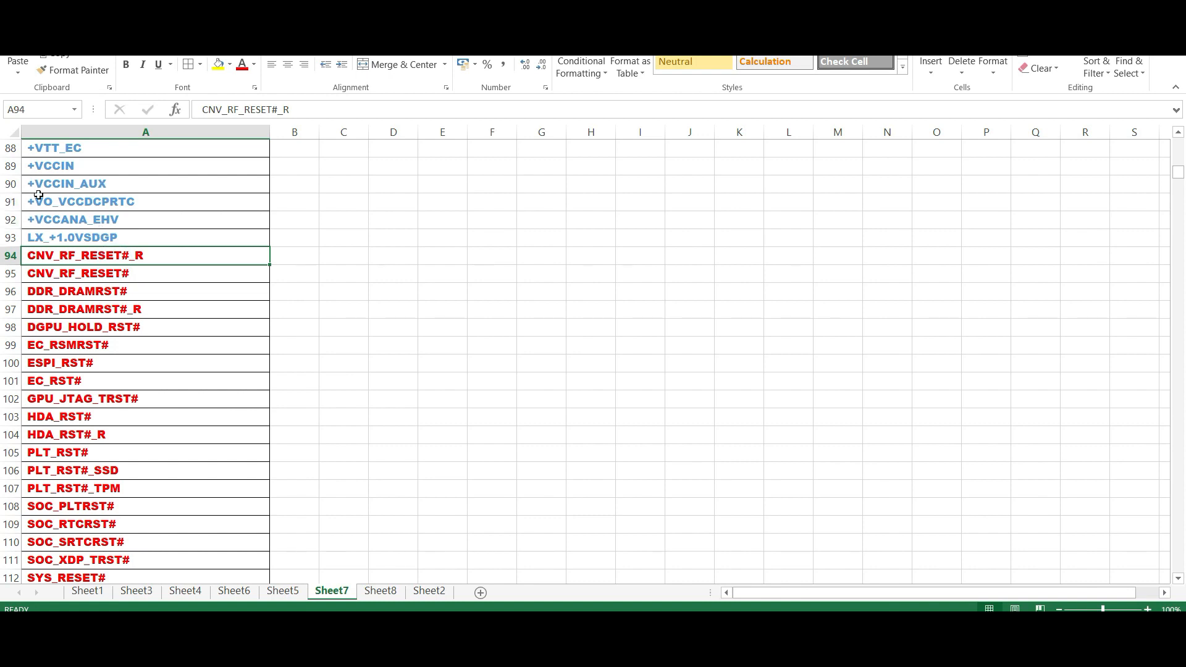
mouse_move(83, 220)
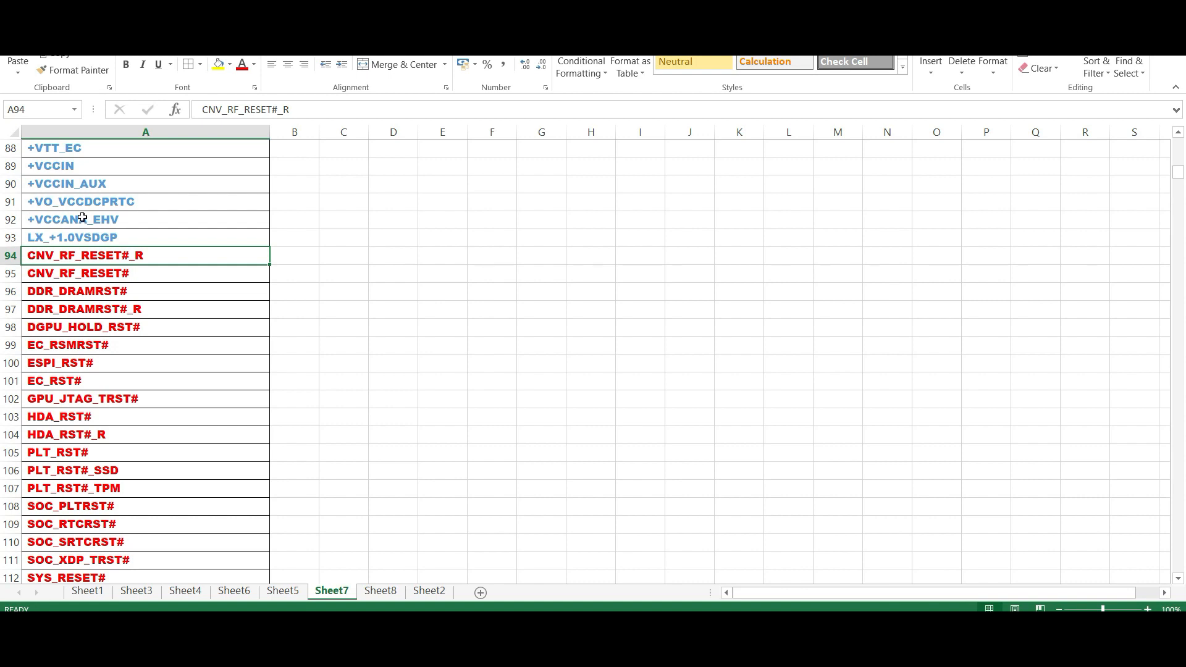
scroll("down", 3)
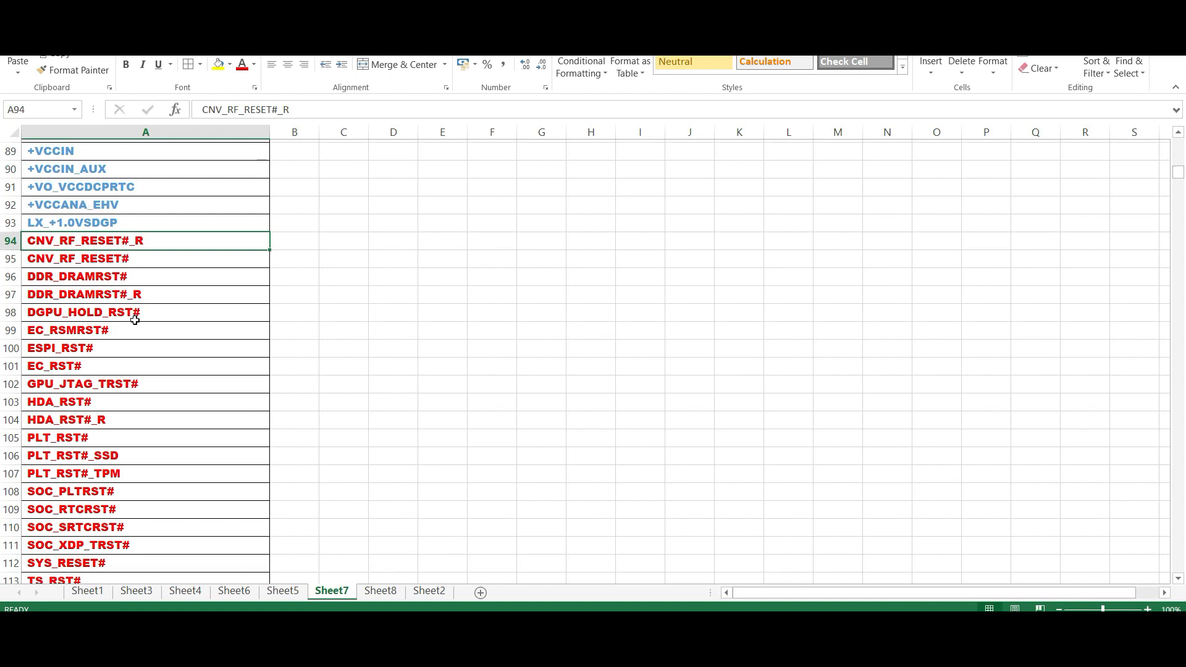
scroll("down", 3)
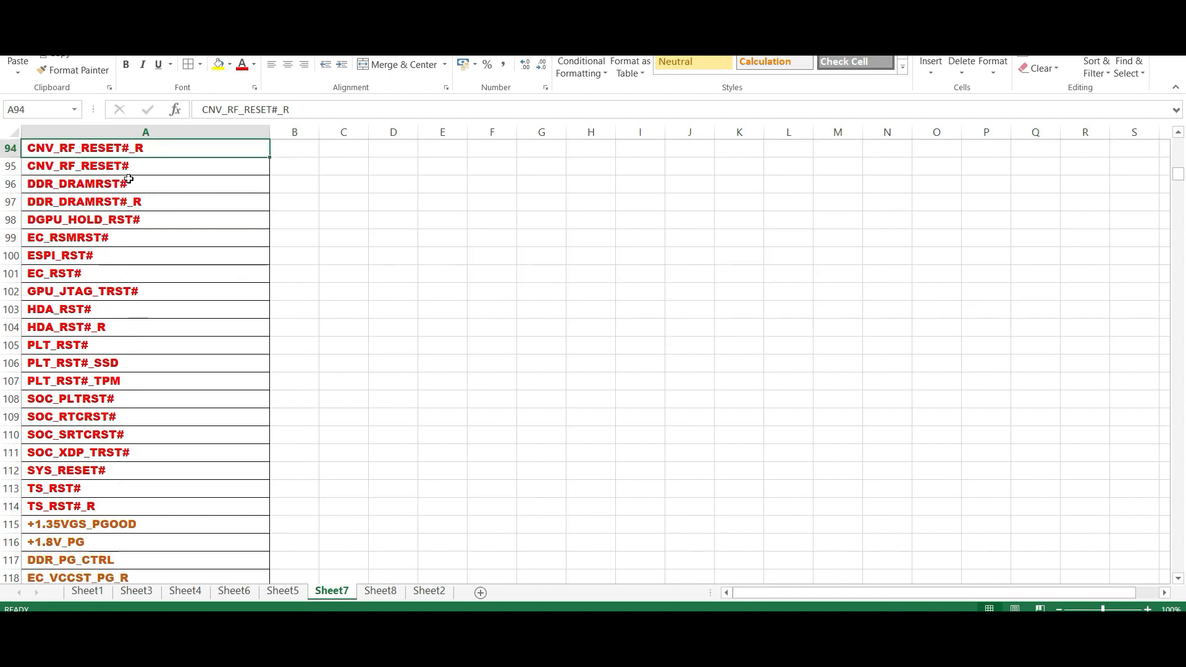
scroll("up", 3)
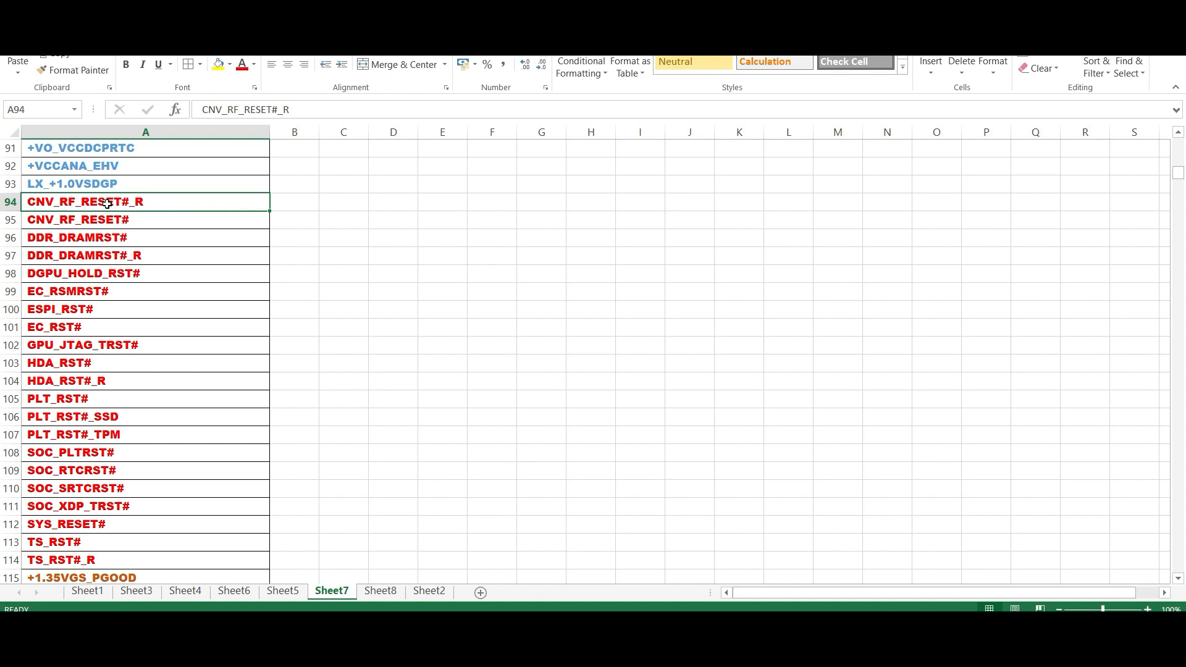
mouse_move(144, 220)
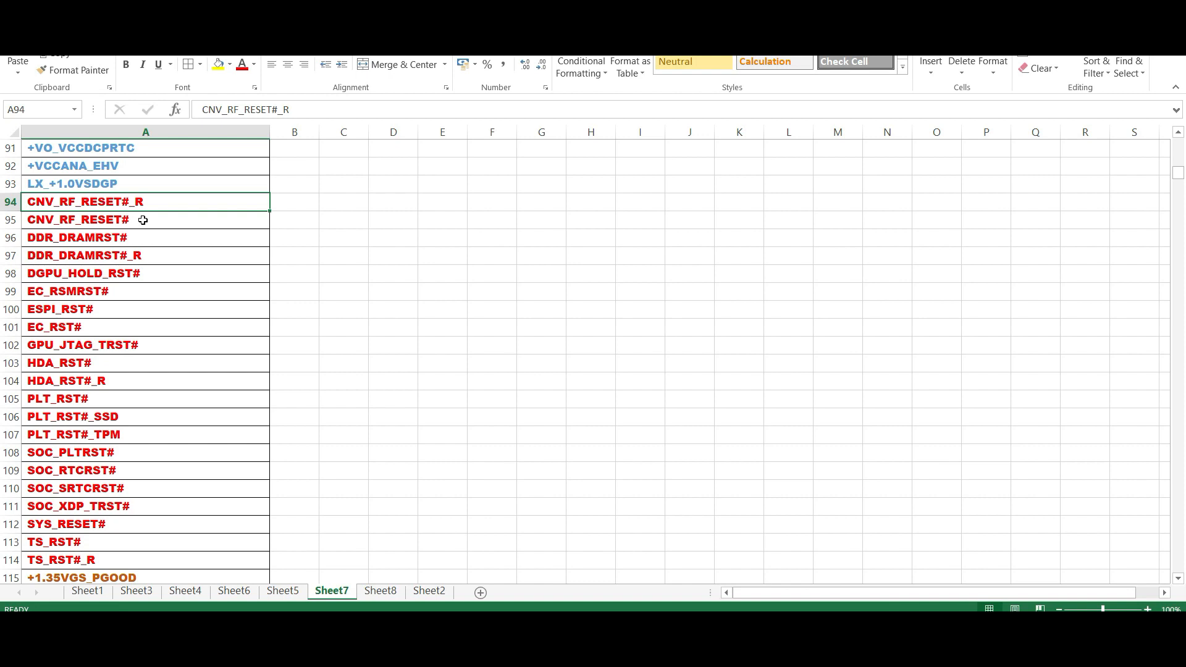
mouse_move(66, 212)
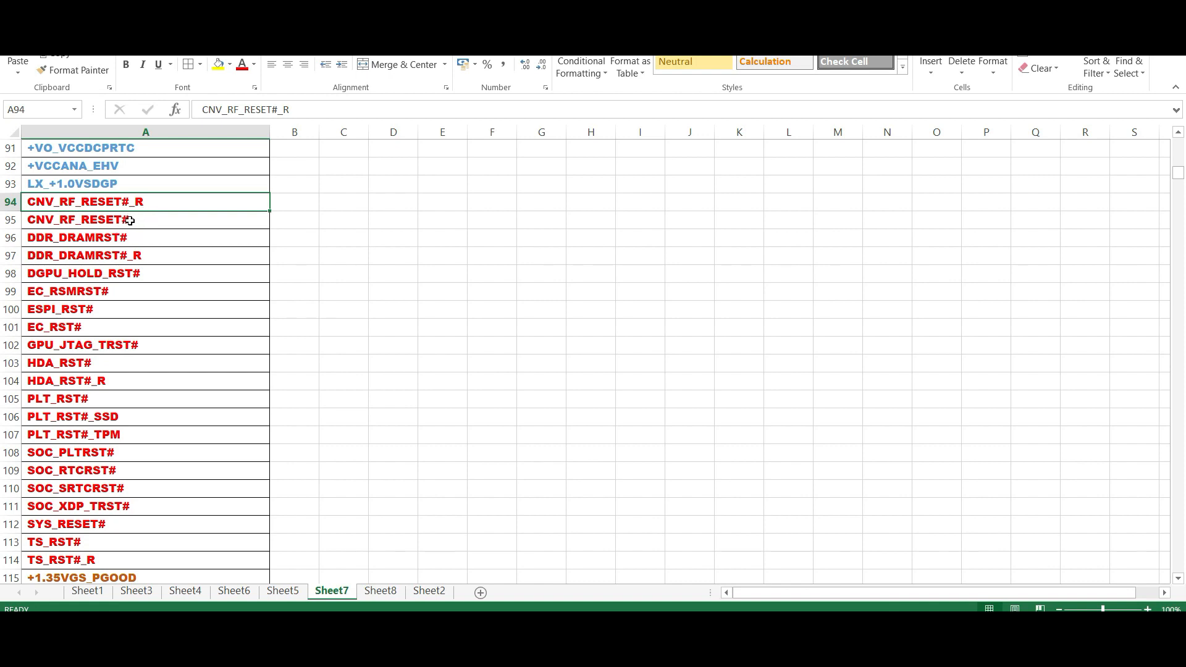
left_click(113, 220)
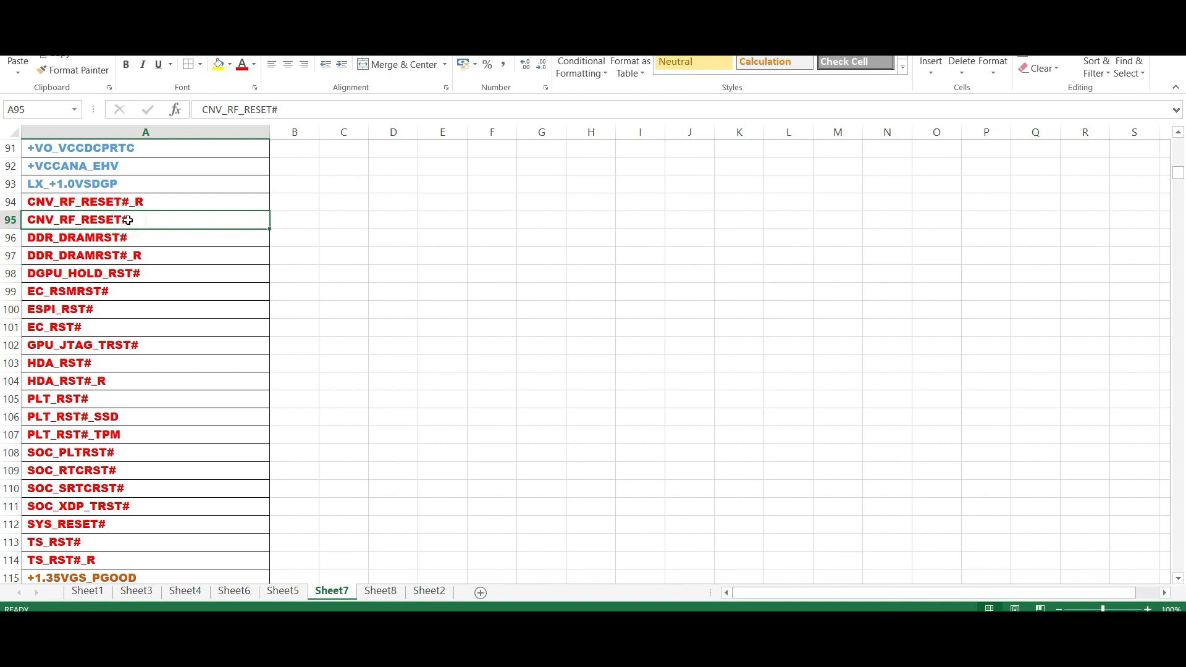
left_click(146, 201)
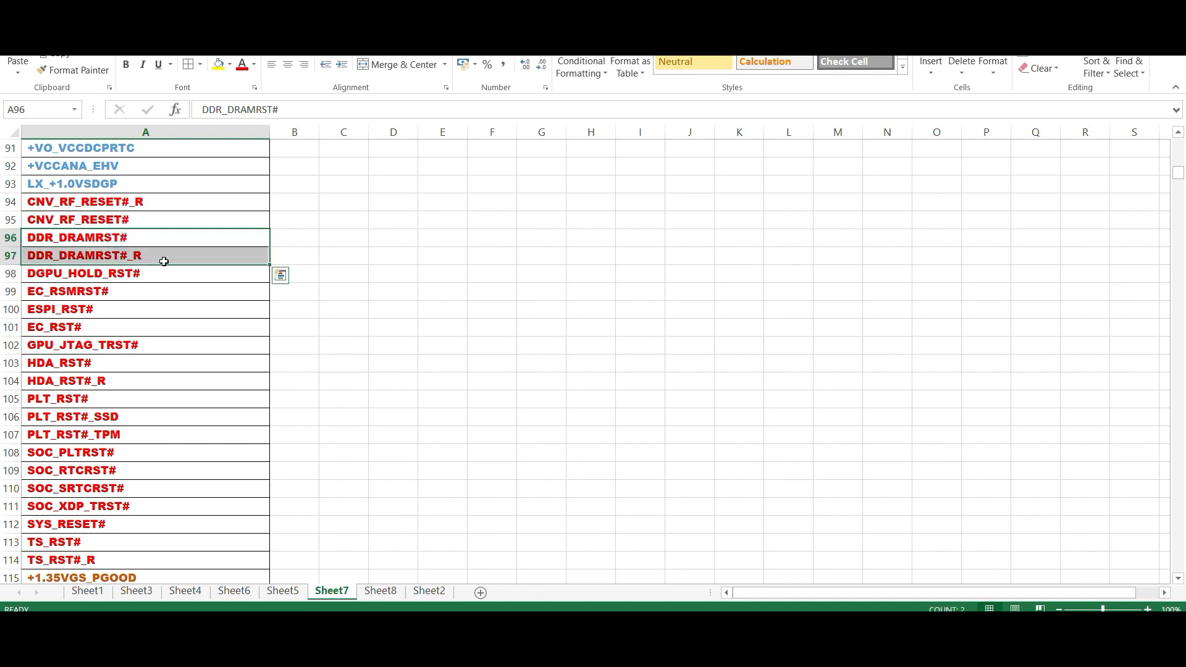
Review the PLT_RST#, SOC_PLTRST#, SOC_RTCRST# and SOC_XDP_TRST# reset signals
scroll("down", 3)
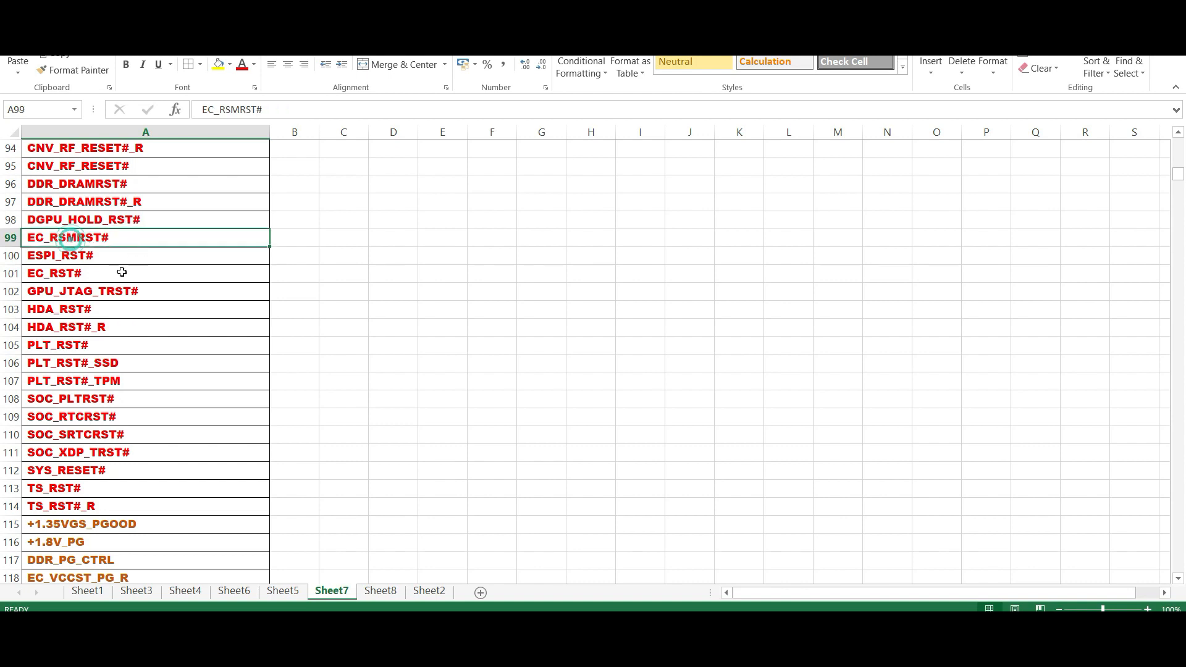
left_click(146, 255)
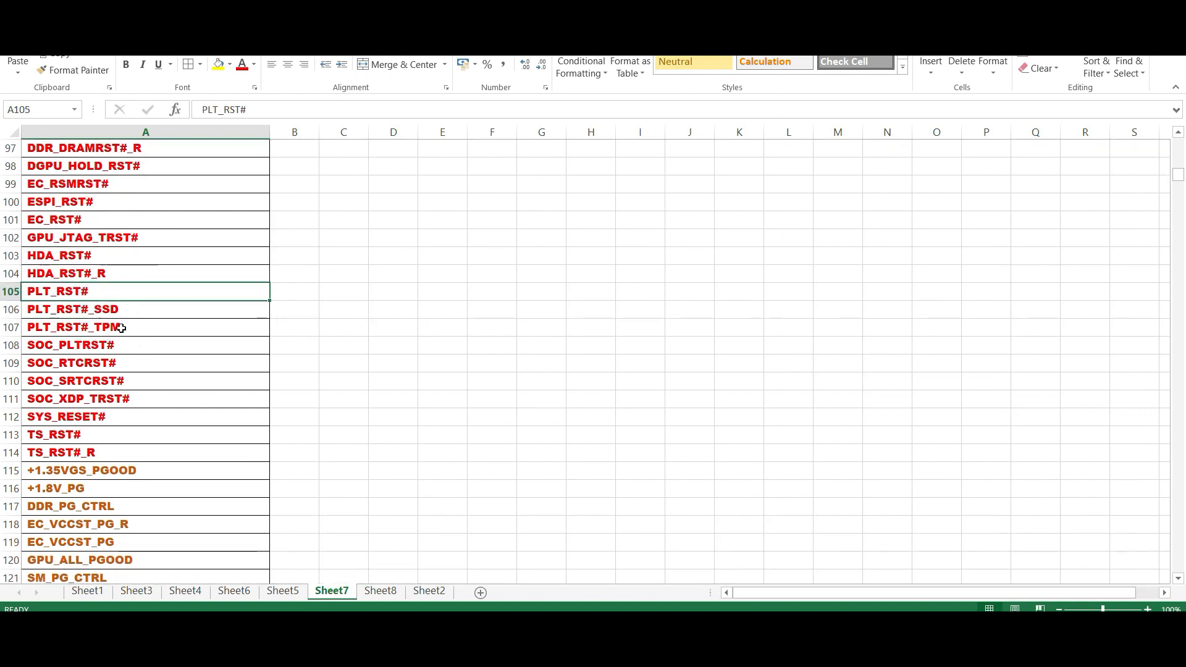
left_click(145, 326)
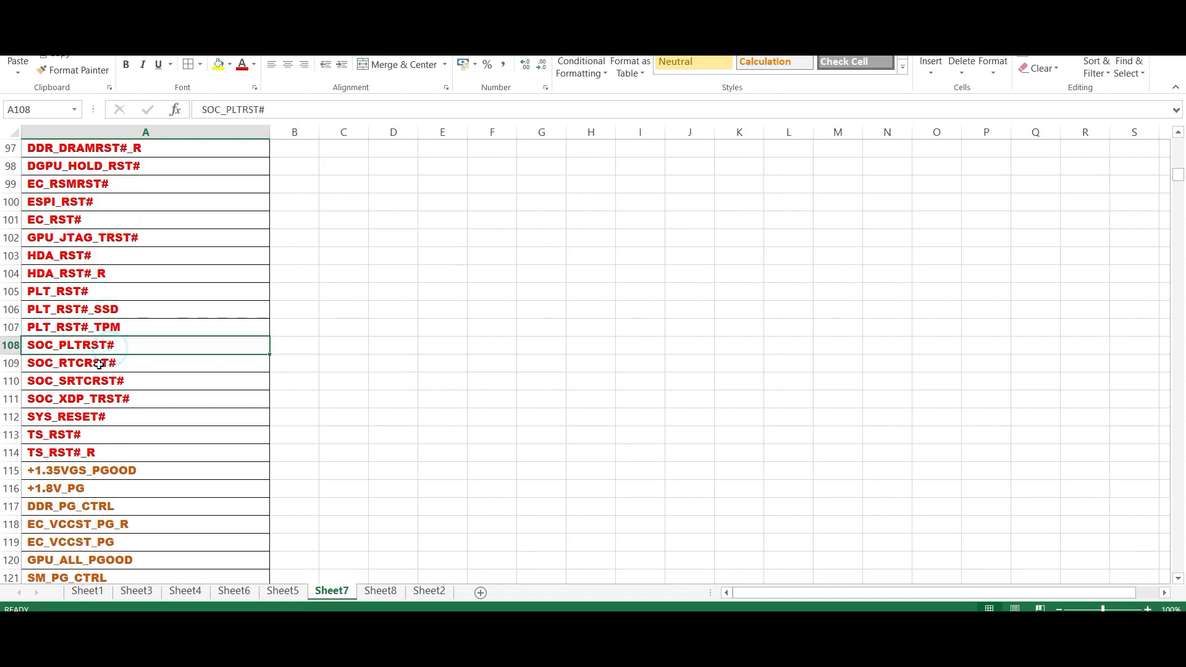
left_click(71, 362)
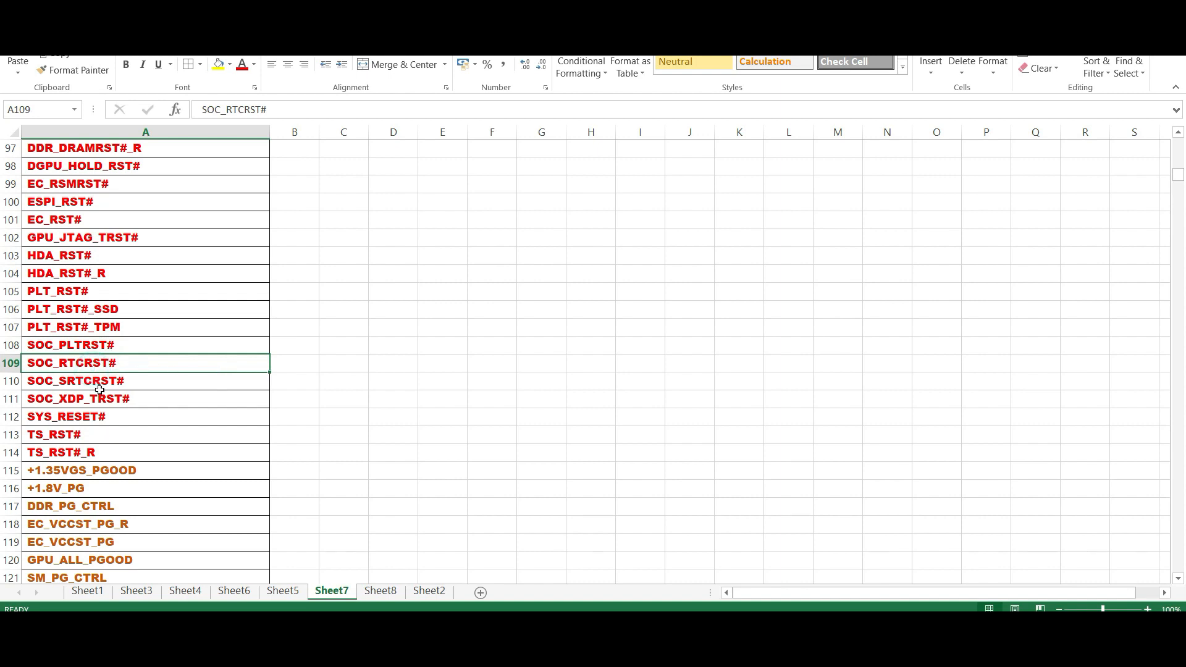
left_click(76, 399)
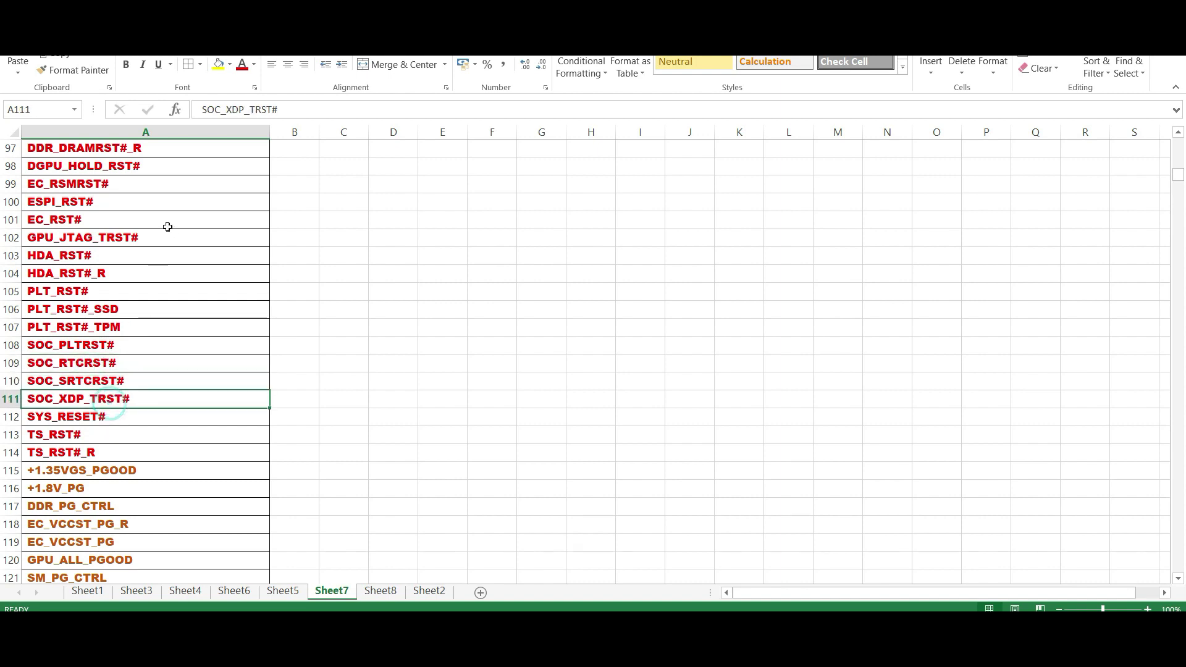
scroll("down", 3)
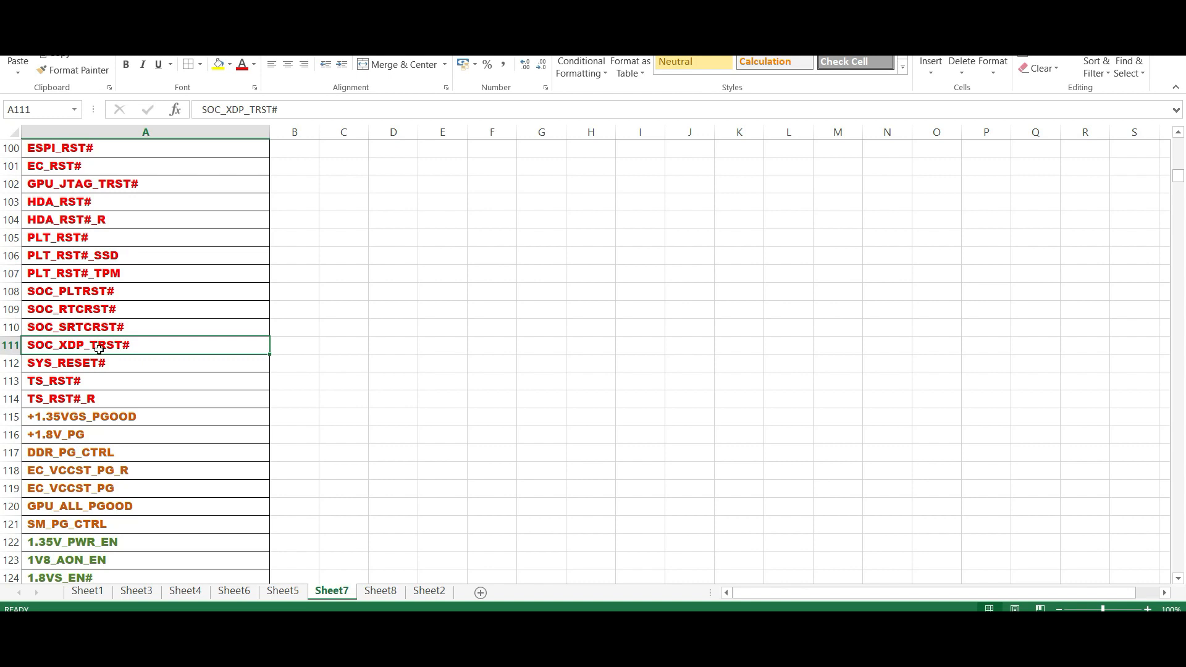
Review the orange EC_VCCST_PG_R and the green enables 1.35V_PWR_EN and 5V_3V_EN
left_click(85, 309)
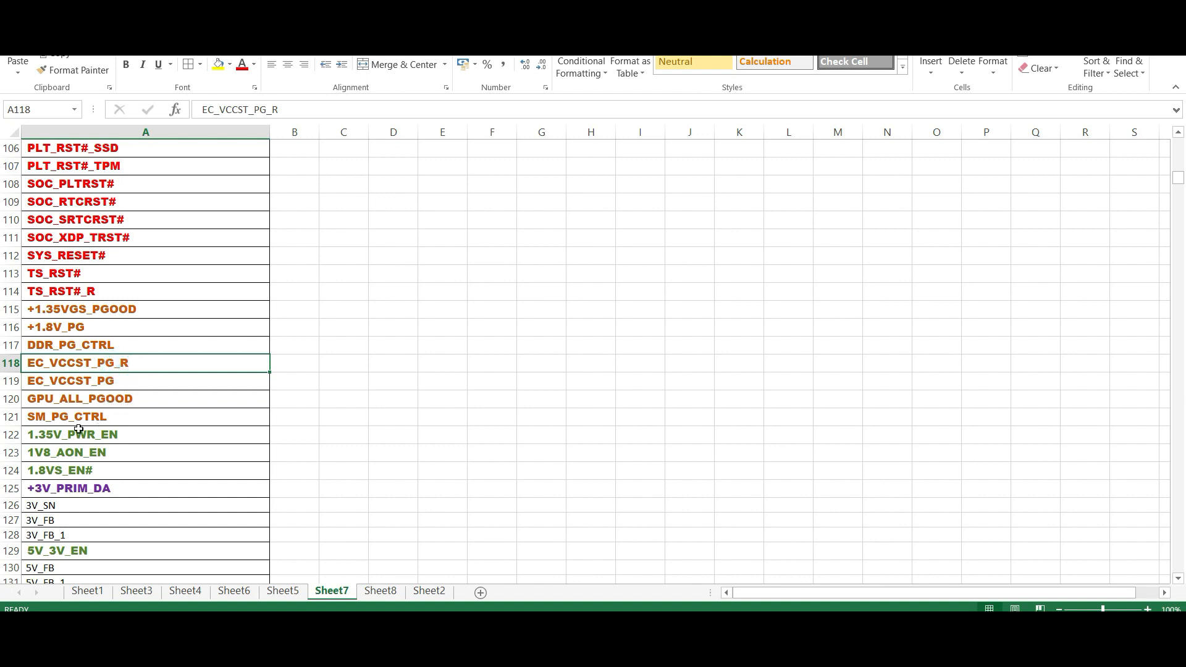
left_click(66, 416)
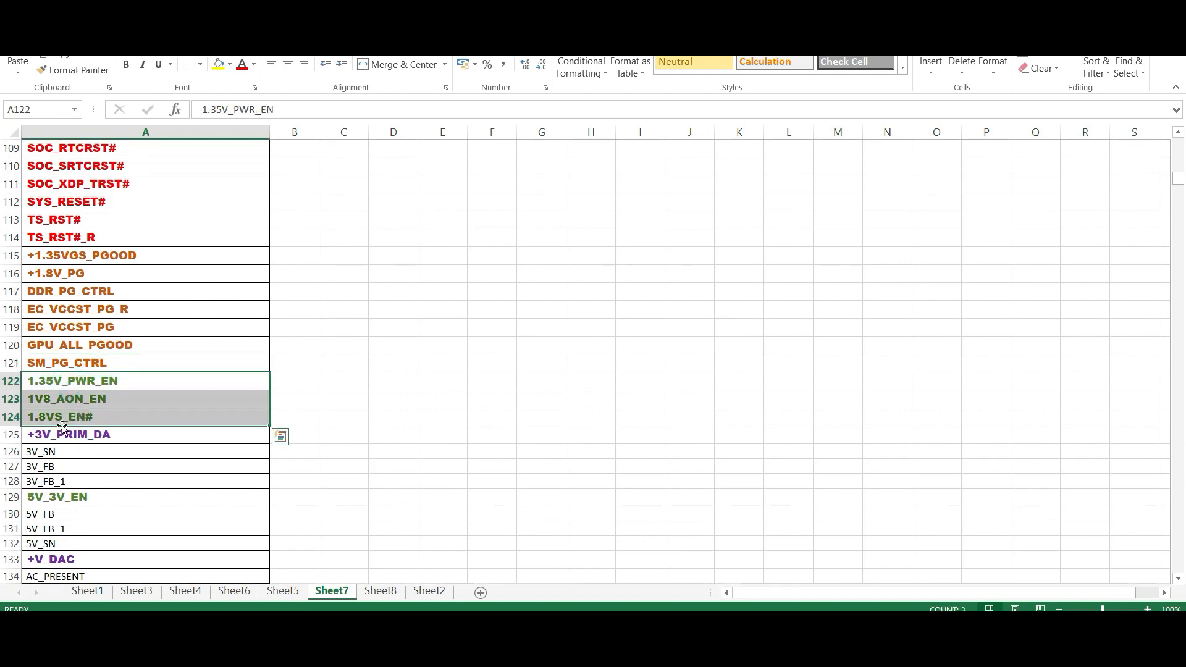
left_click(142, 381)
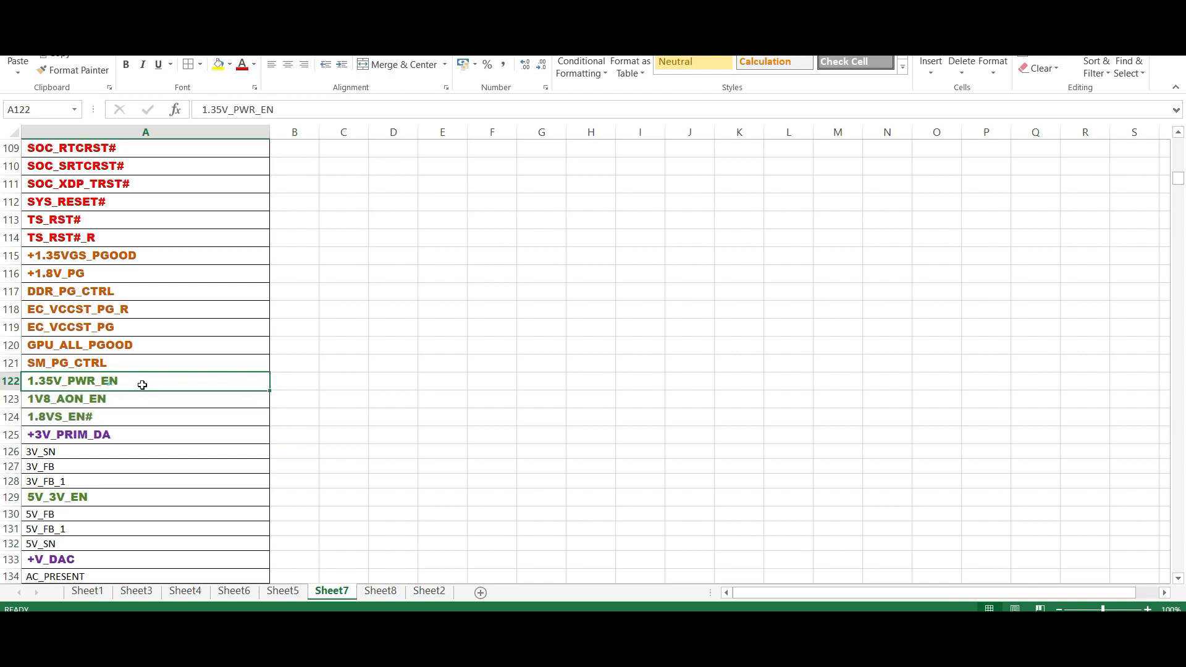
left_click(67, 400)
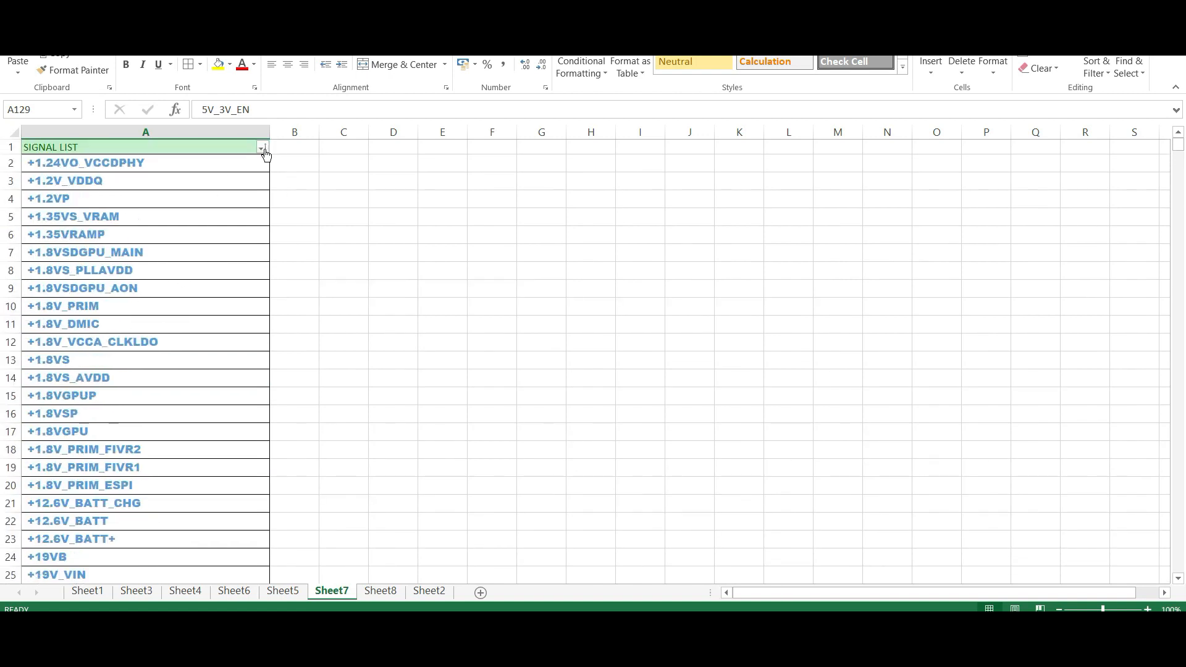
Filter SIGNAL LIST to the green enable signals and review EC_VCCST_EN, EC_CC_EN and VCCSTG_EN_LS_R
left_click(262, 147)
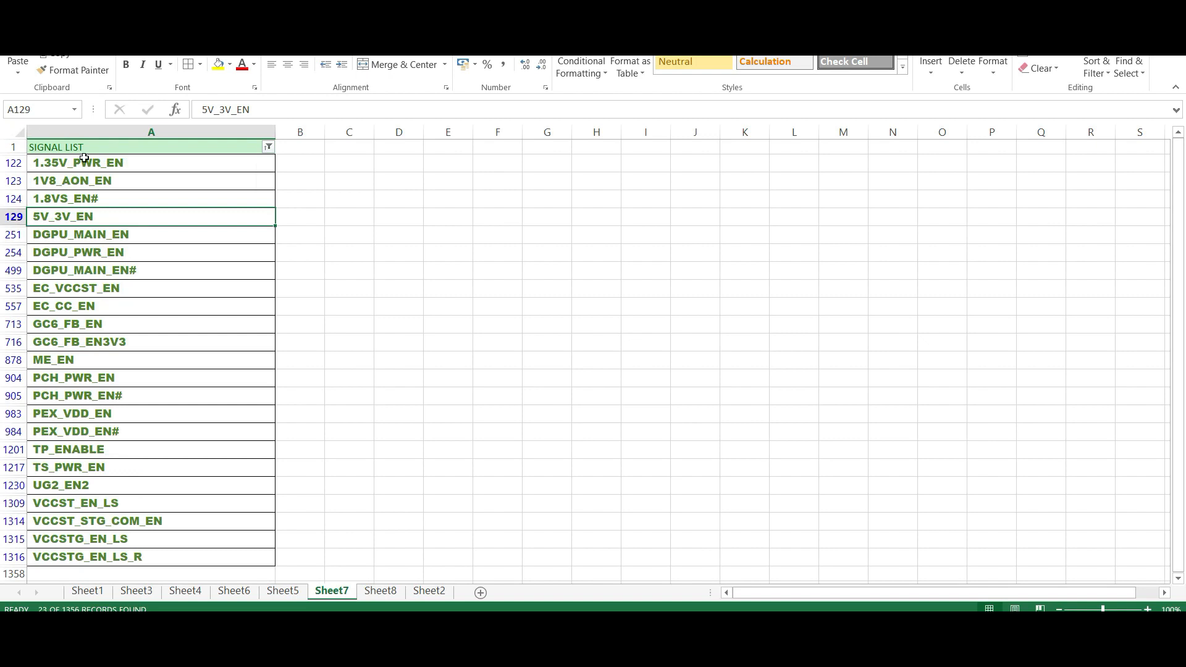
left_click_drag(128, 163, 140, 198)
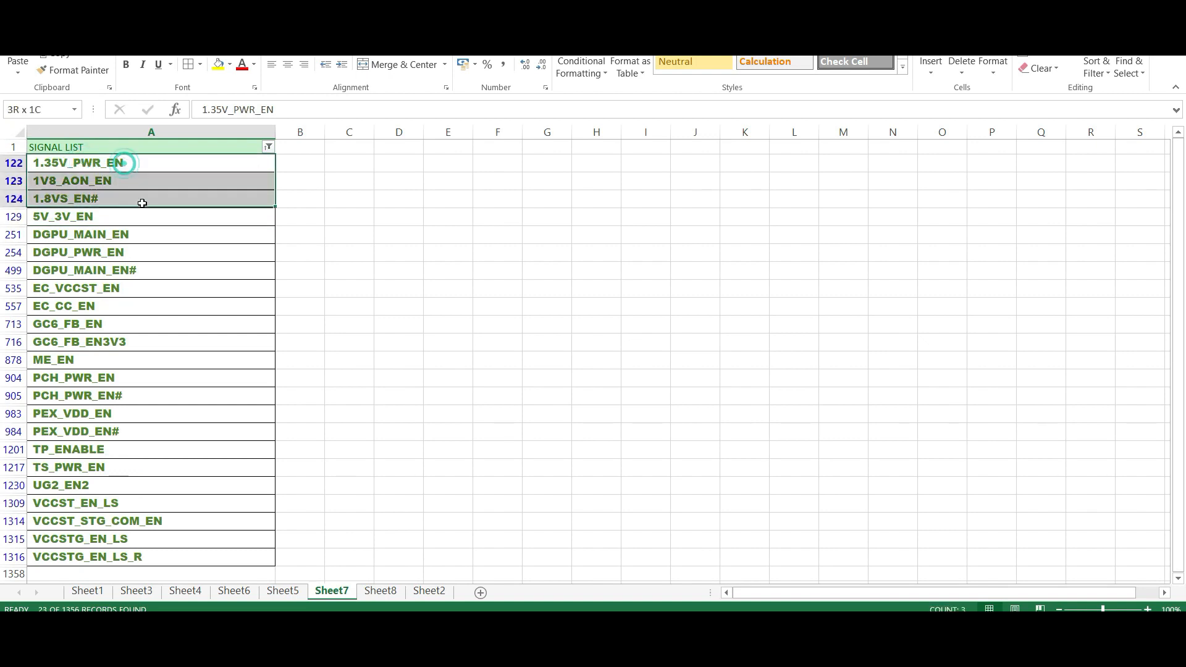
left_click(75, 217)
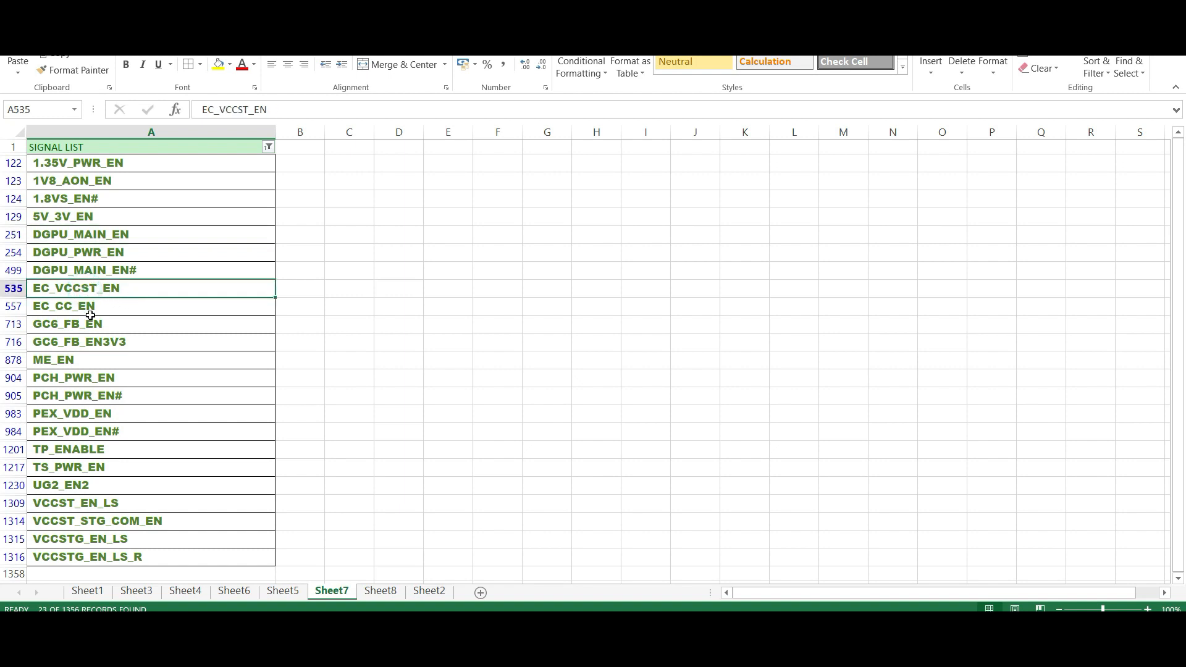
left_click(151, 305)
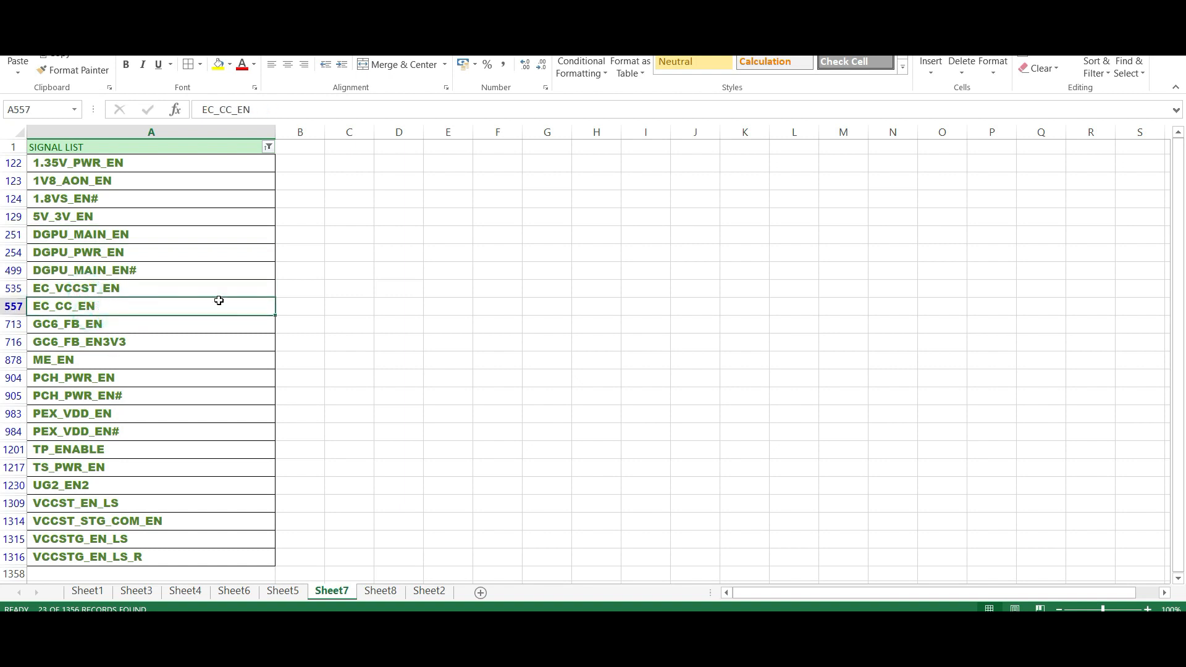
mouse_move(138, 427)
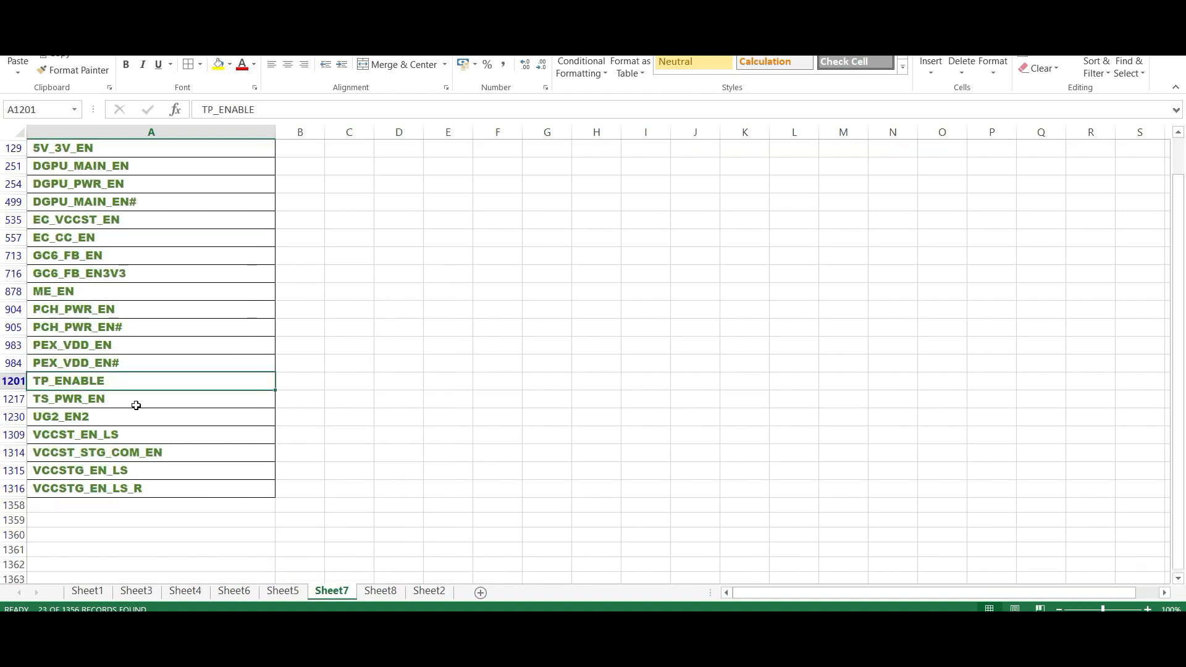
left_click(62, 417)
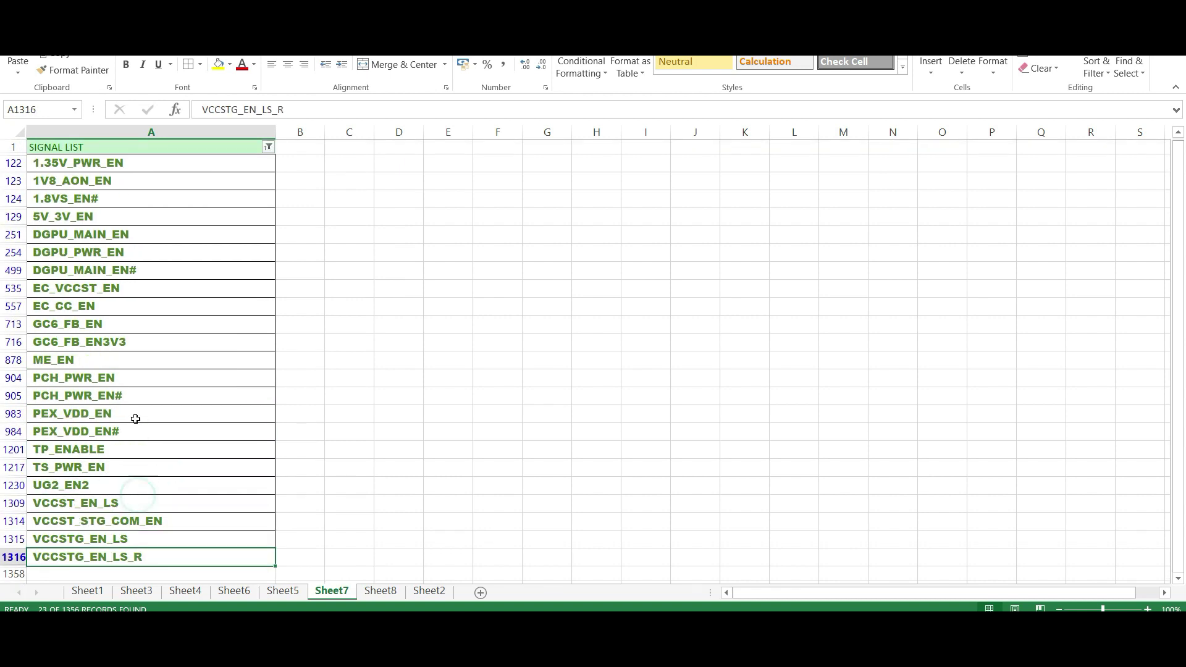
Step through the filtered enables UG2_EN2, 1.35V_PWR_EN, 5V_3V_EN and 1V8_AON_EN
left_click(150, 163)
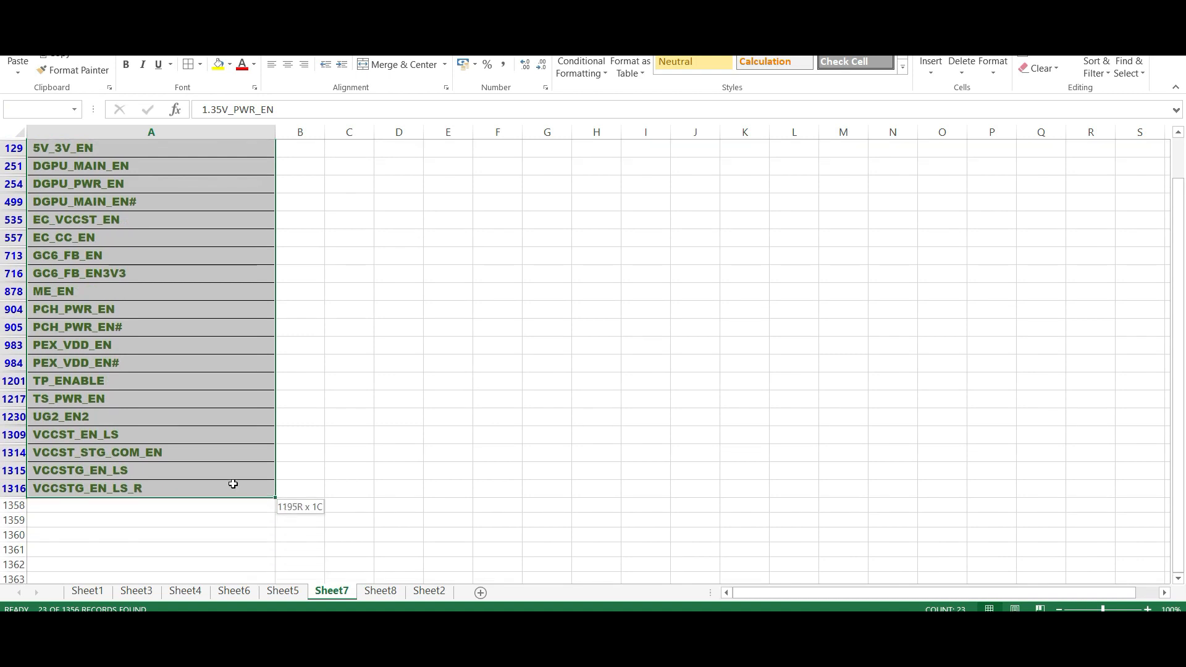
left_click(150, 417)
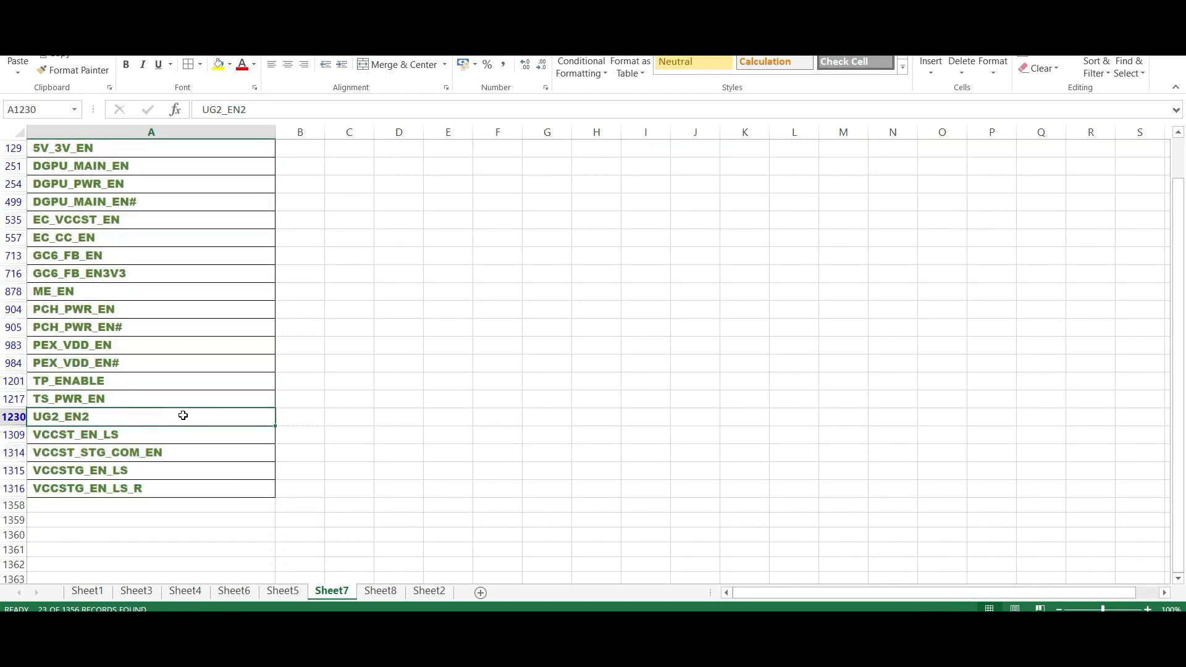
mouse_move(180, 373)
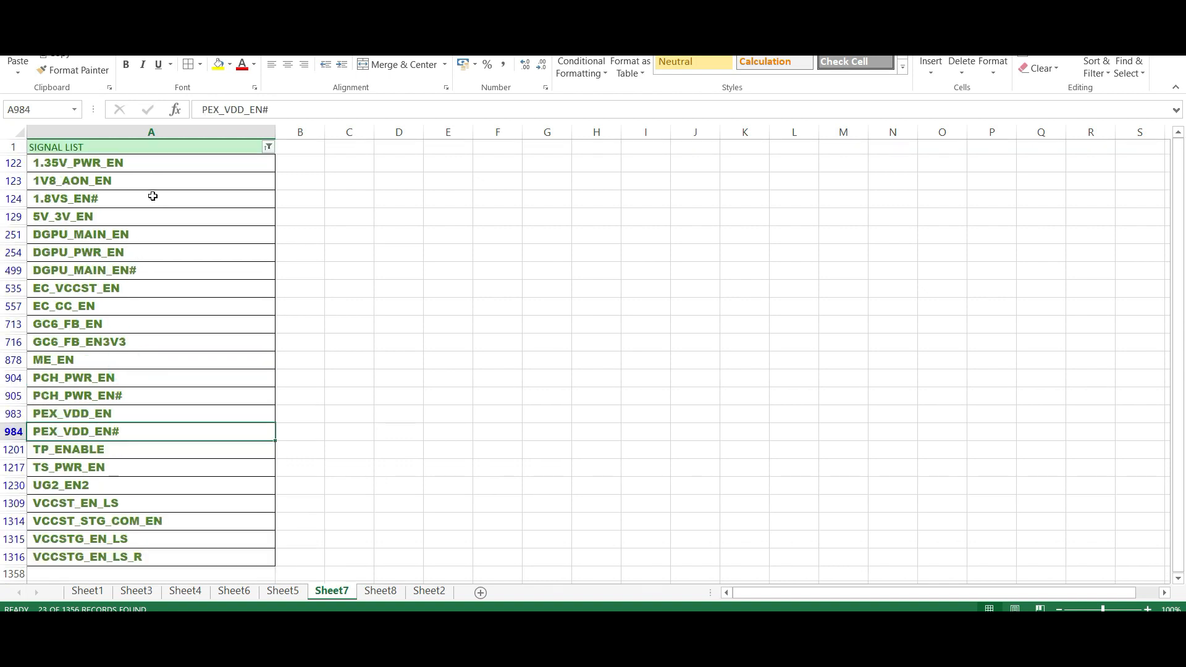
left_click(180, 163)
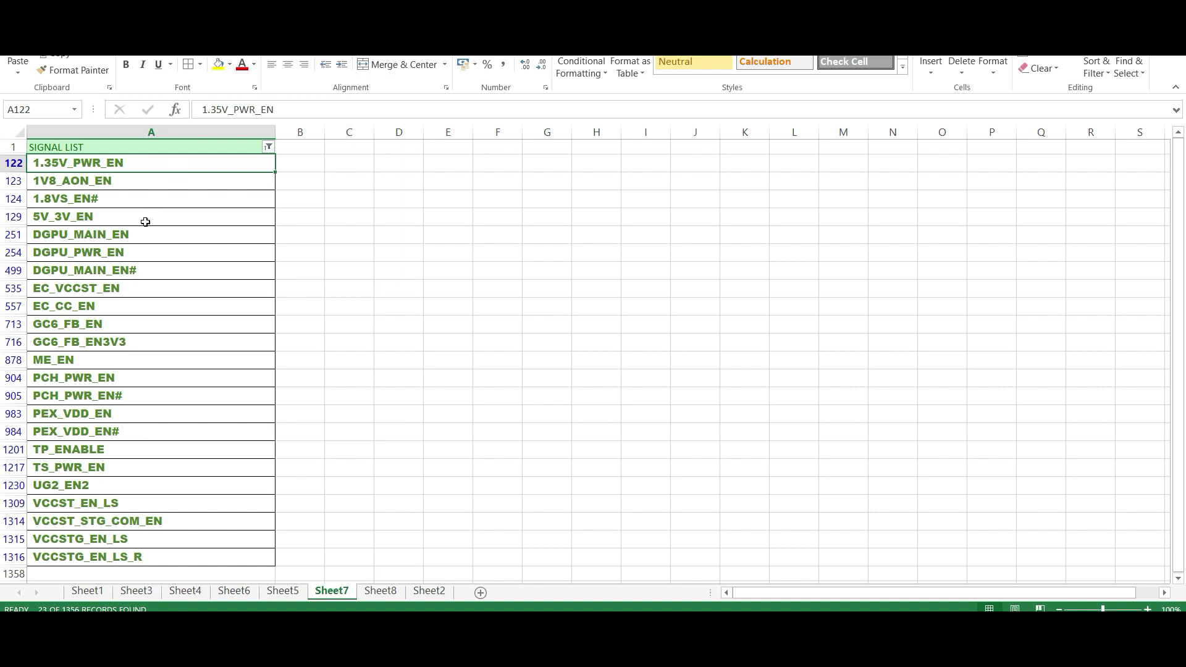
mouse_move(151, 214)
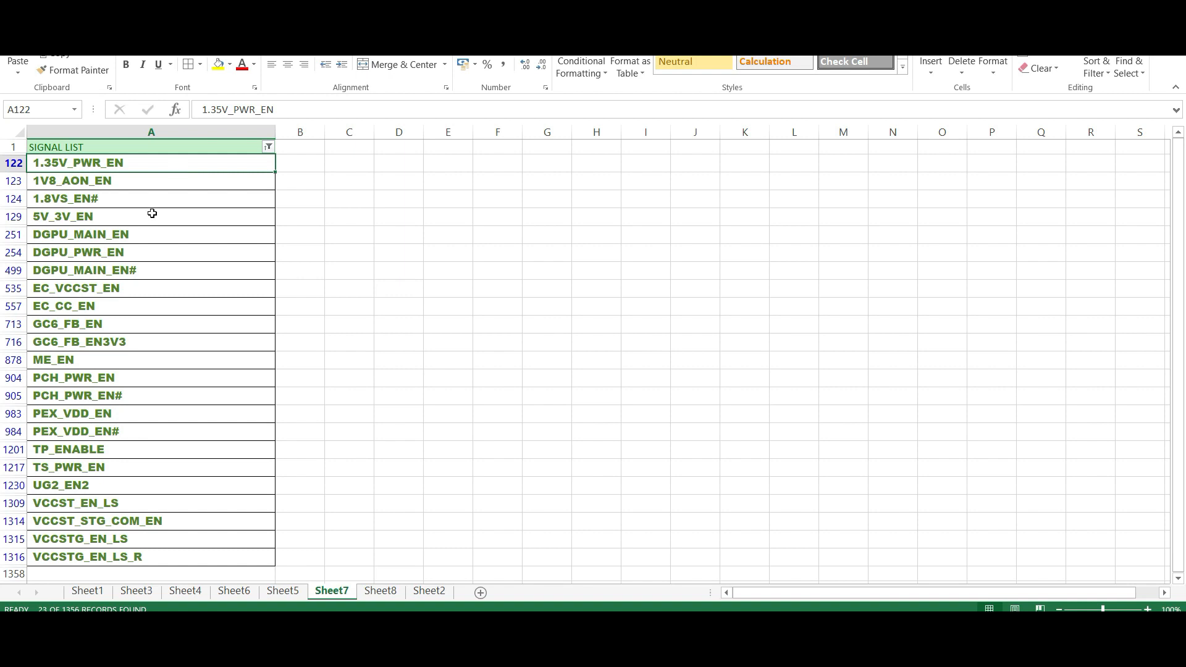
left_click(151, 216)
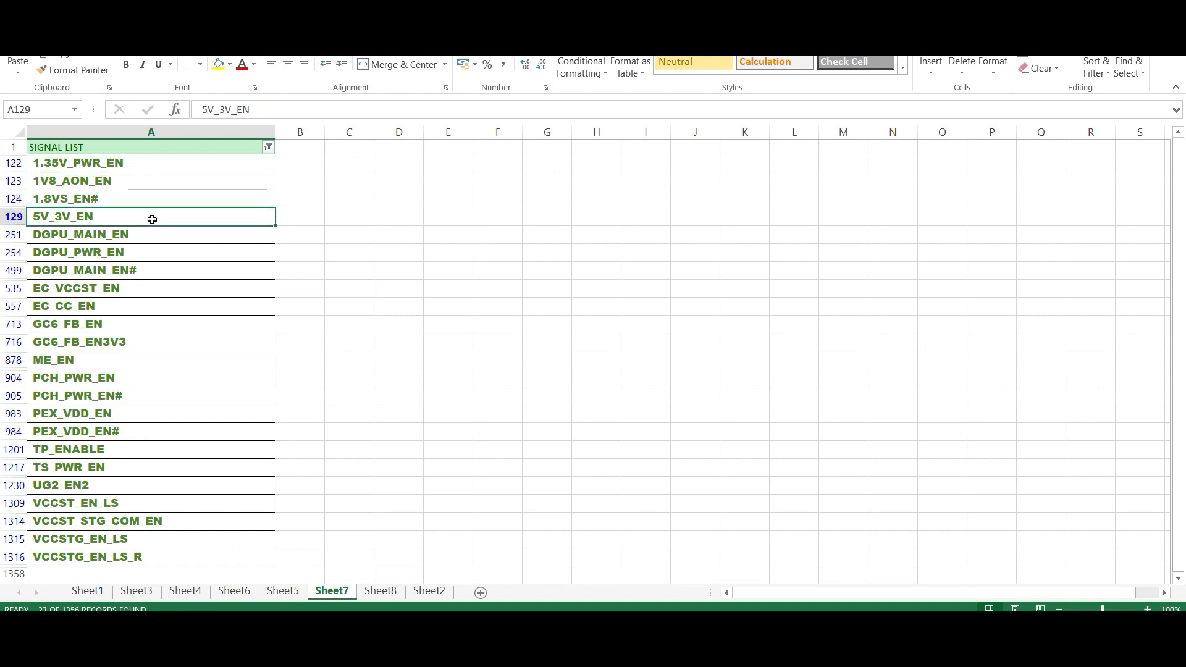
left_click(151, 180)
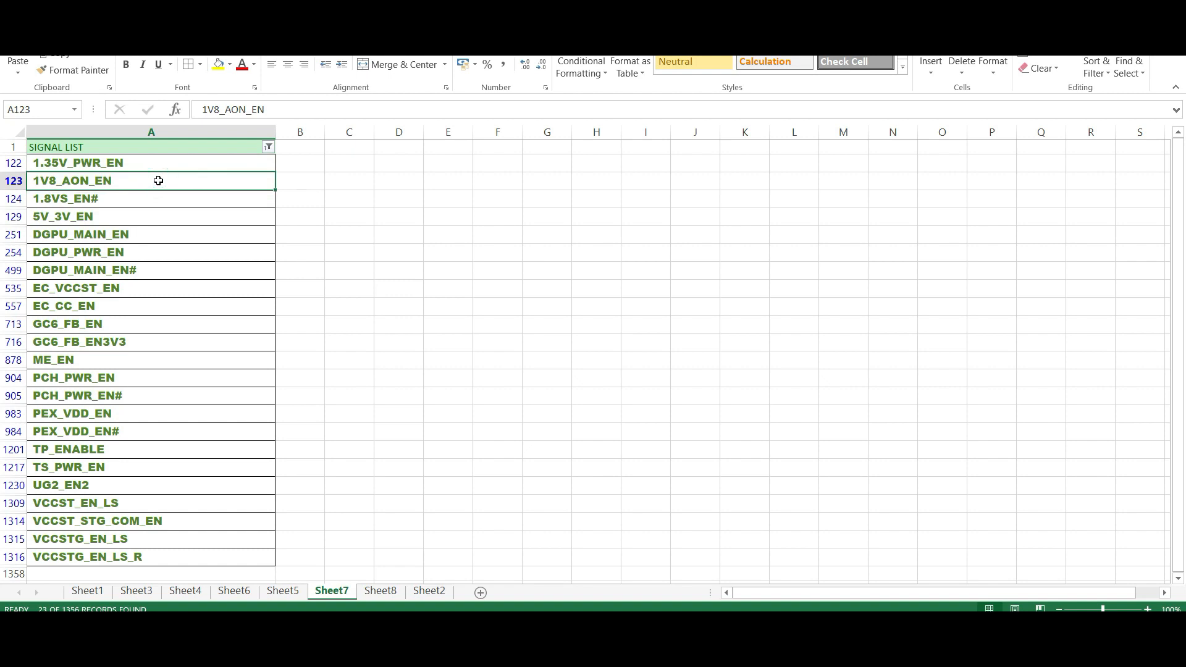
left_click(151, 216)
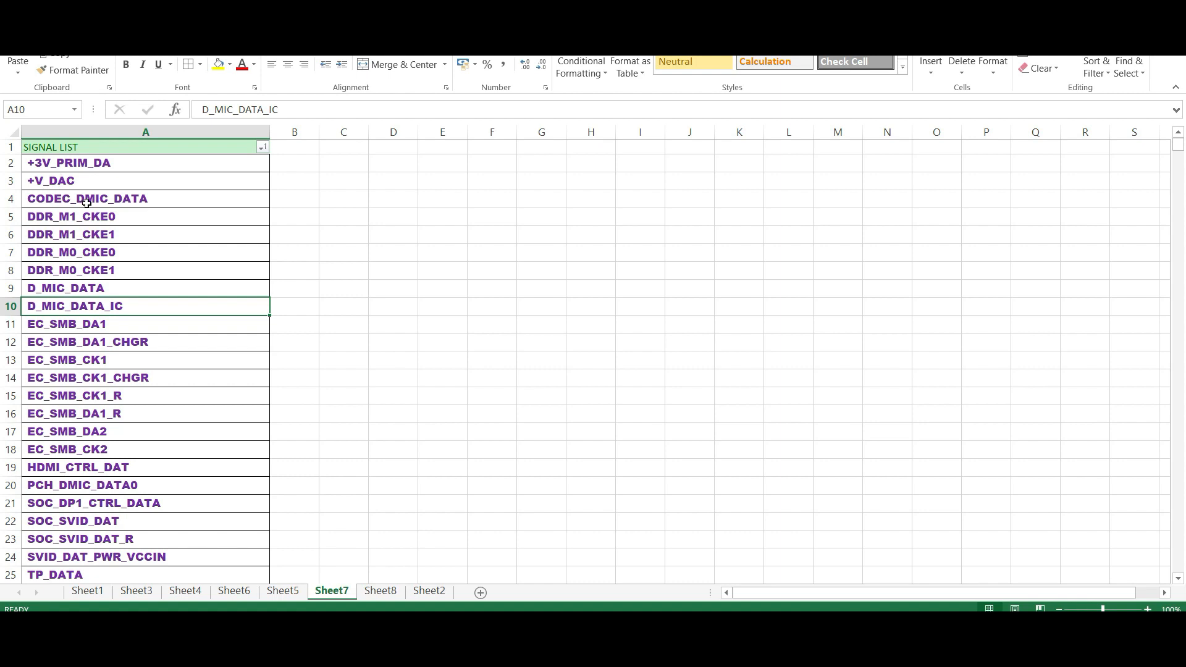
left_click(85, 288)
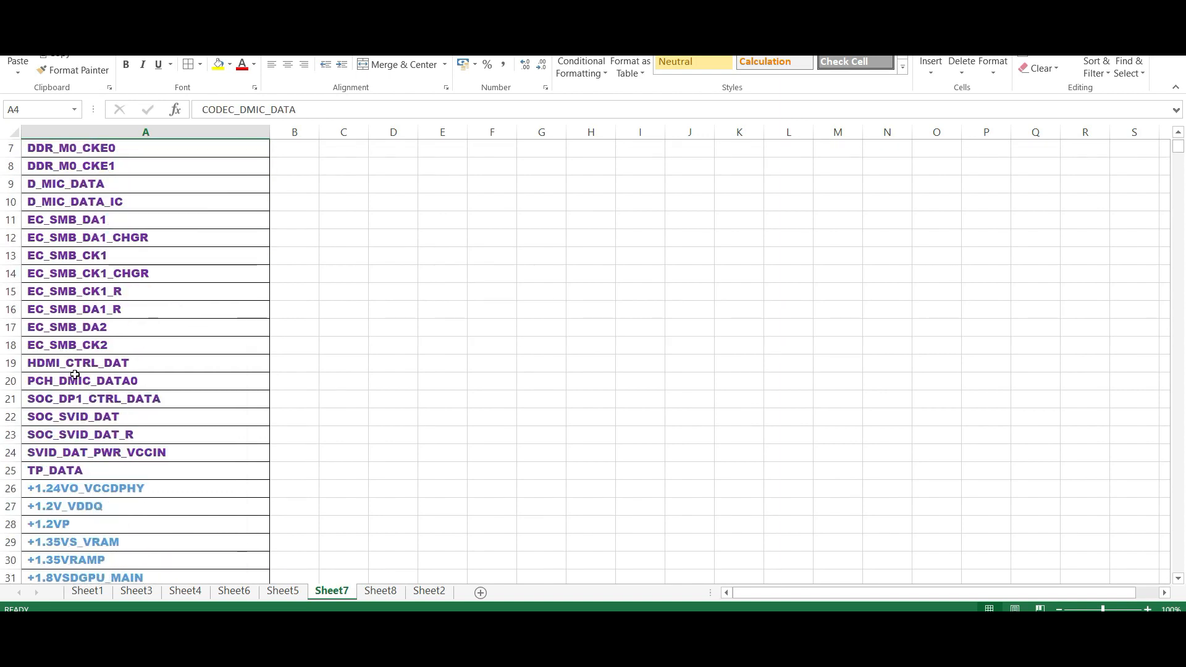
left_click(79, 433)
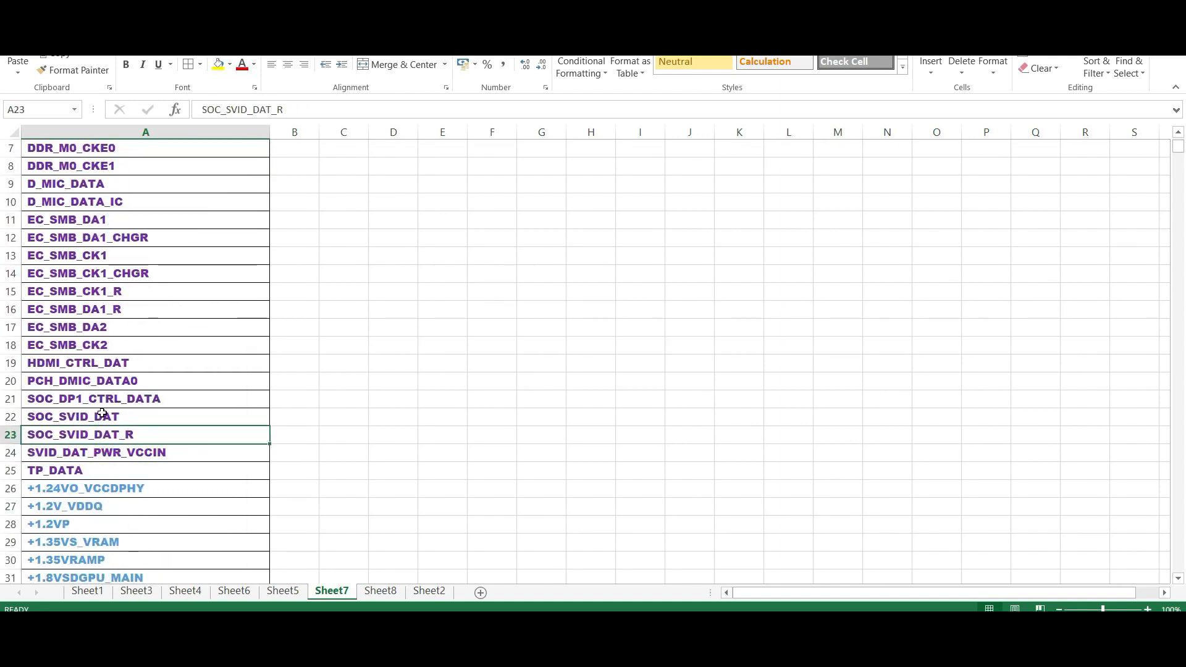
left_click(73, 291)
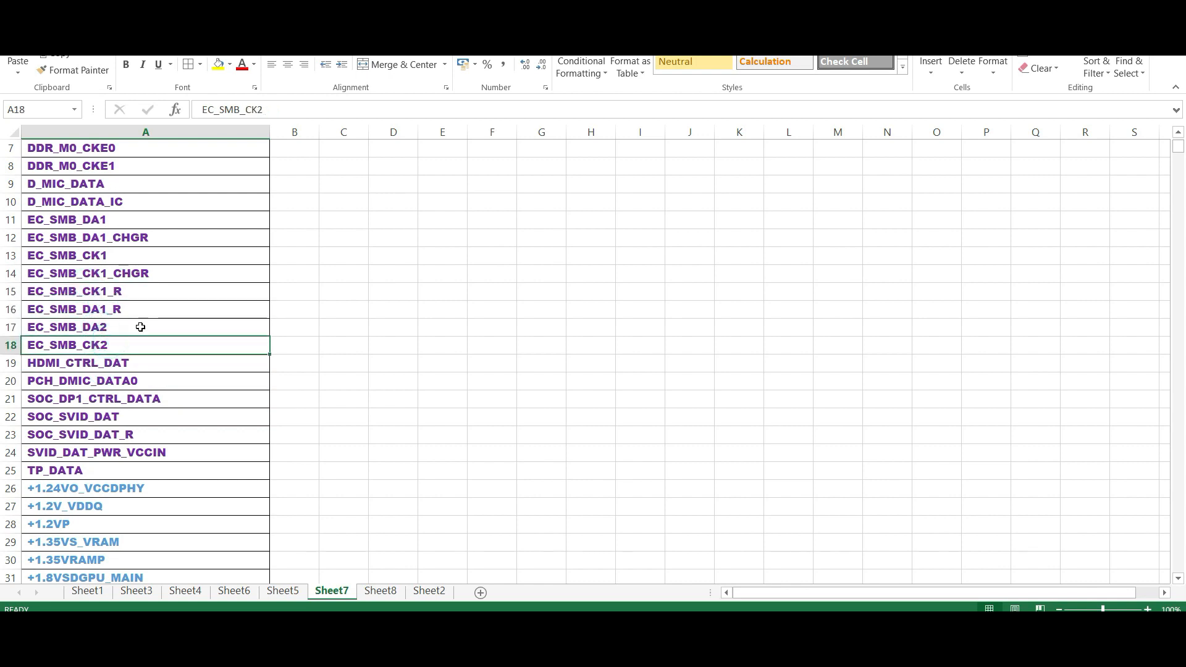
mouse_move(186, 324)
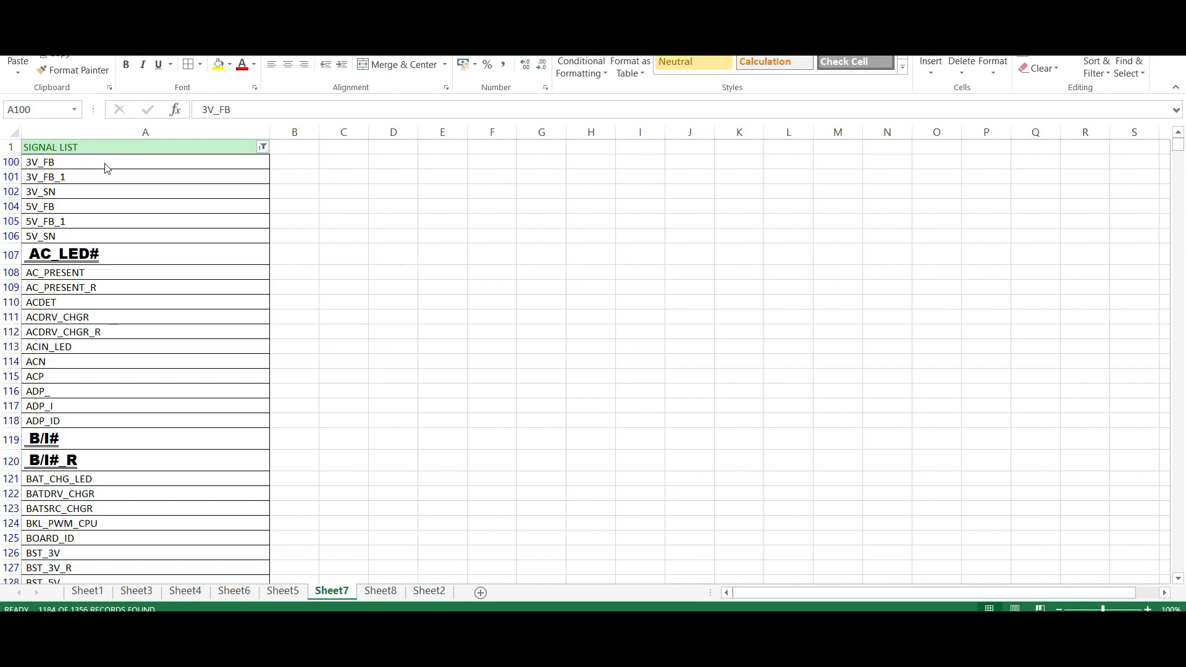
left_click_drag(106, 160, 160, 272)
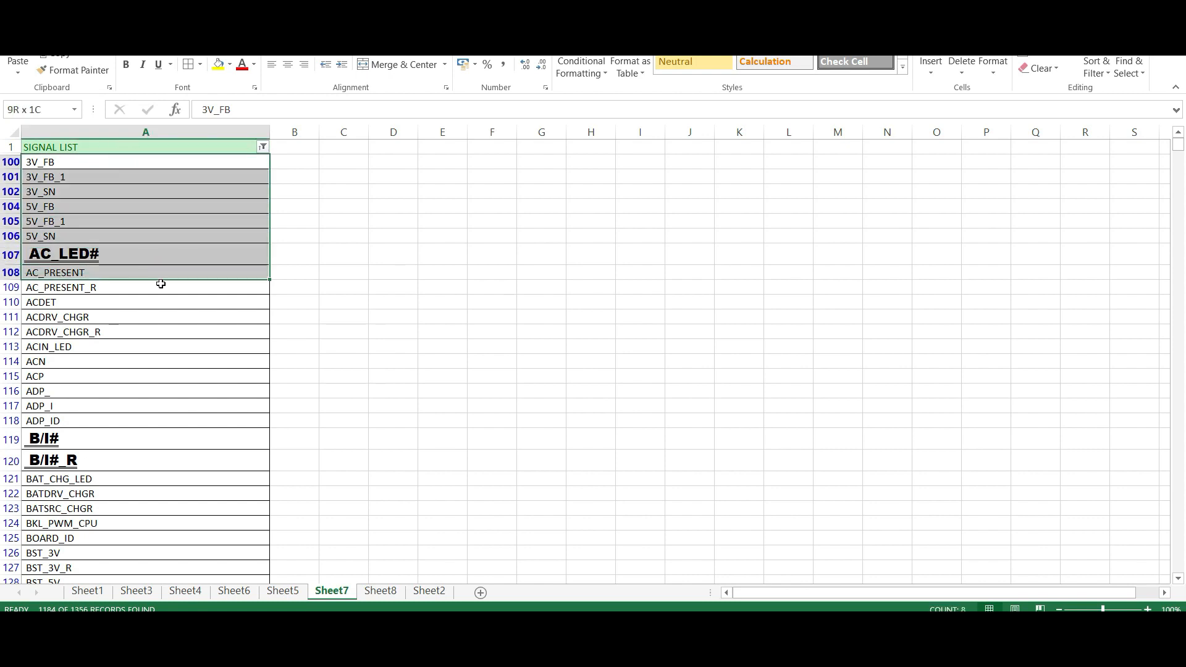
left_click(146, 162)
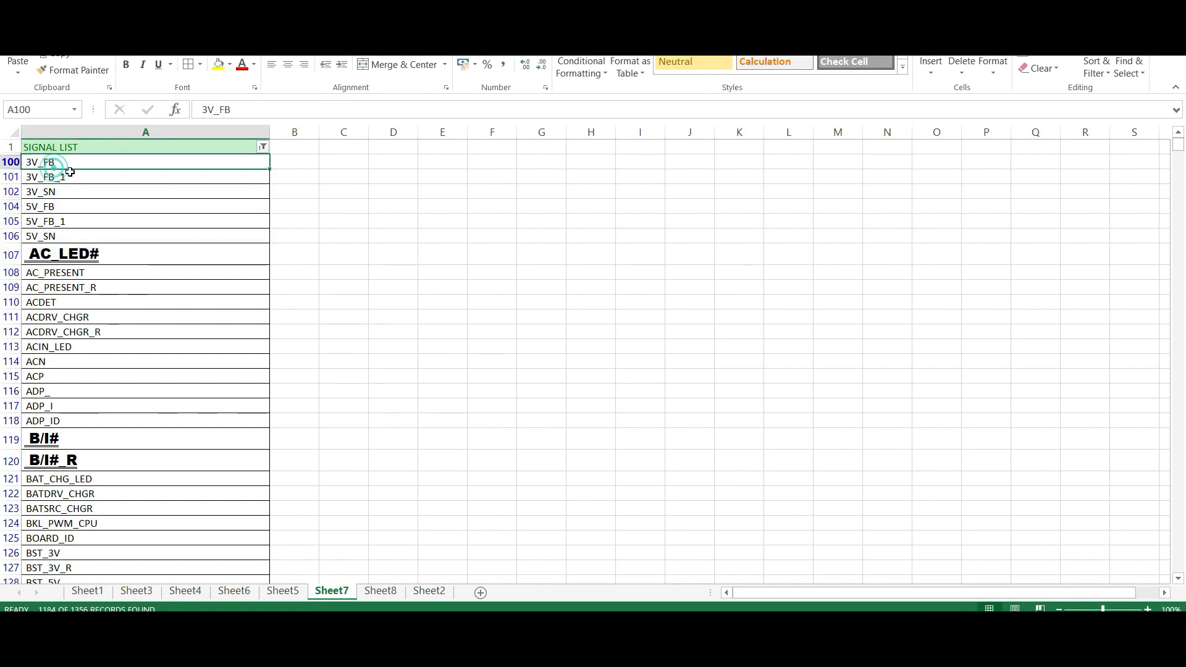
mouse_move(65, 166)
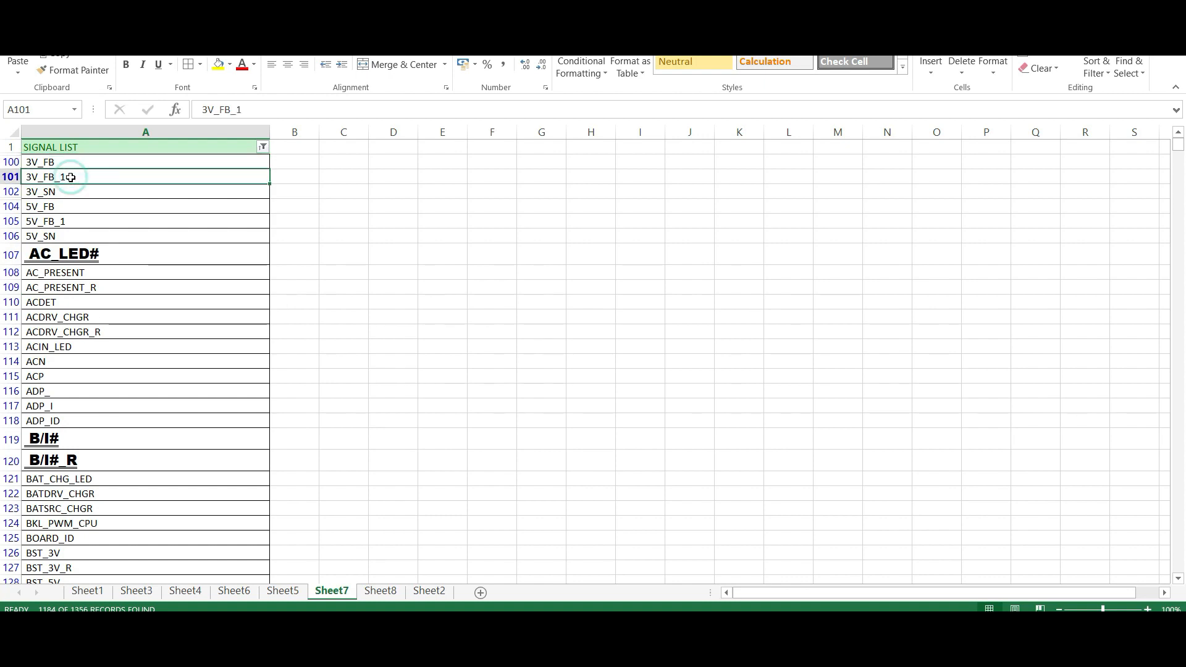
left_click(63, 253)
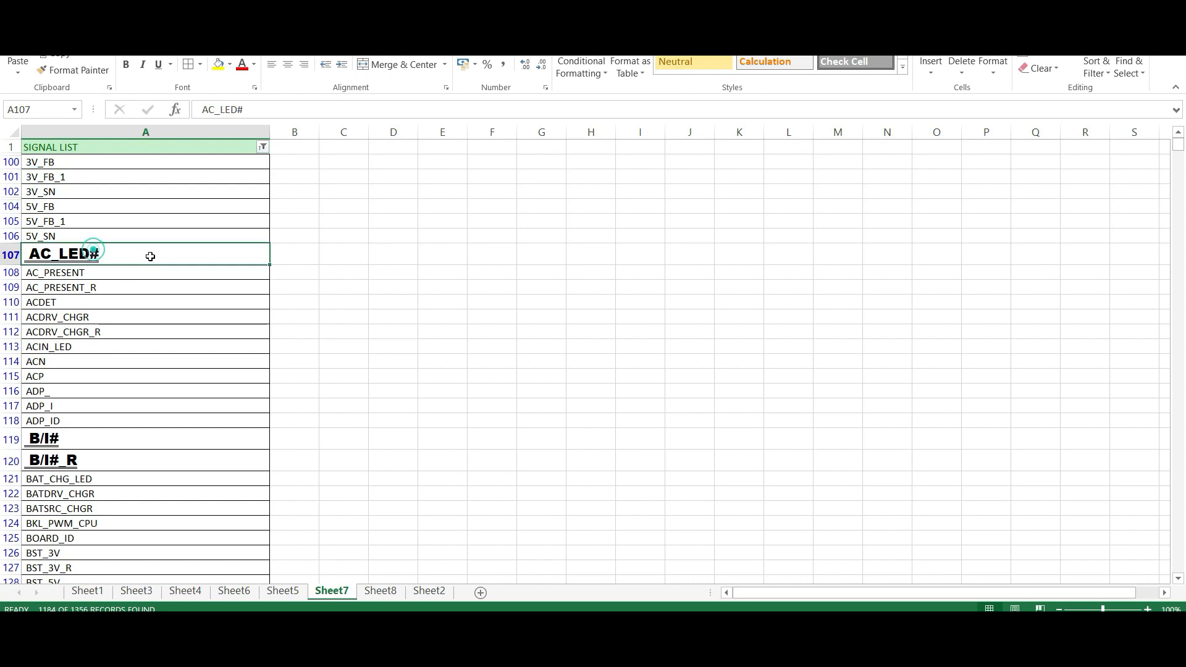
left_click(146, 206)
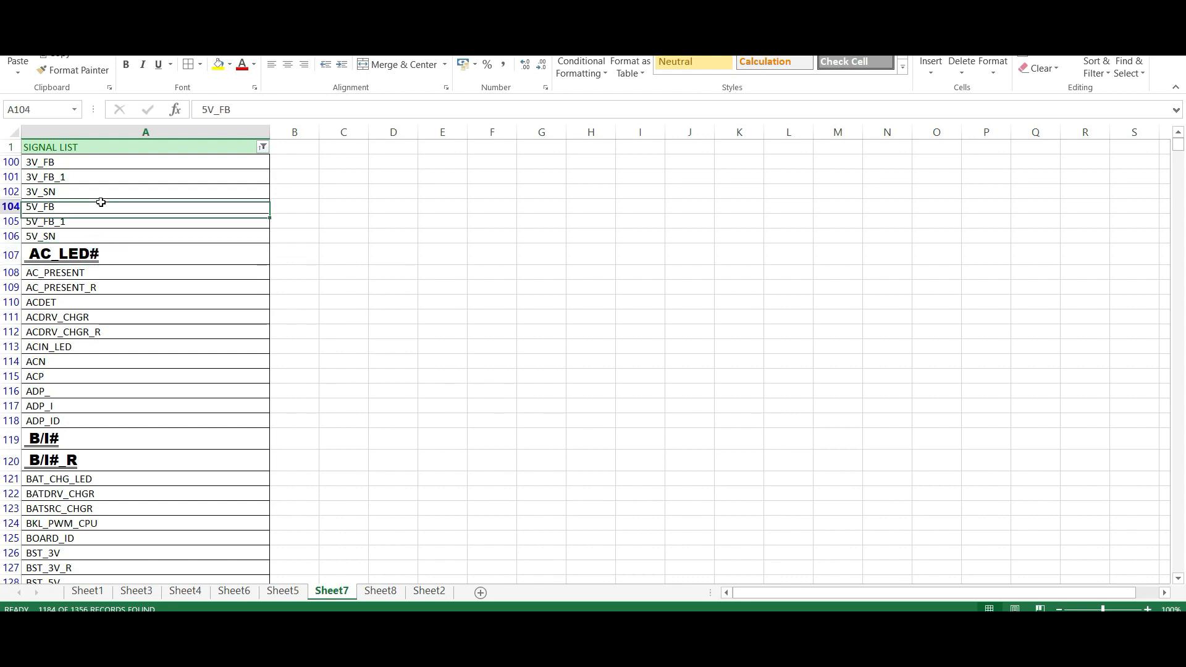
left_click_drag(146, 161, 146, 253)
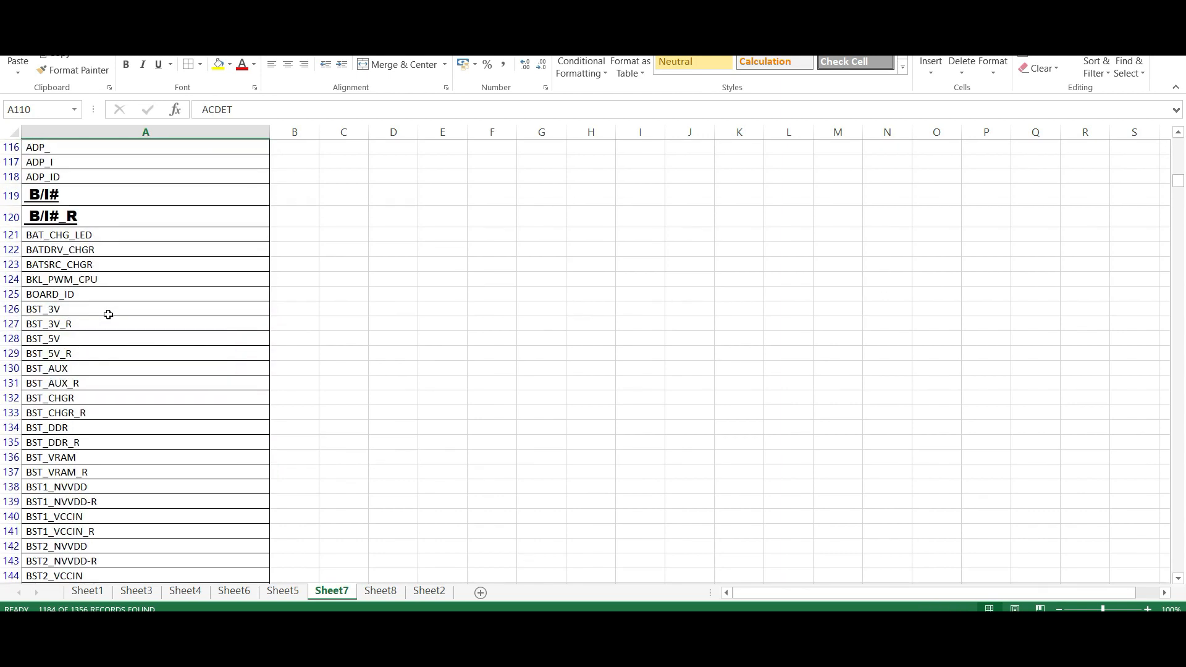
scroll("down", 3)
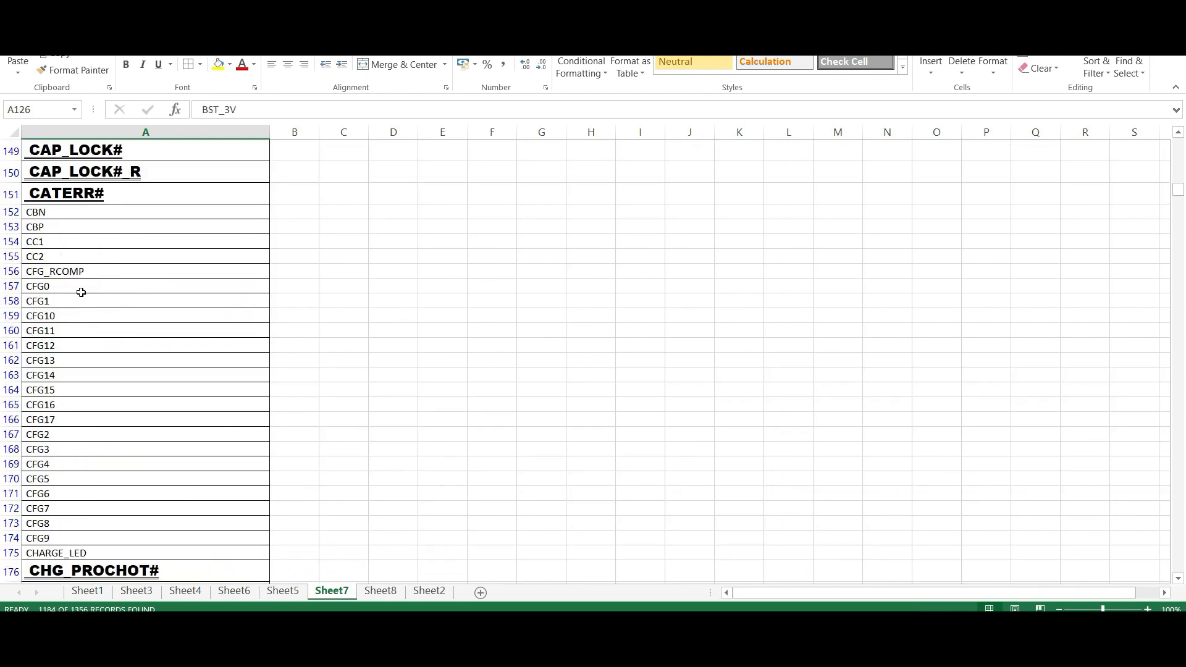
scroll("down", 3)
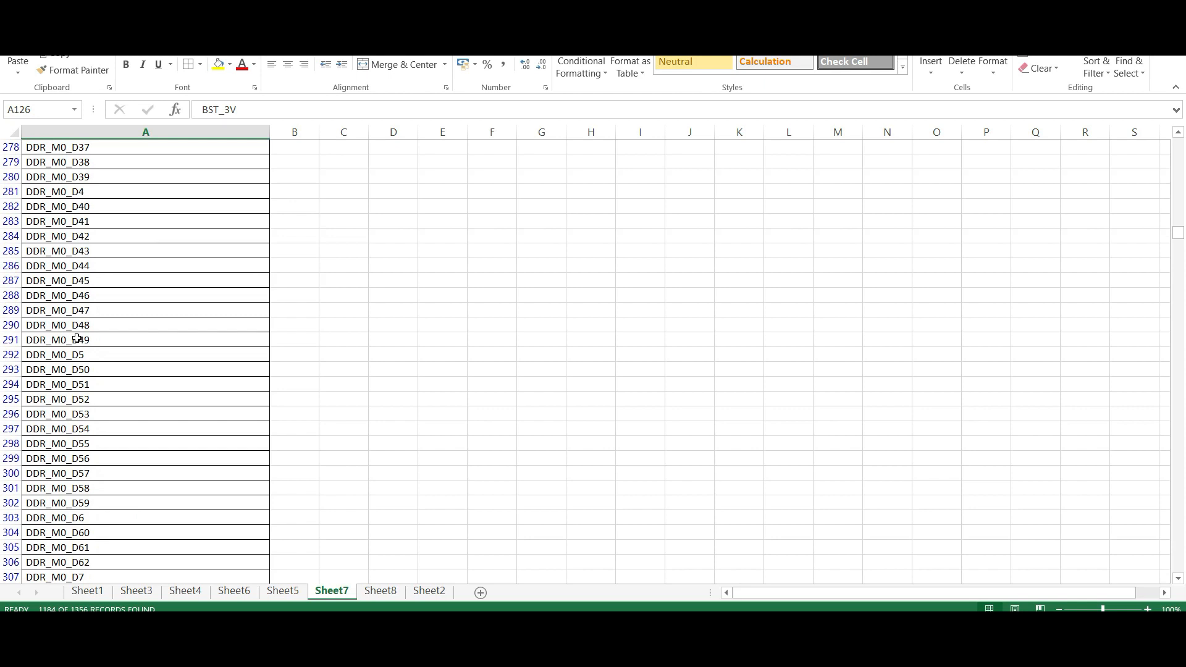
scroll("down", 3)
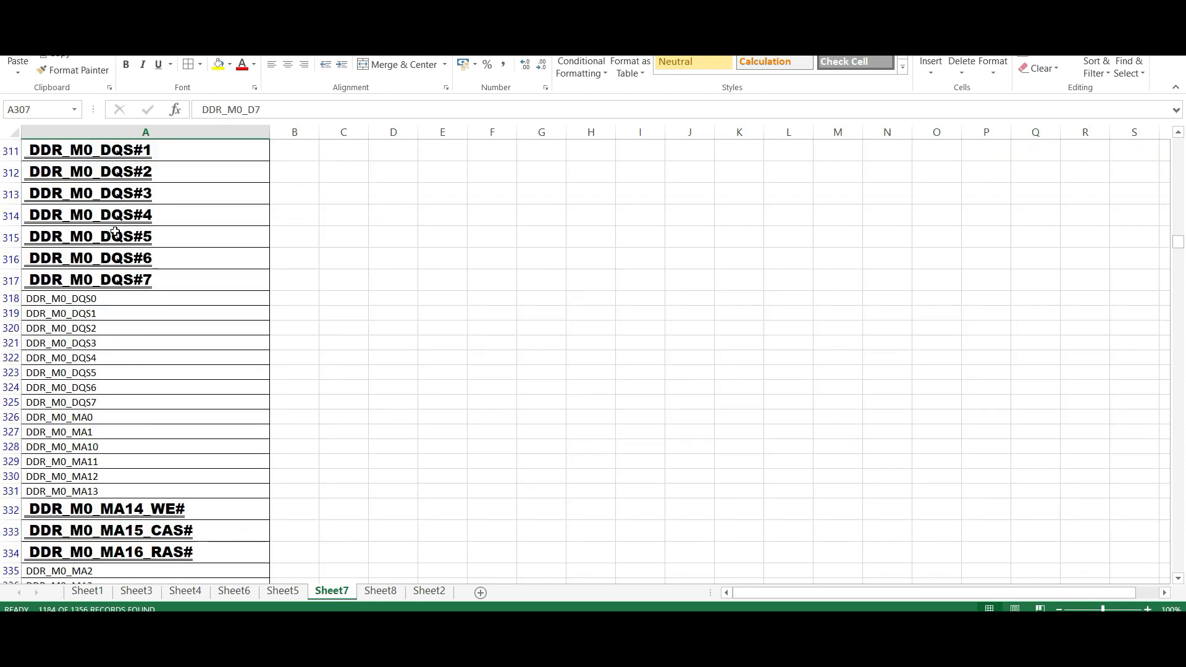
scroll("down", 3)
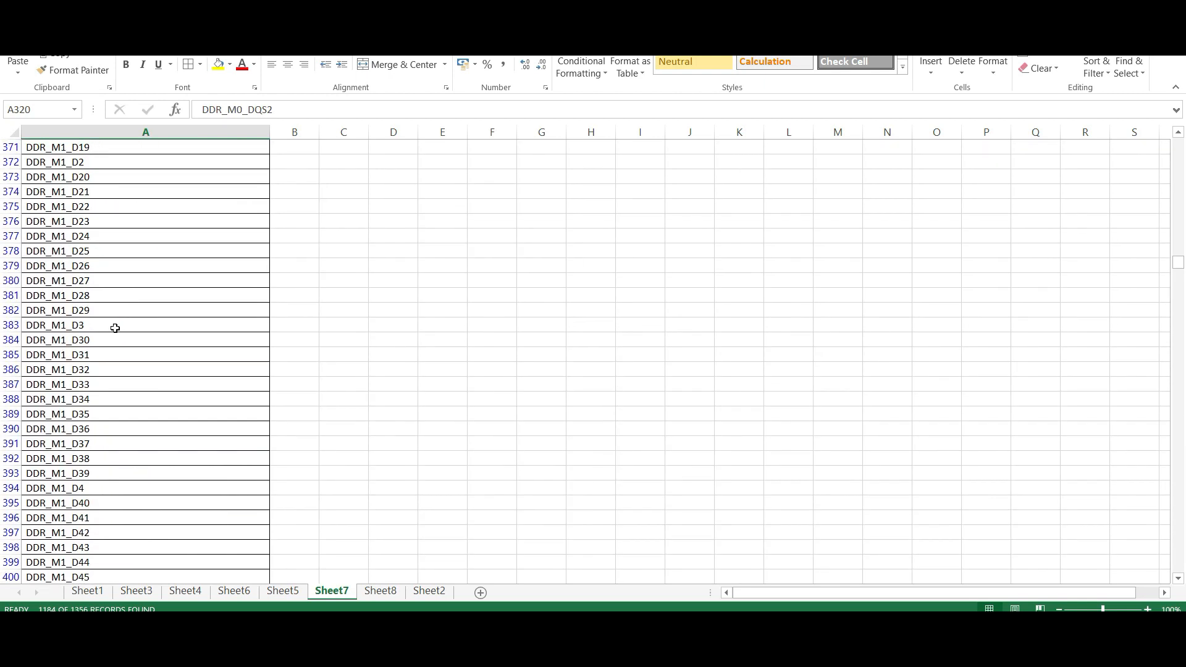
scroll("down", 3)
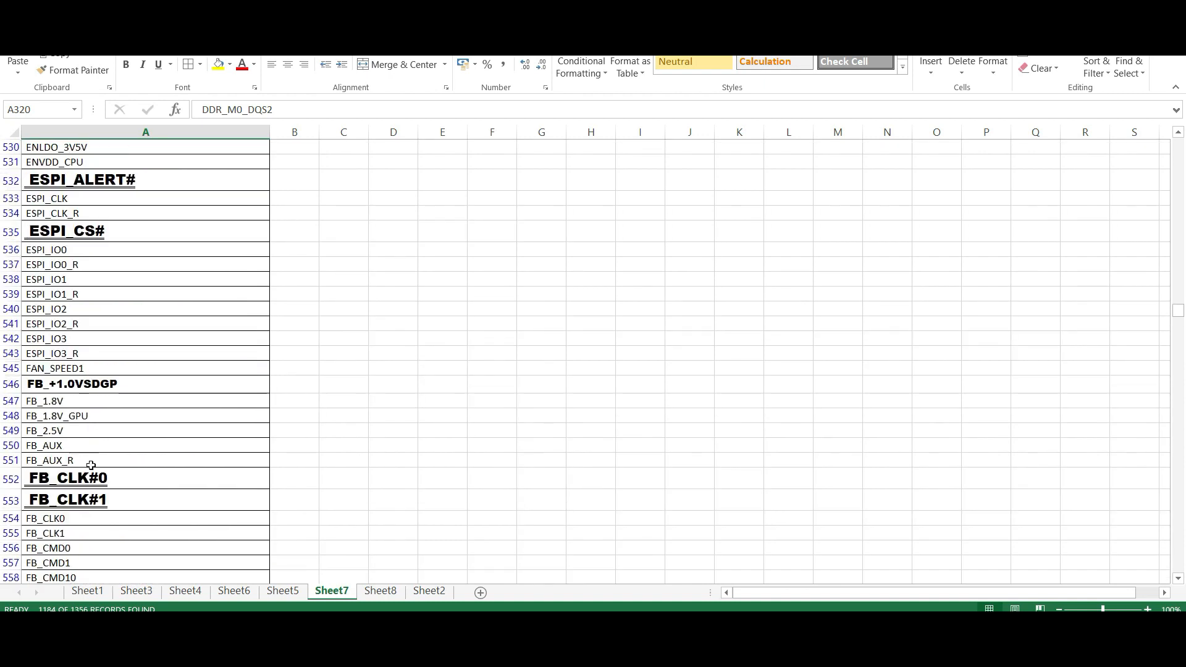
scroll("down", 3)
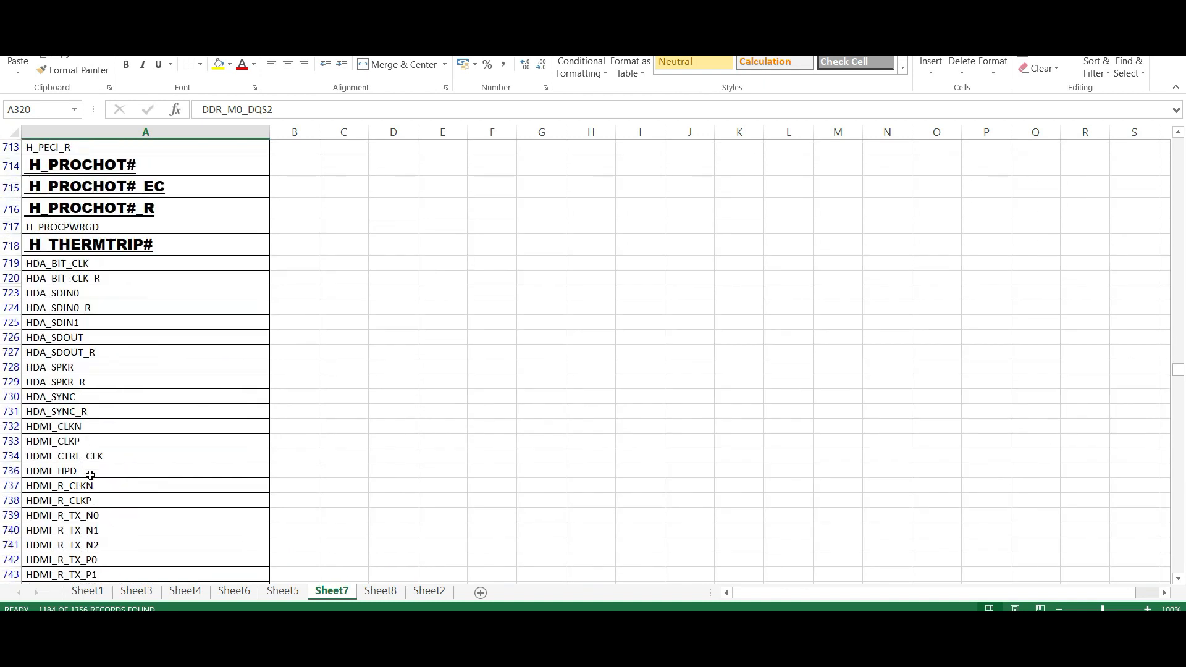
scroll("down", 3)
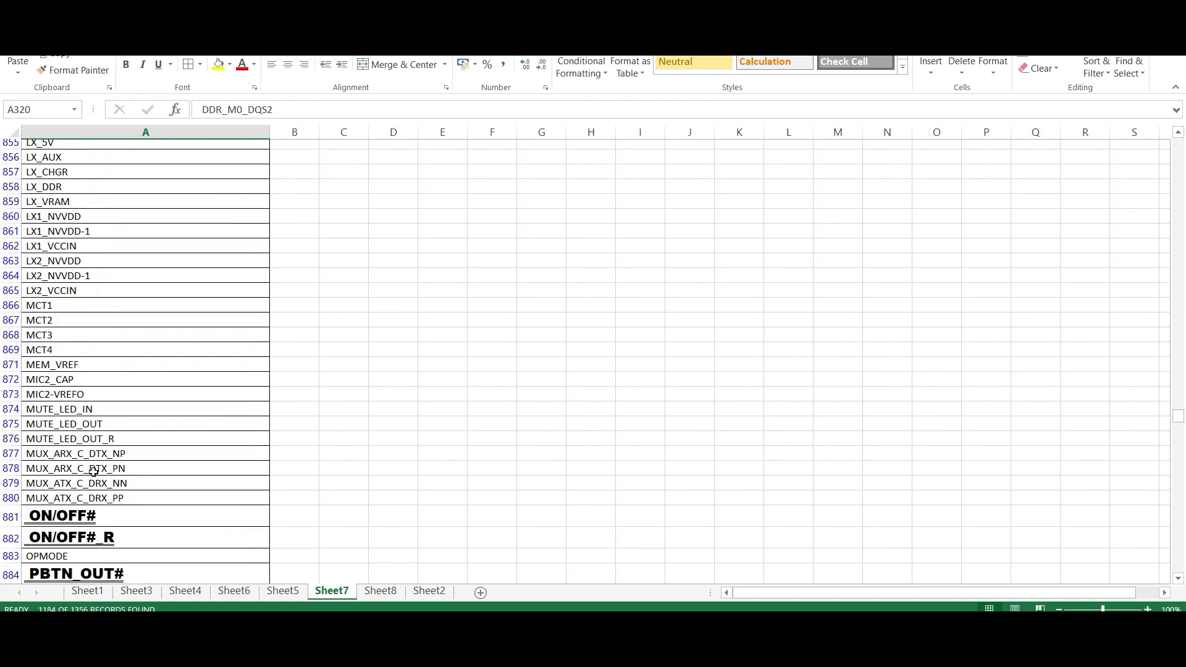
scroll("down", 3)
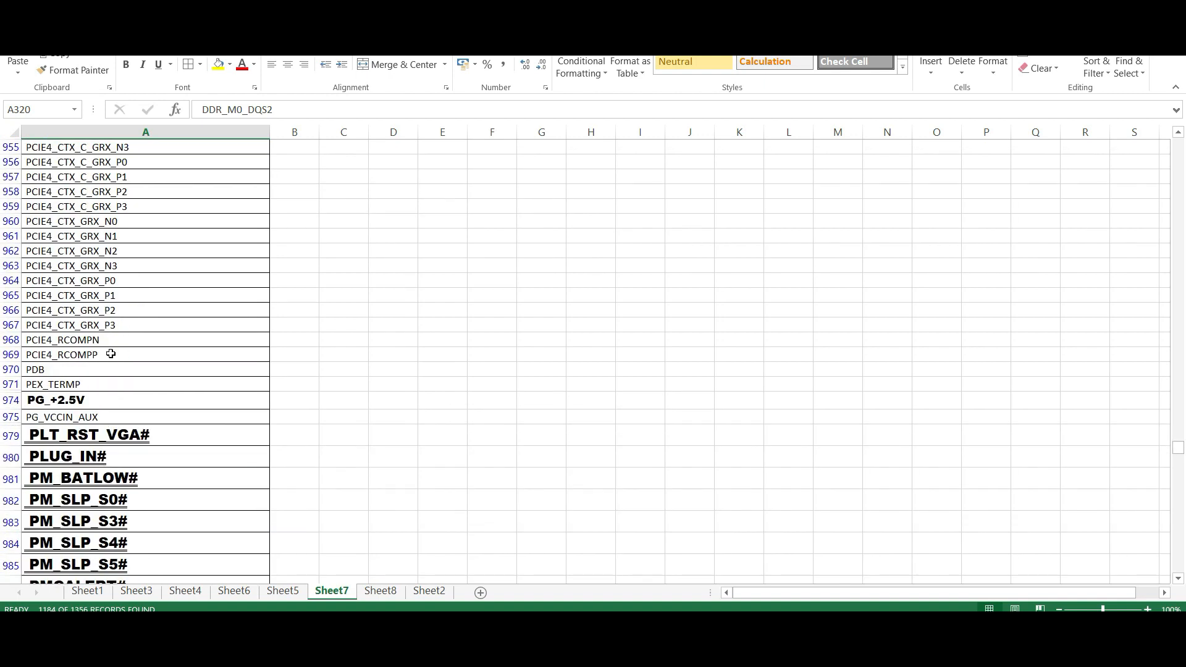
scroll("down", 3)
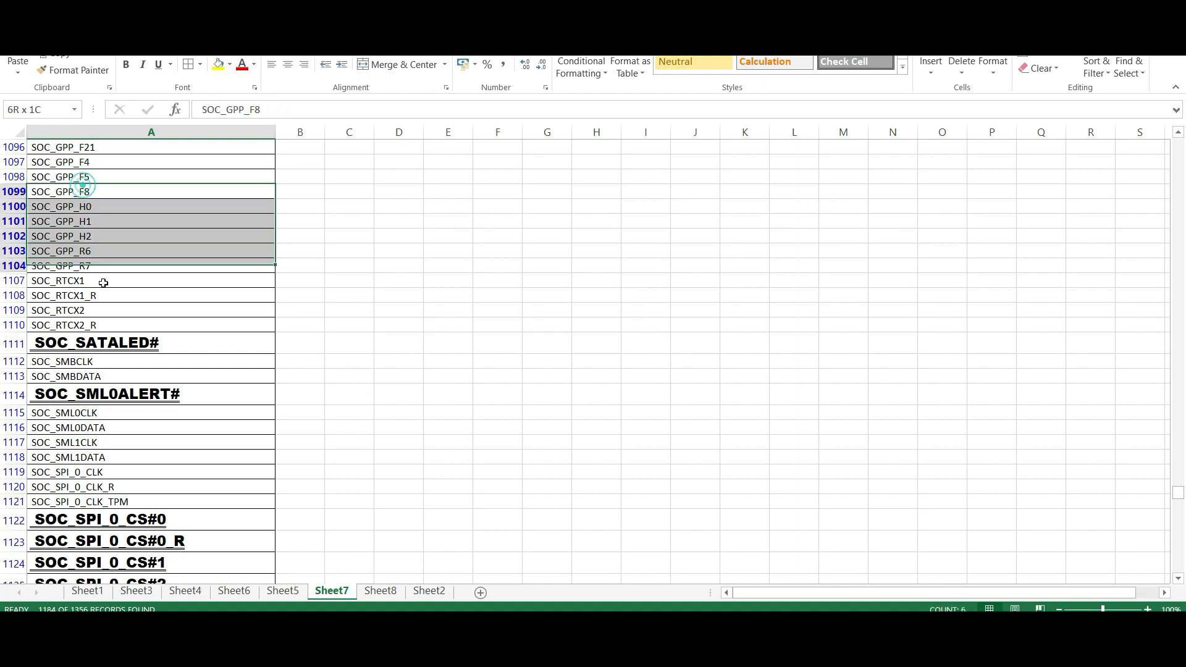
left_click(121, 299)
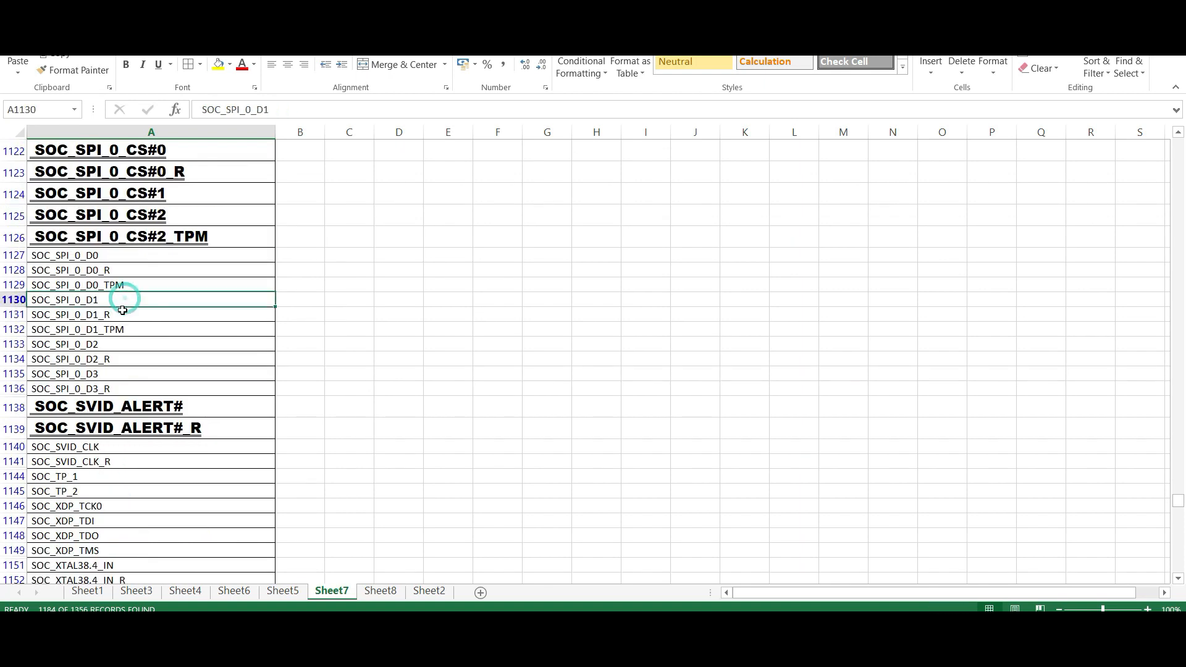
scroll("down", 3)
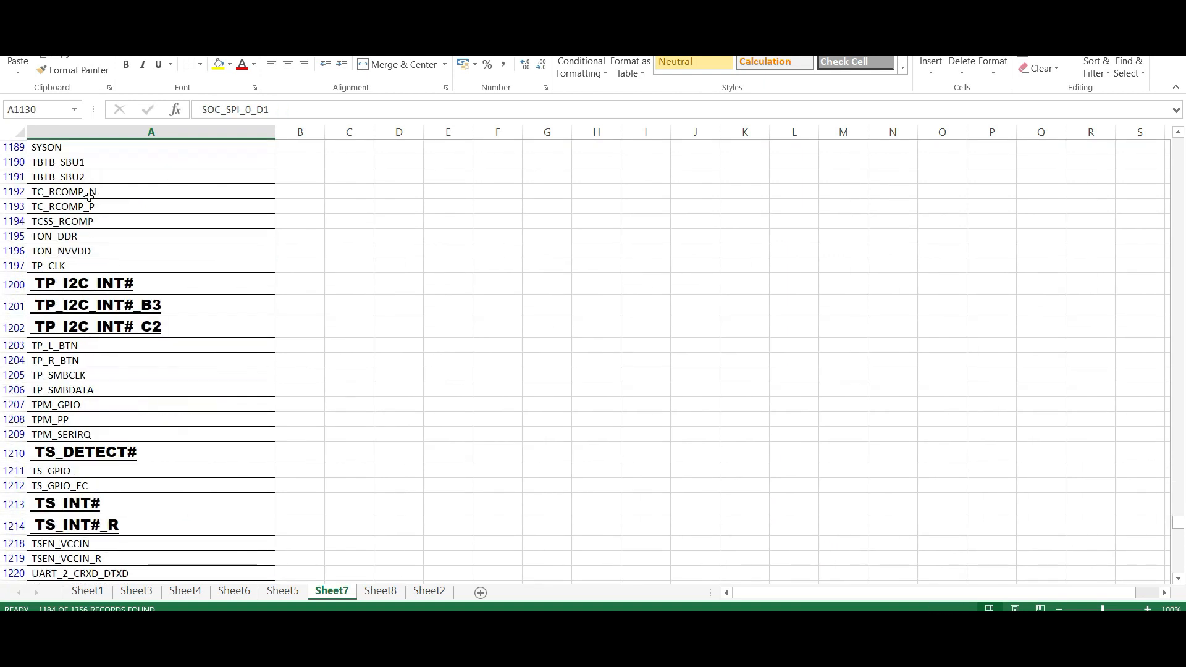
scroll("down", 3)
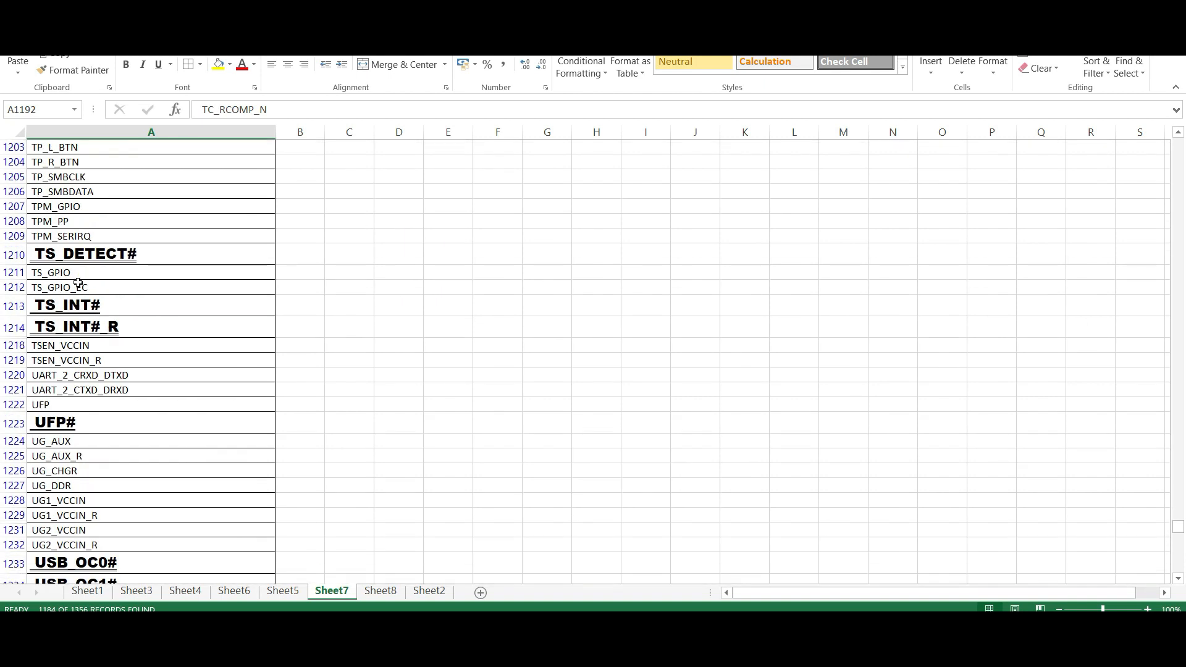
scroll("down", 3)
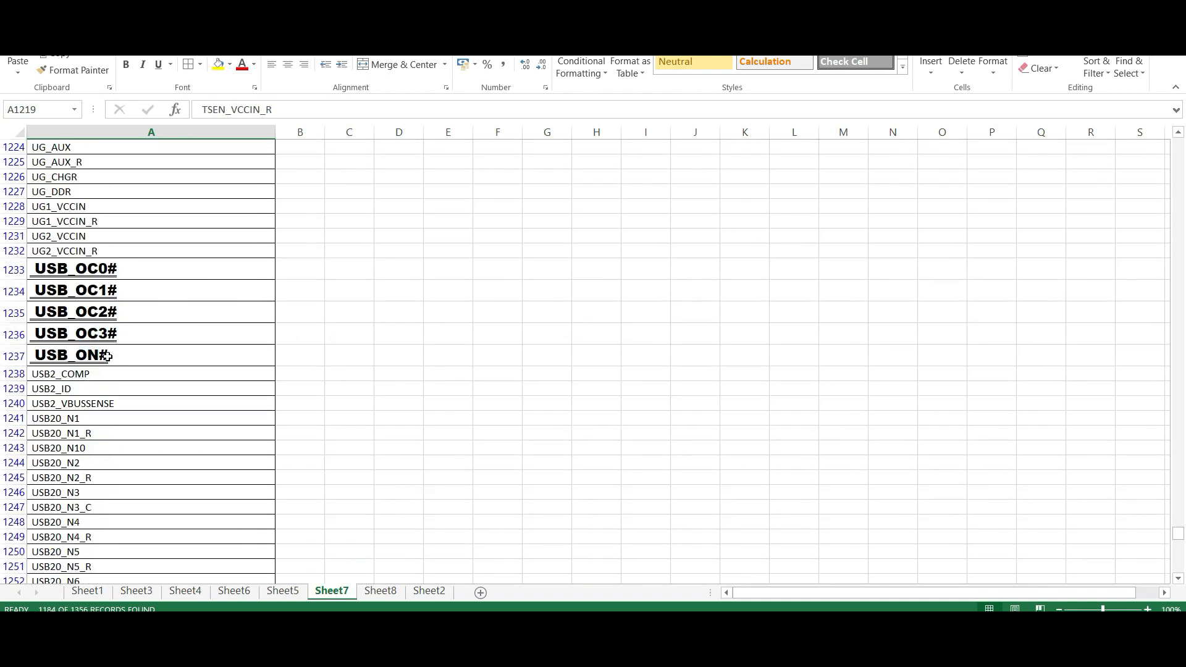
scroll("down", 3)
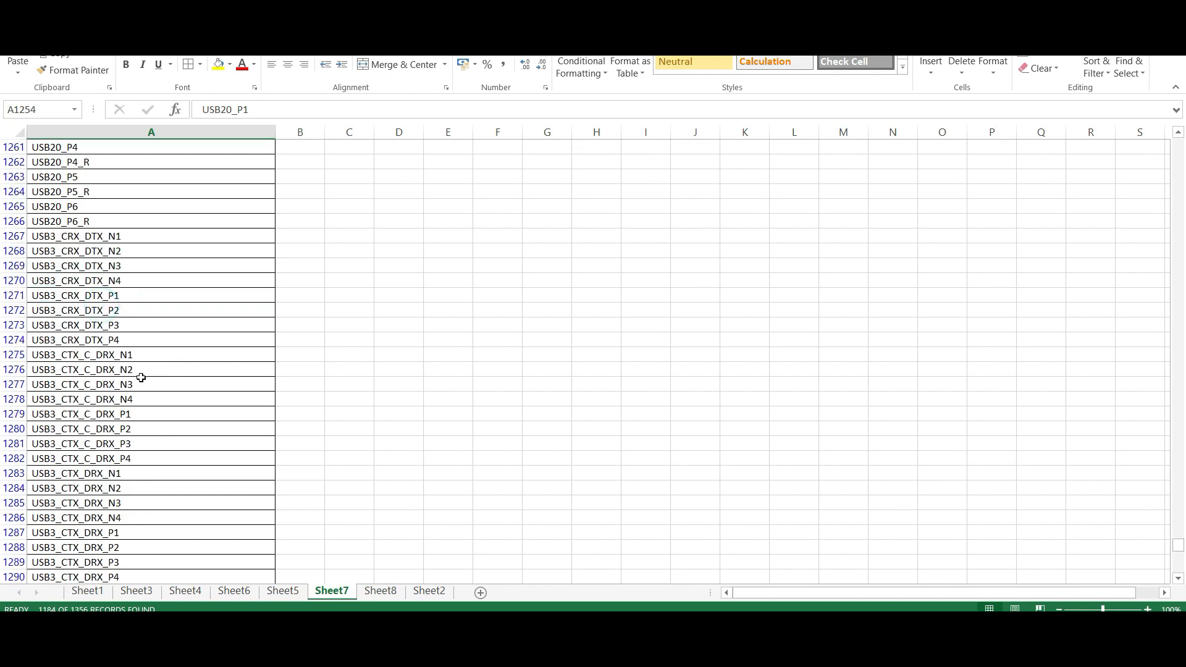
scroll("down", 3)
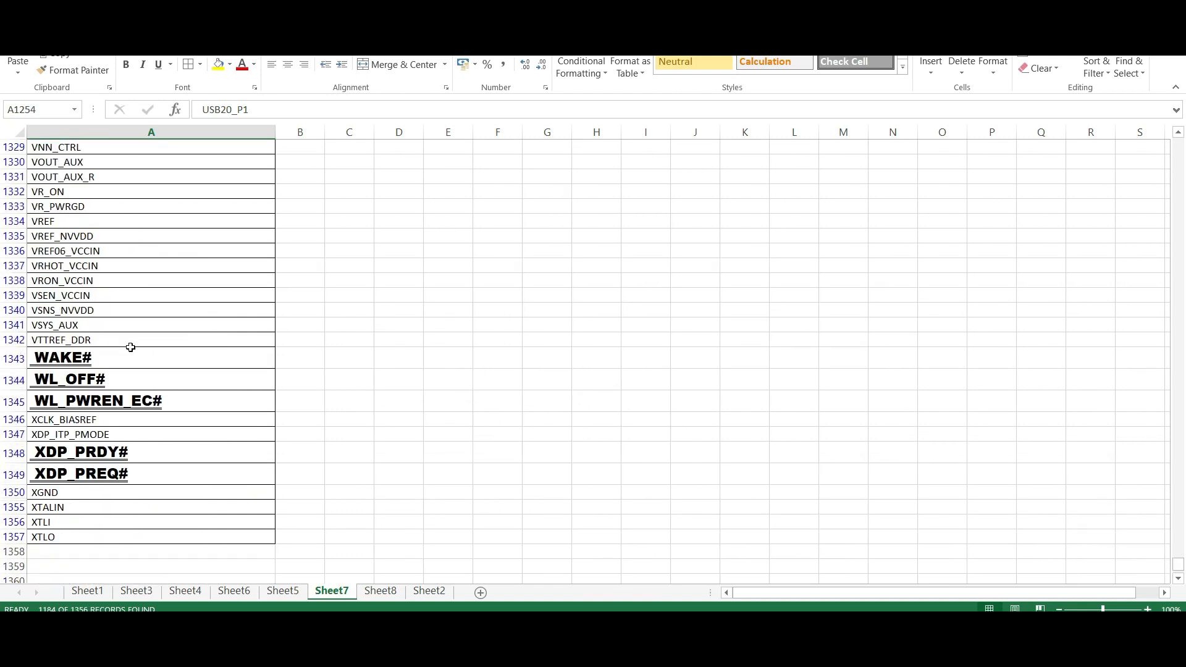
scroll("up", 3)
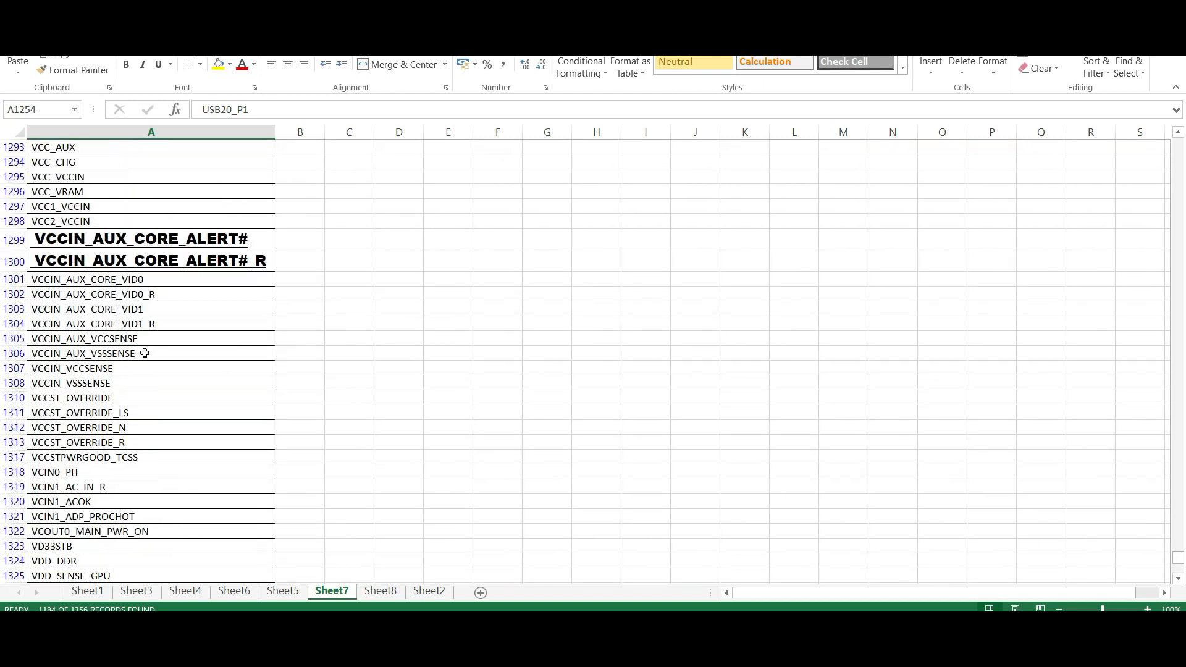
scroll("up", 3)
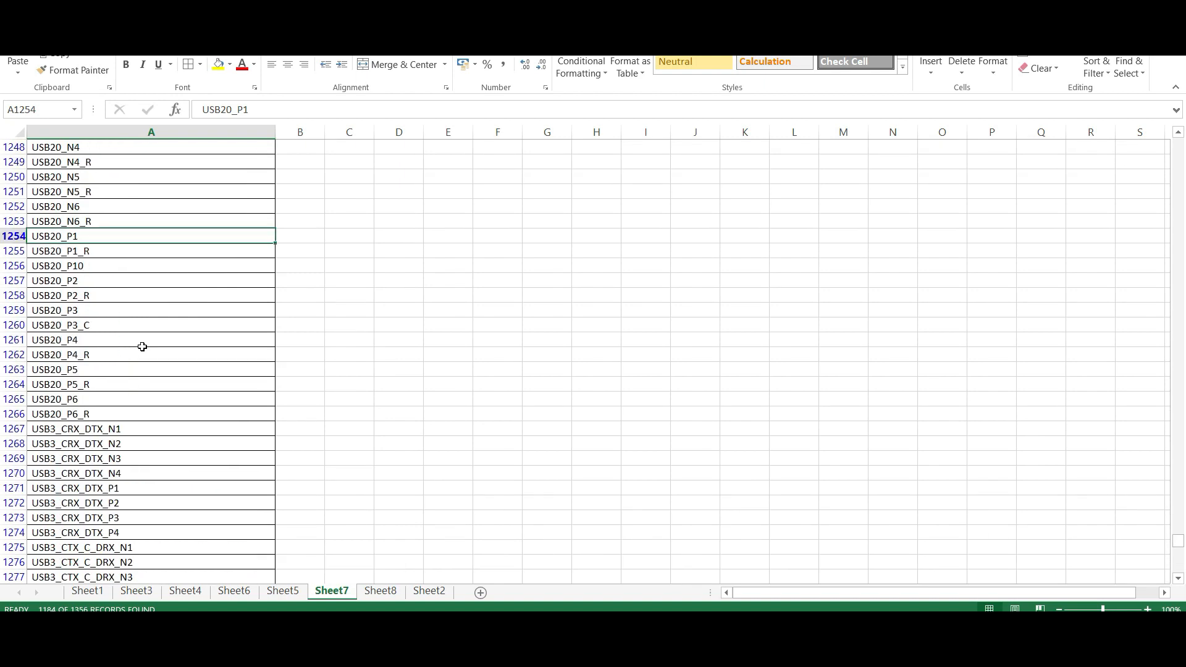
mouse_move(96, 335)
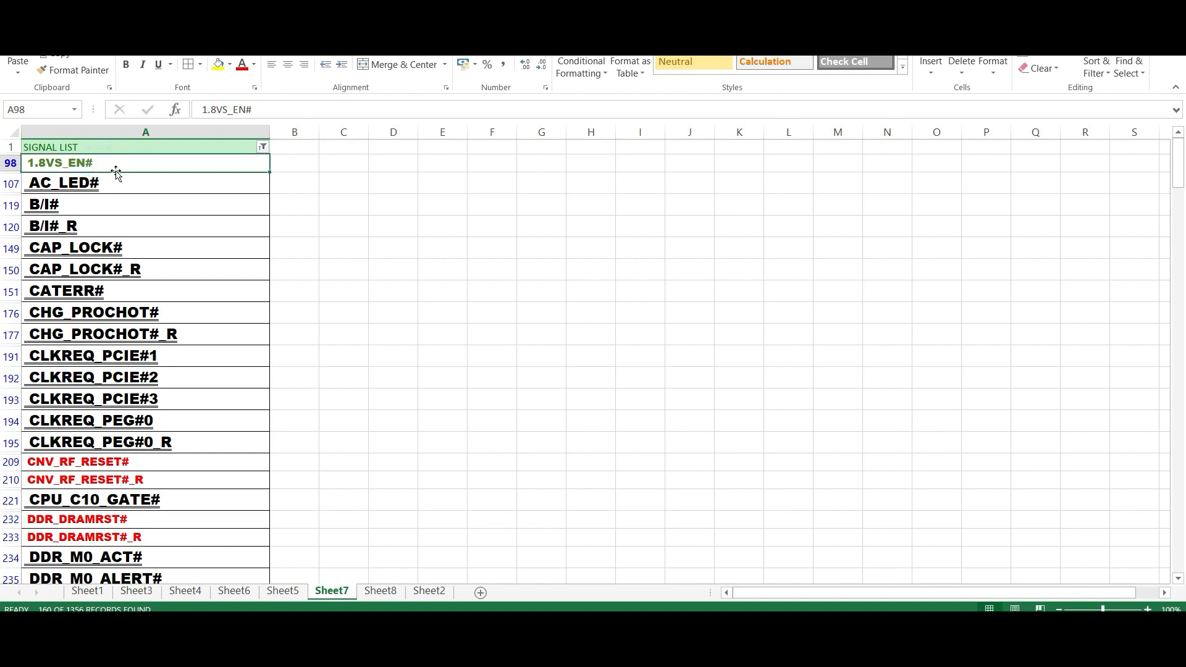
mouse_move(106, 183)
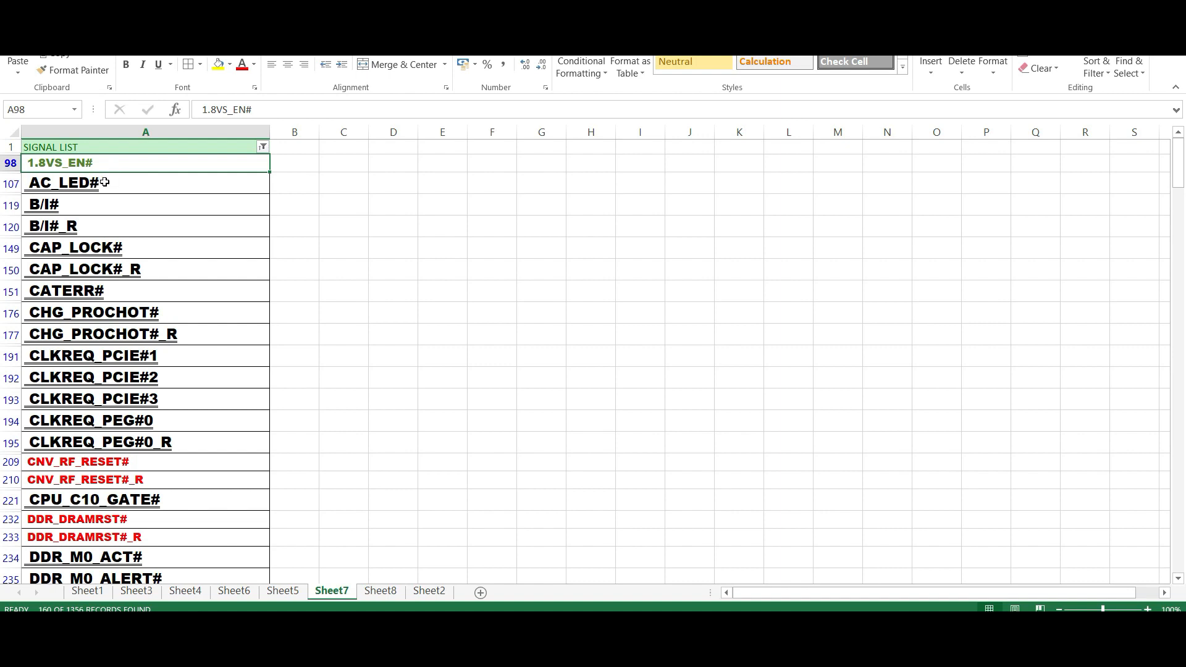
Review the #-filtered active-low results from AC_LED# down to DDR_DRAMRST#
left_click(99, 183)
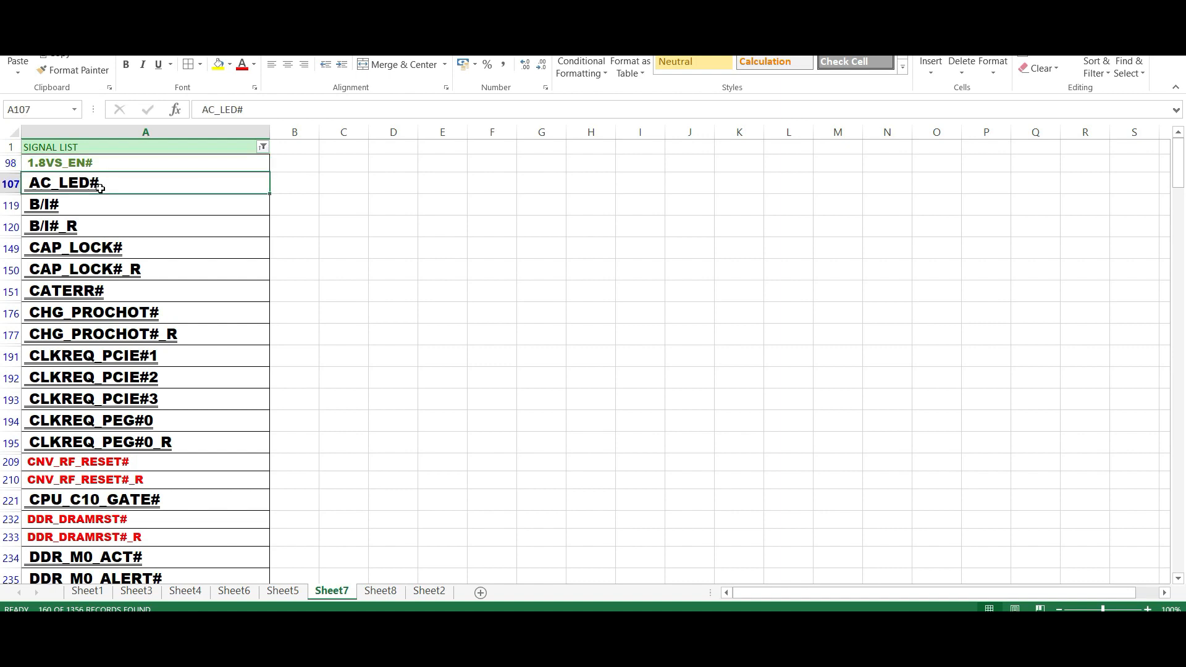
mouse_move(72, 185)
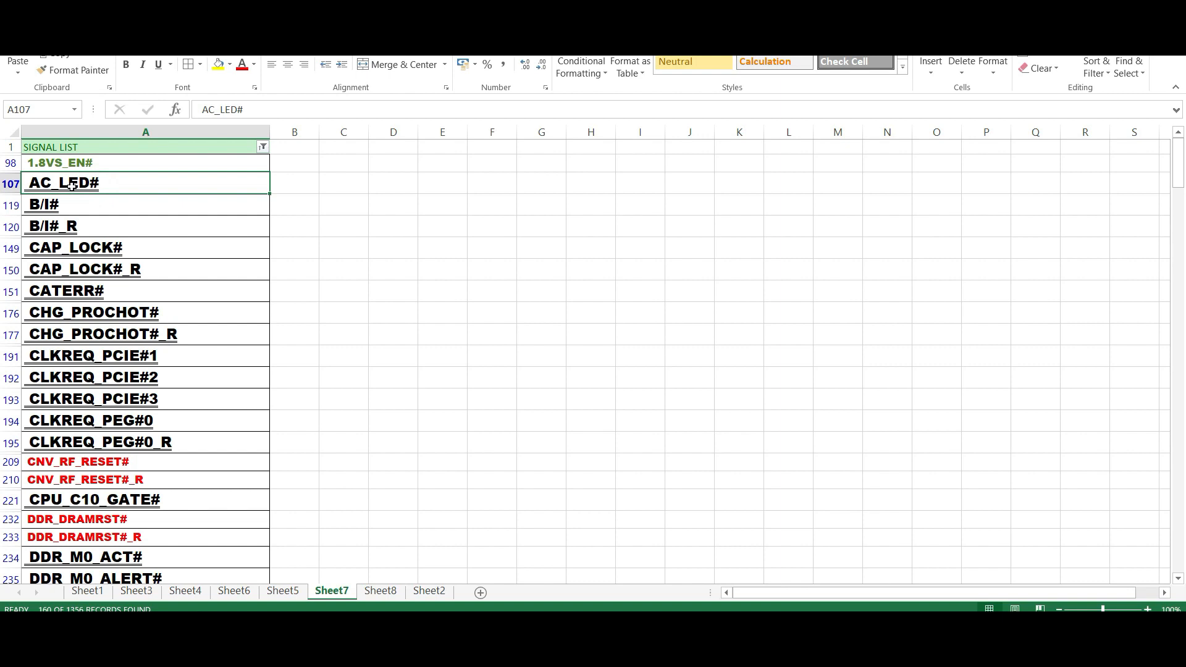
mouse_move(122, 207)
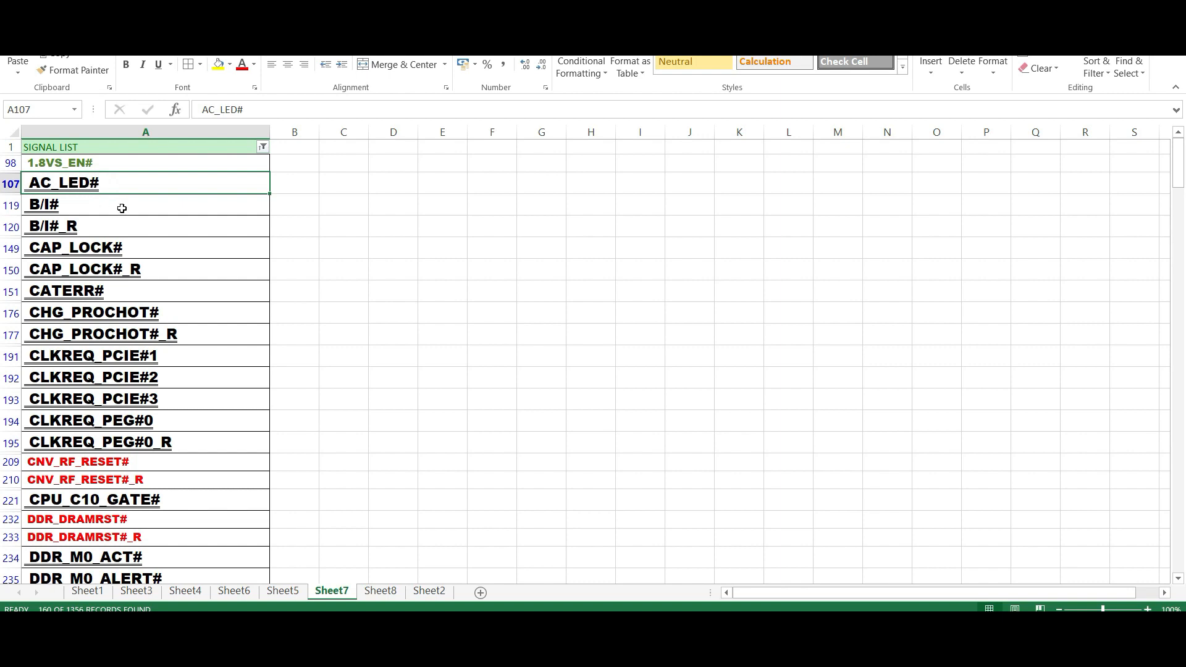
mouse_move(87, 207)
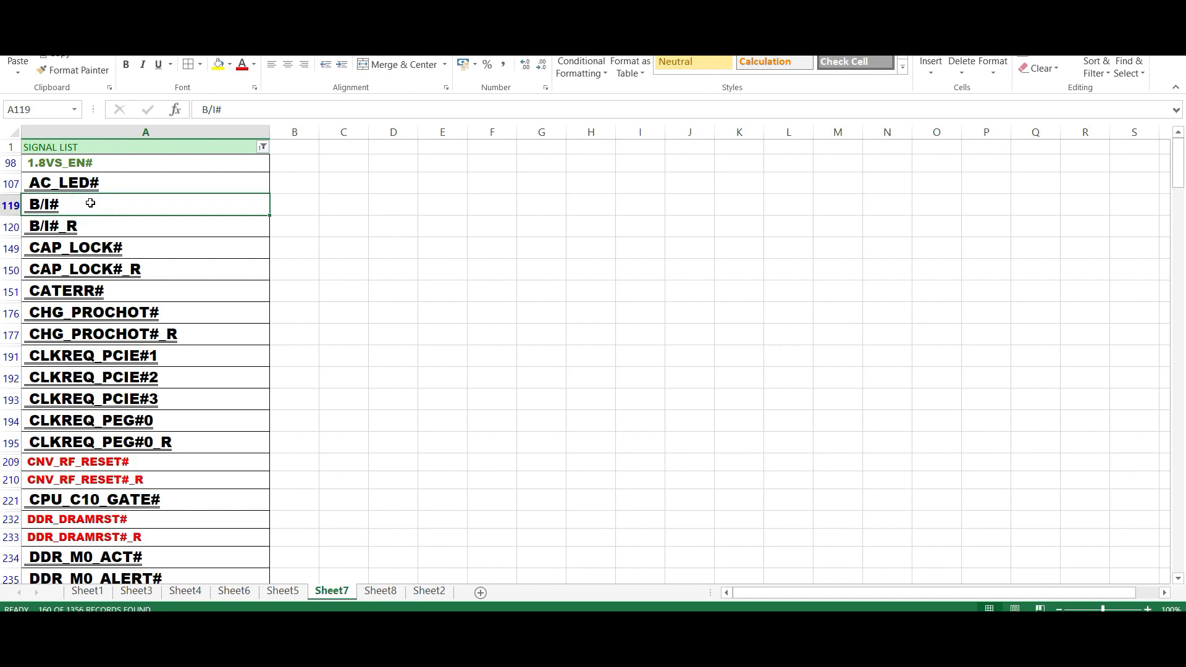
mouse_move(40, 218)
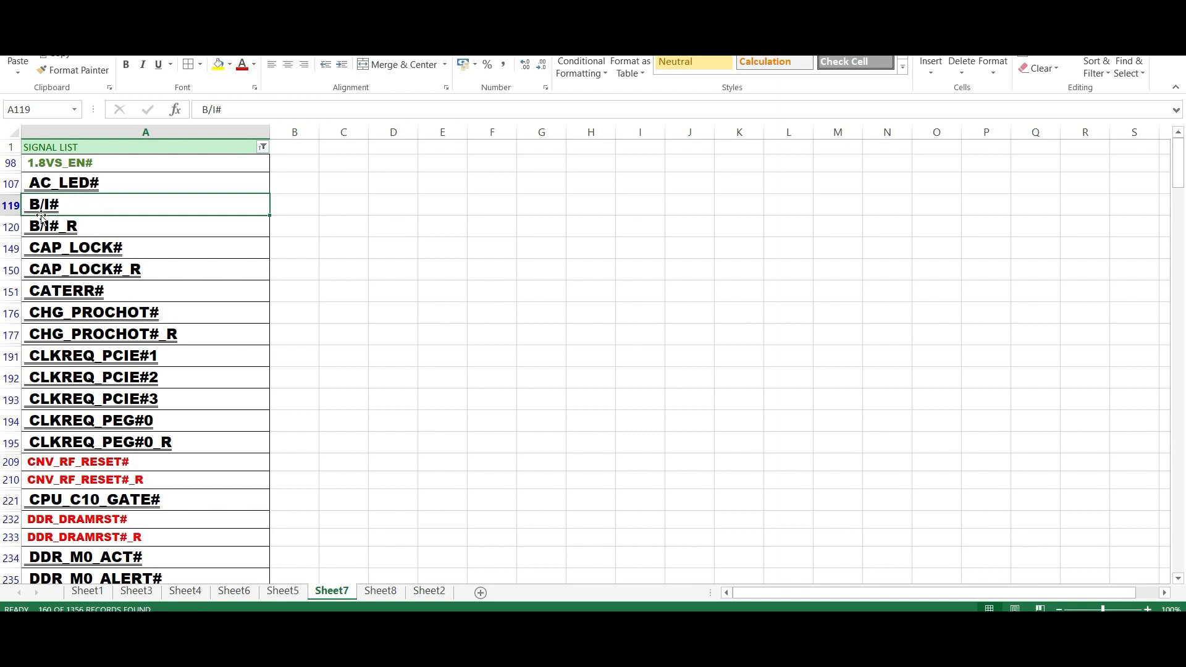
mouse_move(59, 206)
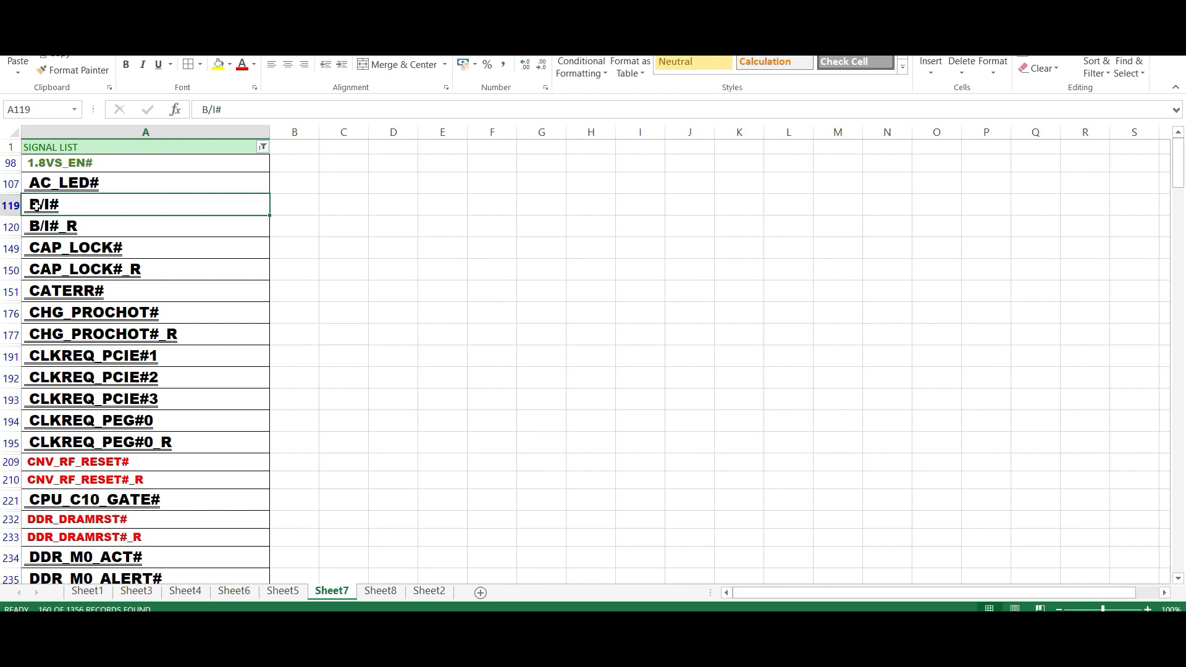
mouse_move(42, 207)
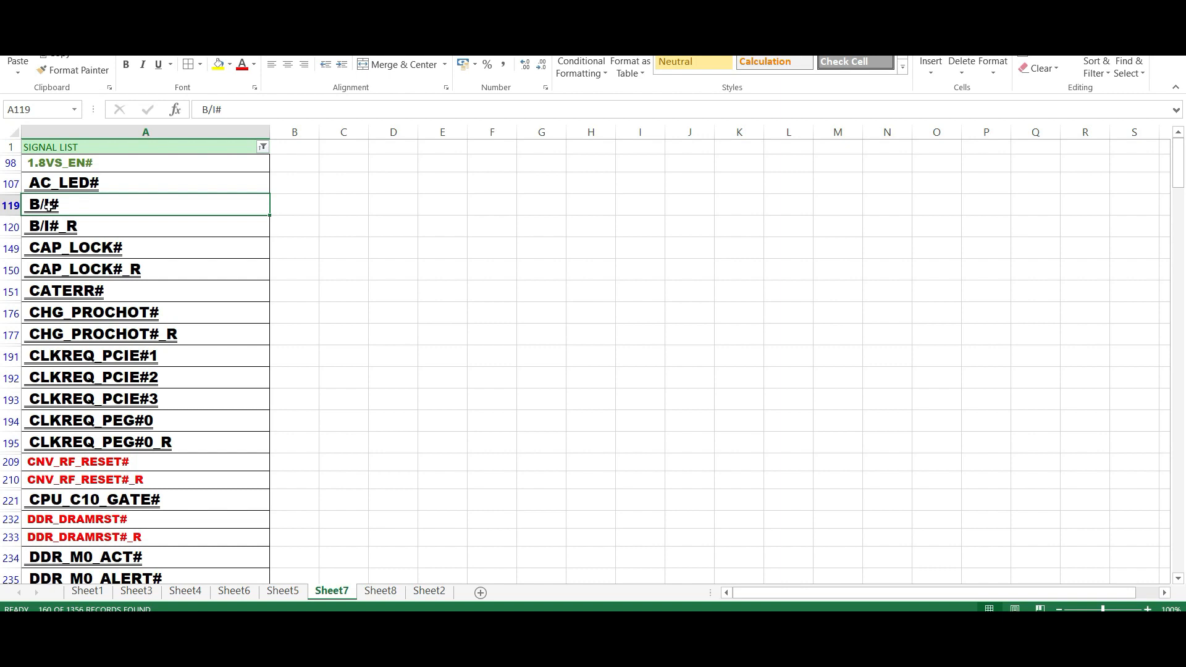
mouse_move(67, 204)
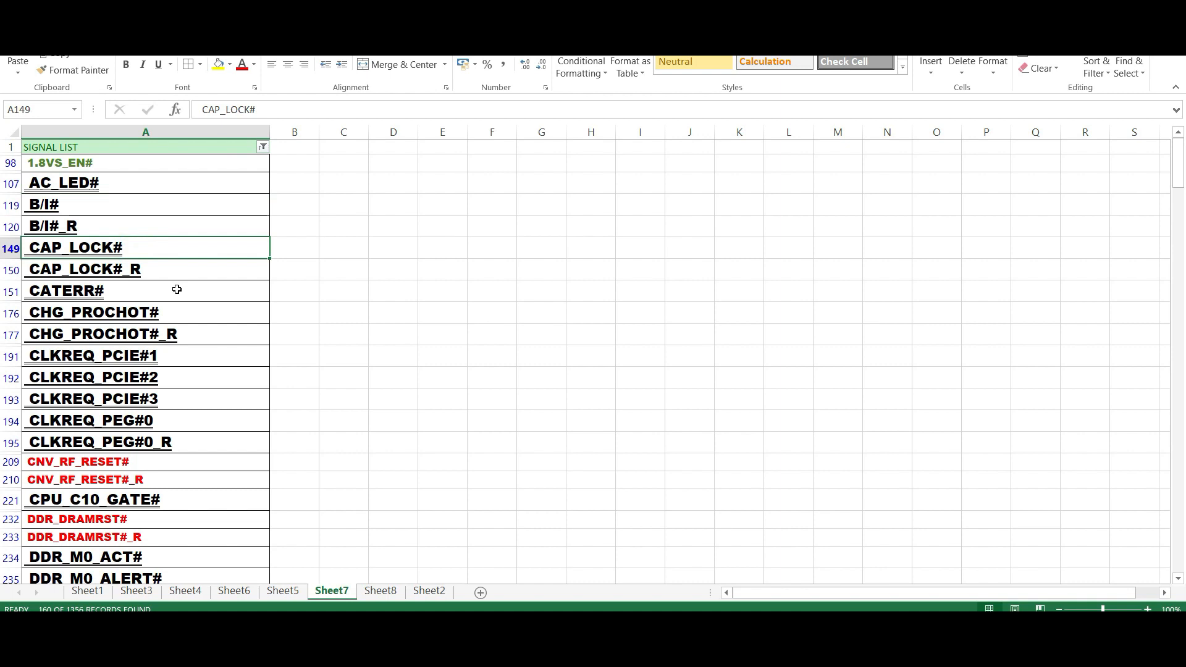
mouse_move(151, 245)
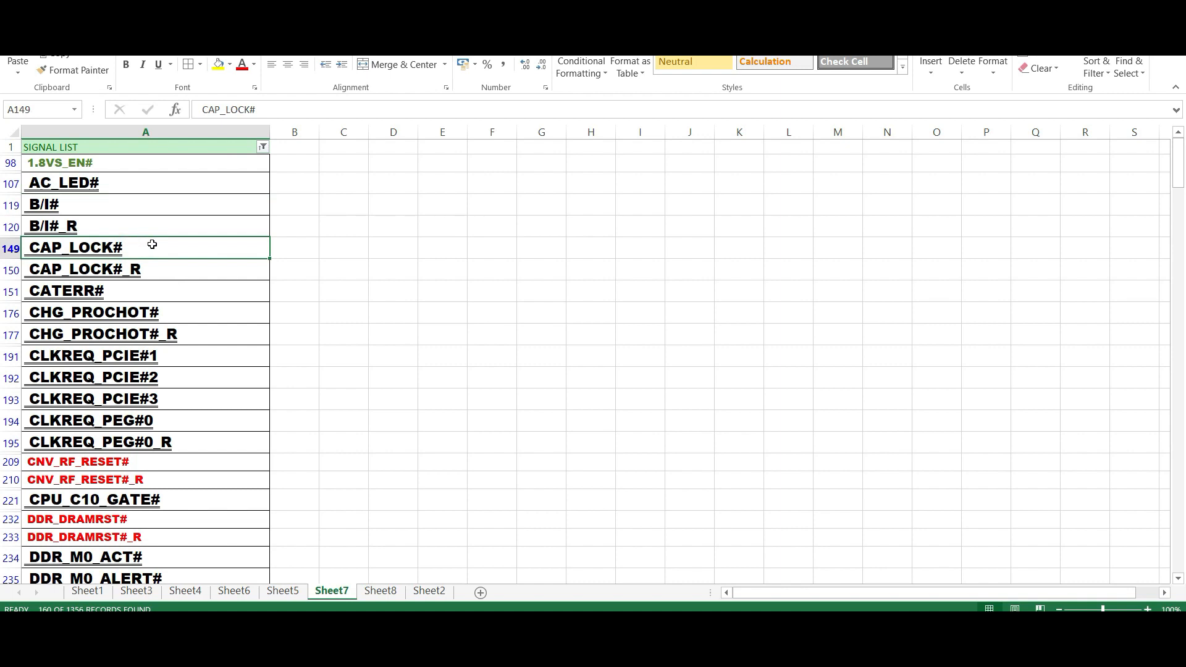
mouse_move(143, 249)
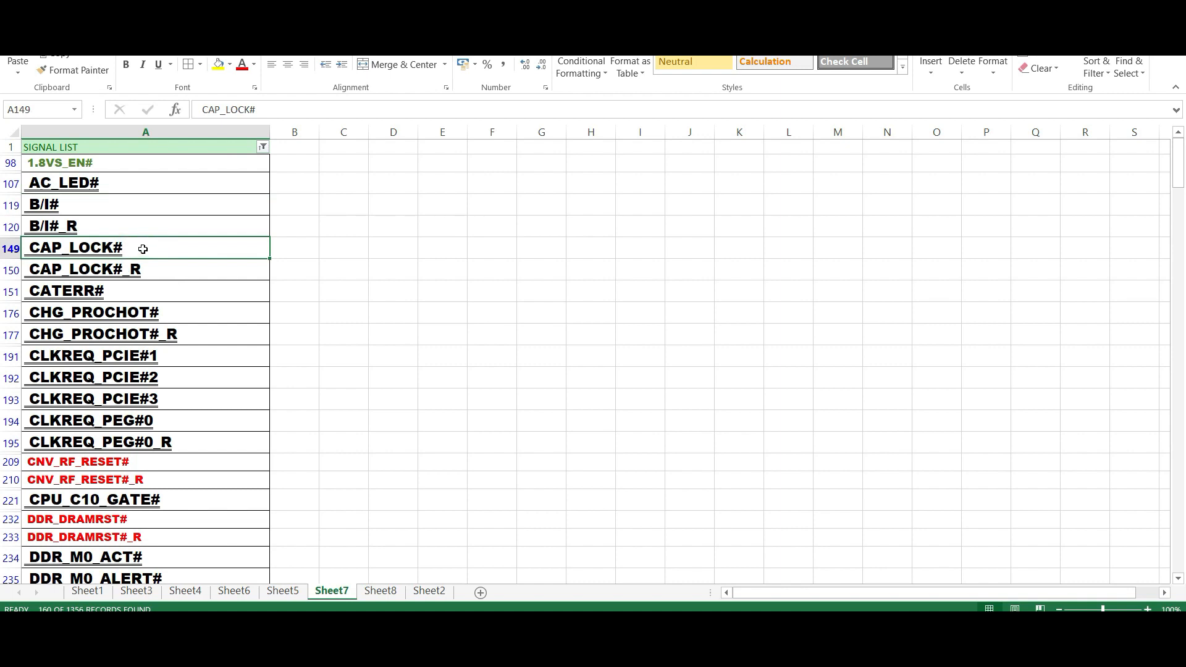
mouse_move(150, 244)
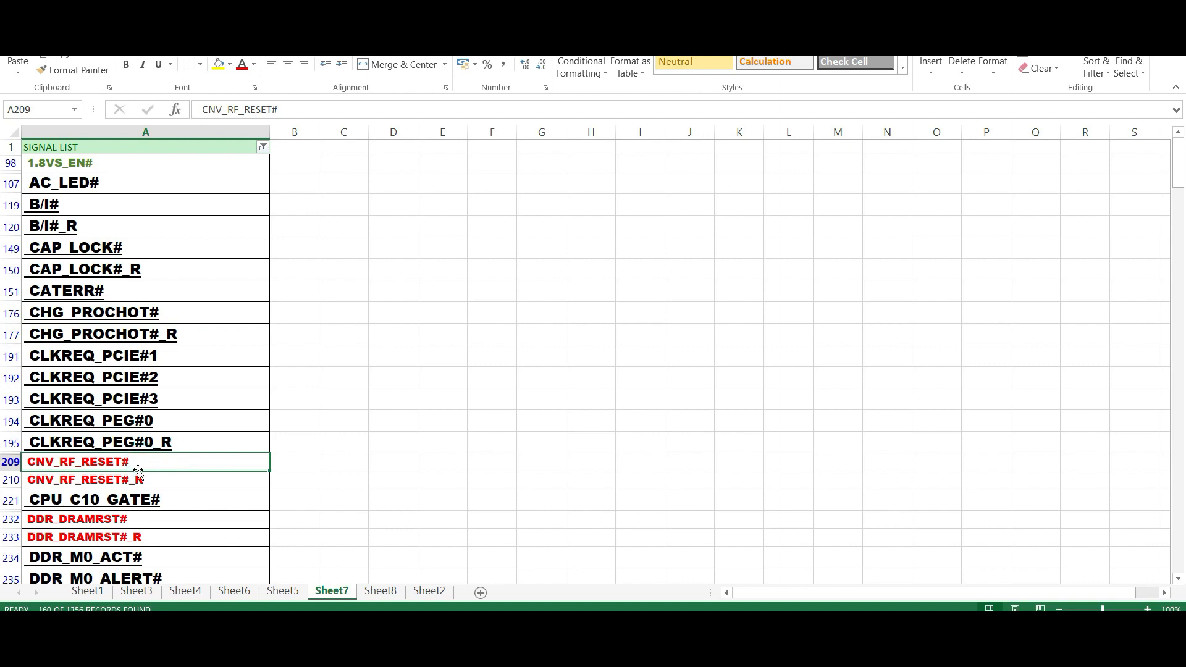
left_click(75, 519)
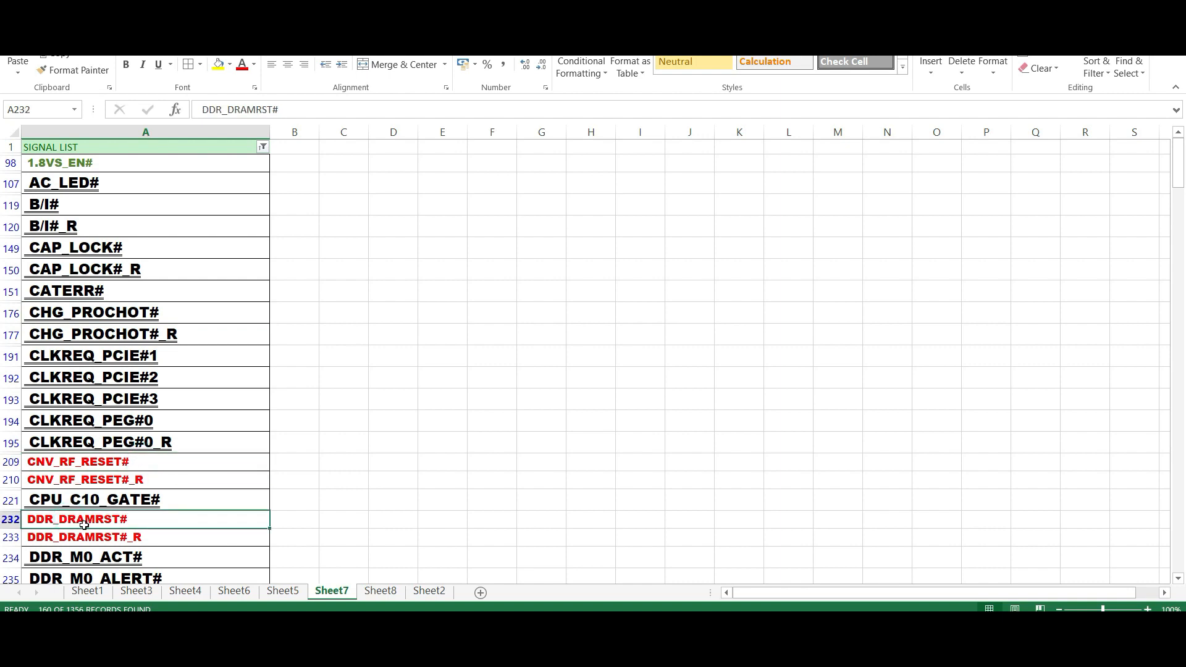
scroll("down", 3)
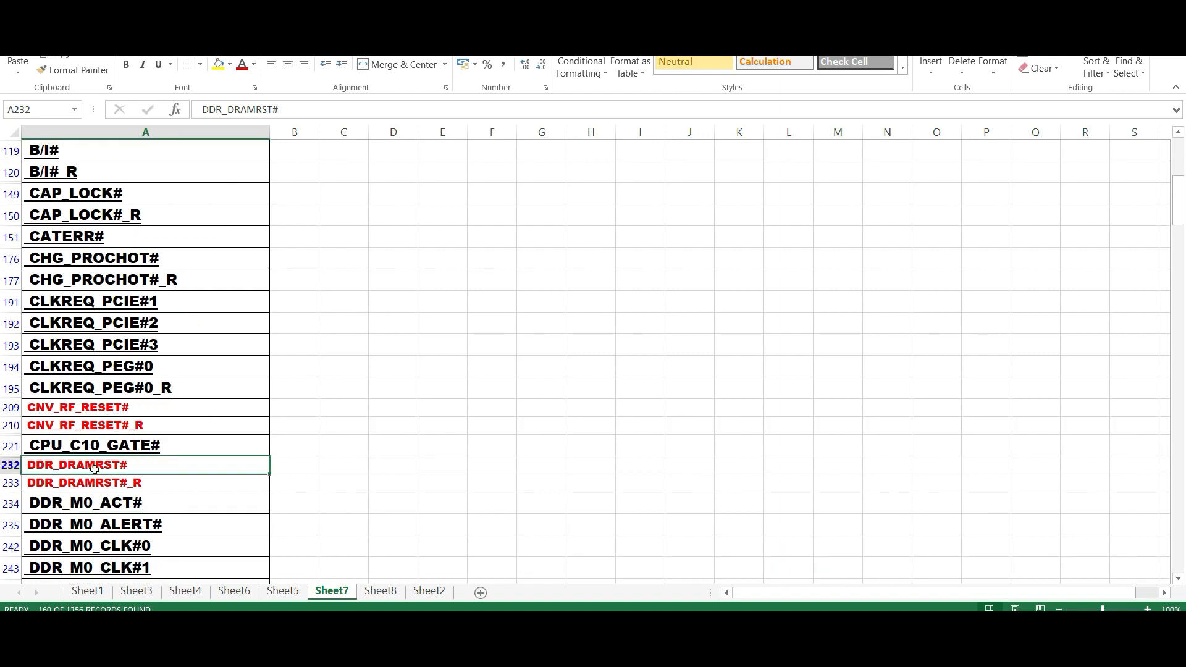
mouse_move(103, 467)
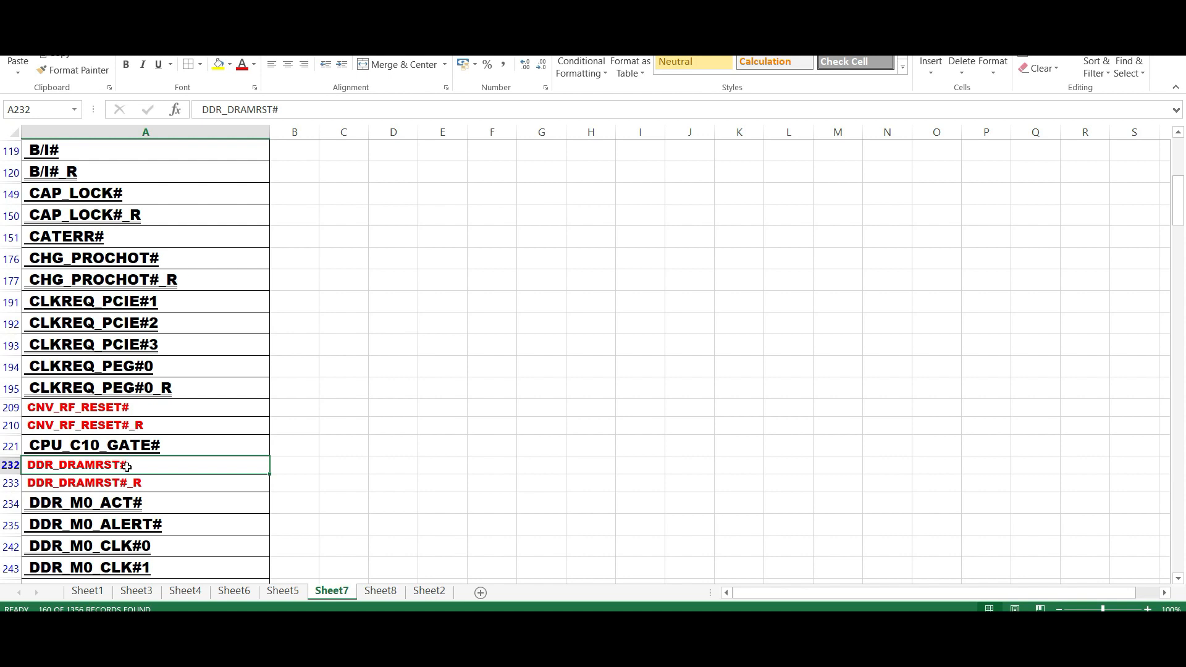
scroll("down", 3)
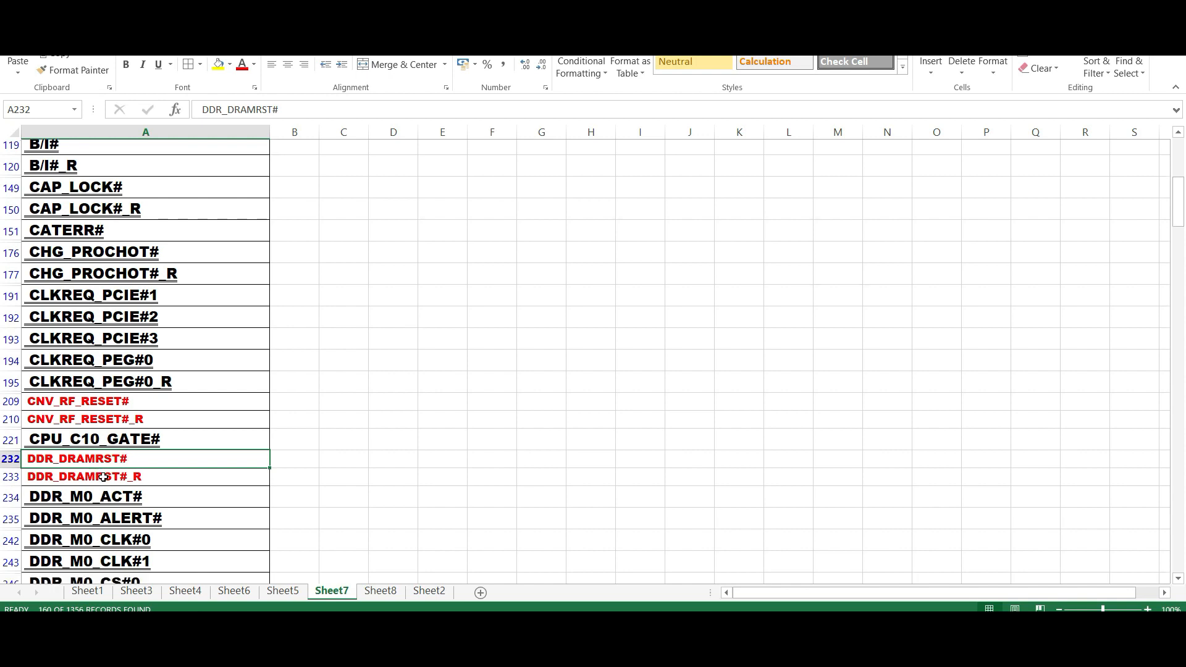
scroll("down", 3)
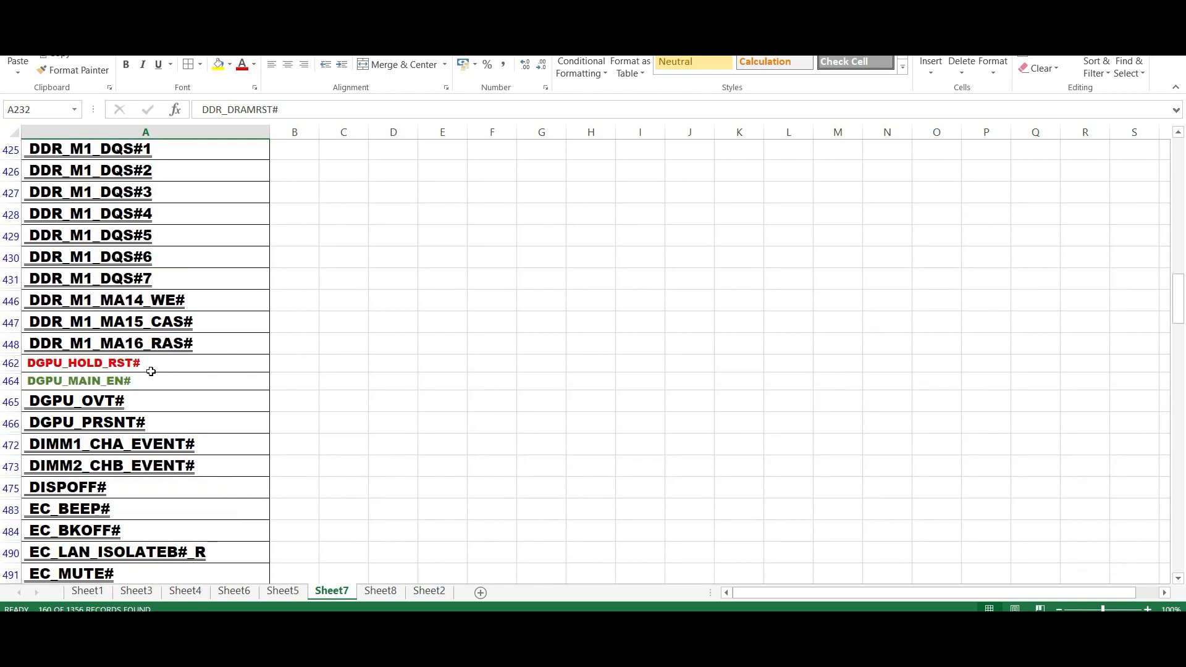
scroll("down", 3)
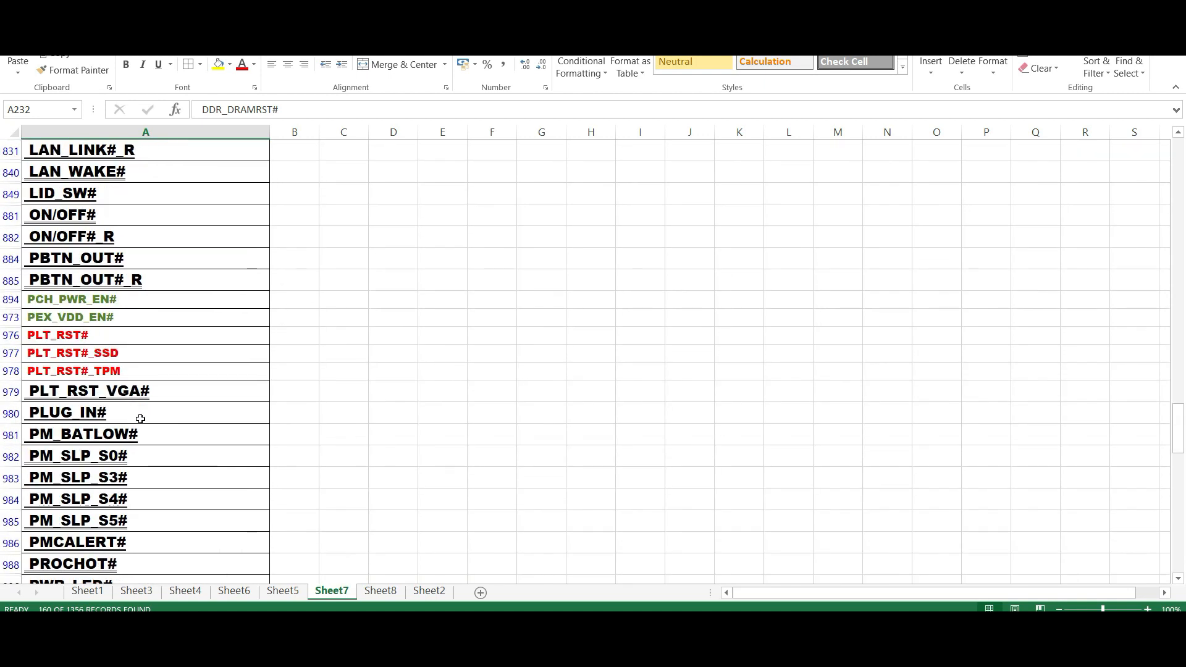
scroll("down", 3)
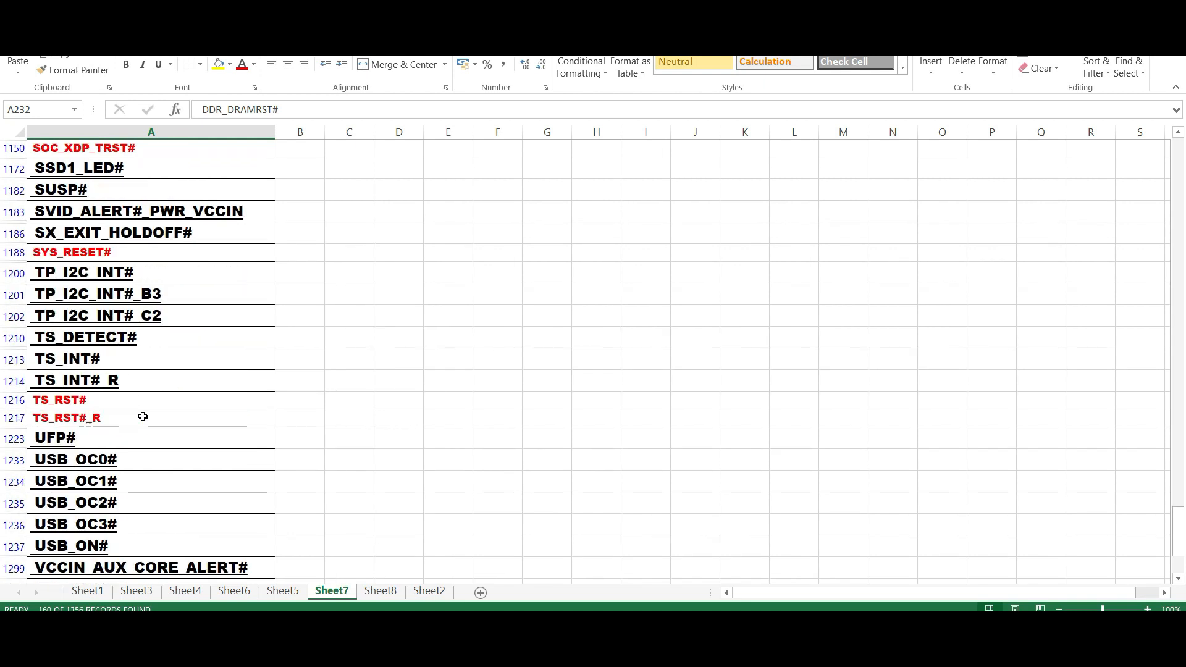
scroll("down", 3)
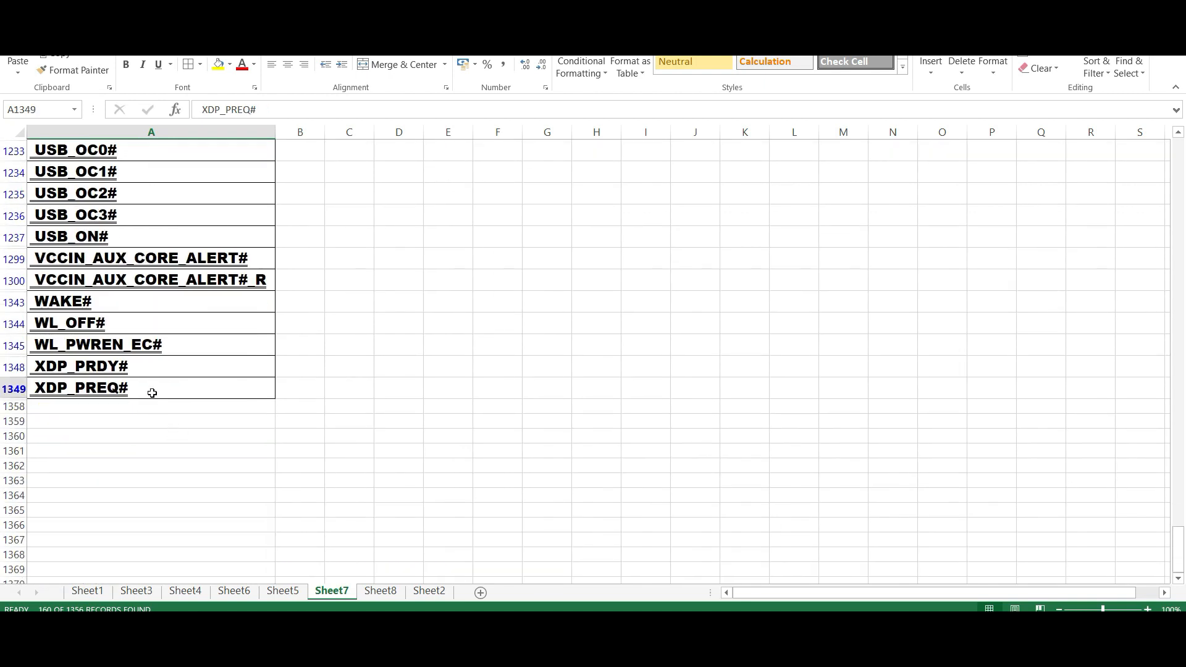